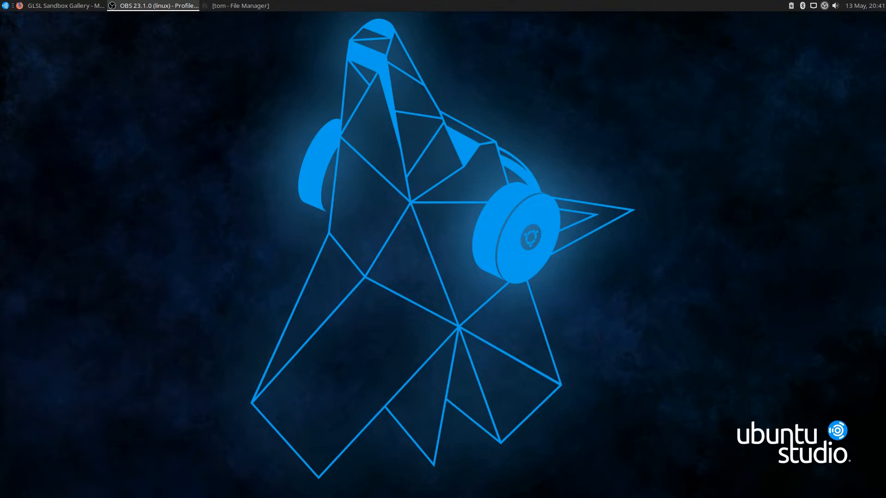
# Bring Firefox forward showing the Olive-Editor-Community-Effects GitHub repository.
pyautogui.click(62, 5)
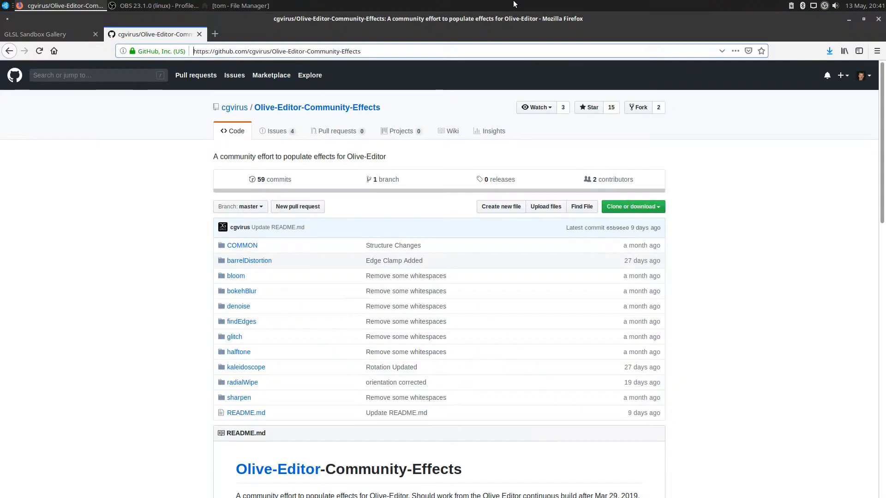
pyautogui.moveTo(128, 258)
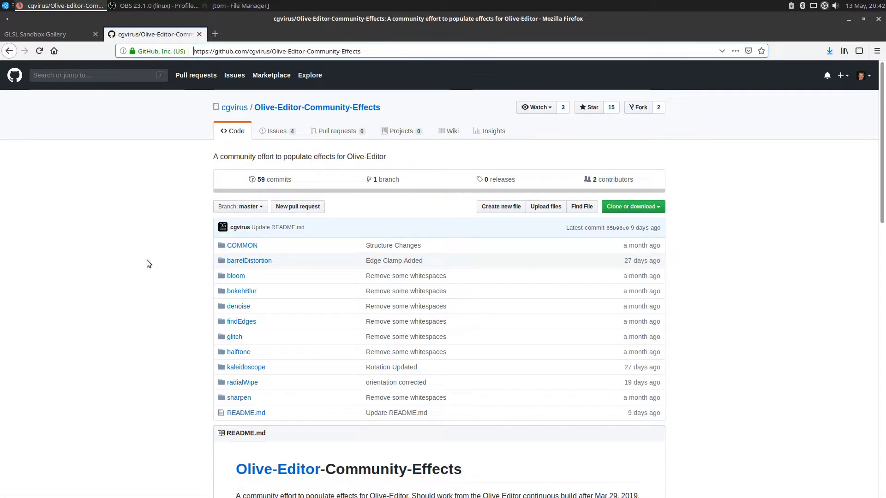
pyautogui.moveTo(183, 268)
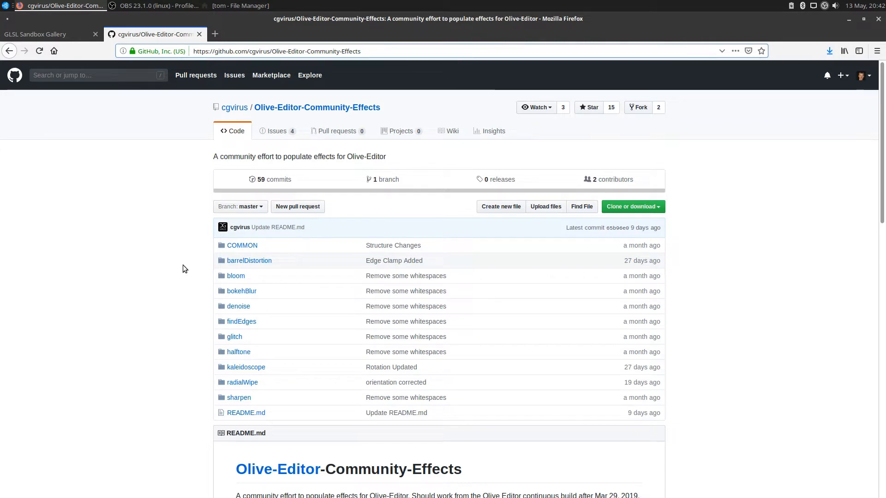
pyautogui.moveTo(205, 278)
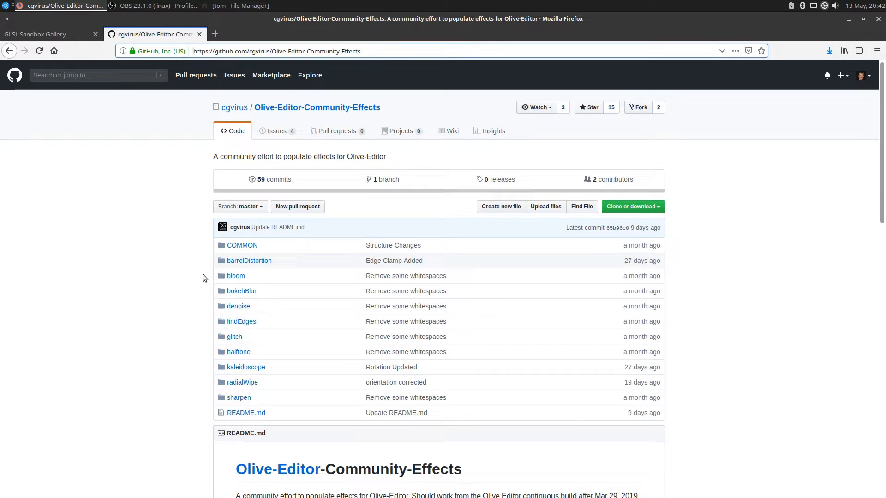
pyautogui.moveTo(205, 253)
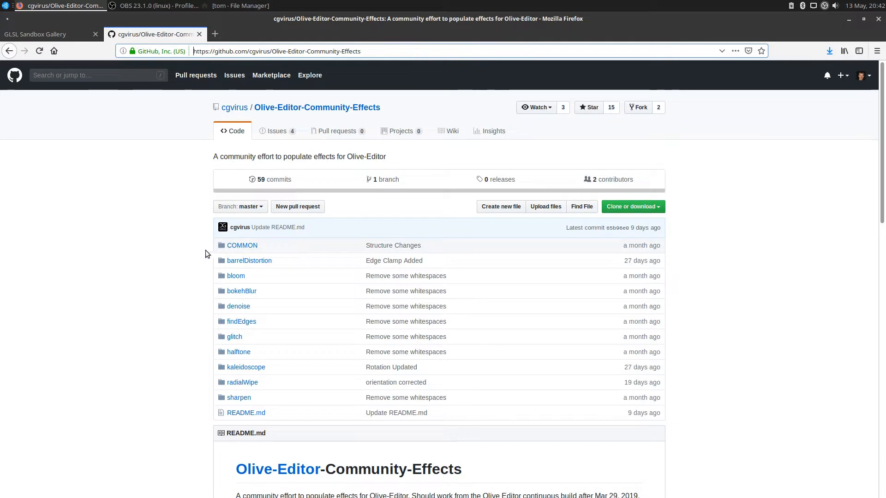
pyautogui.moveTo(191, 247)
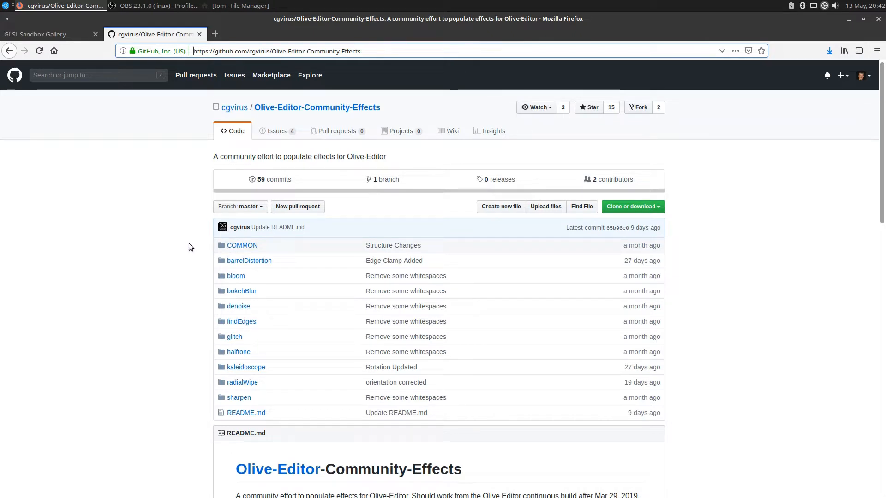
pyautogui.moveTo(203, 267)
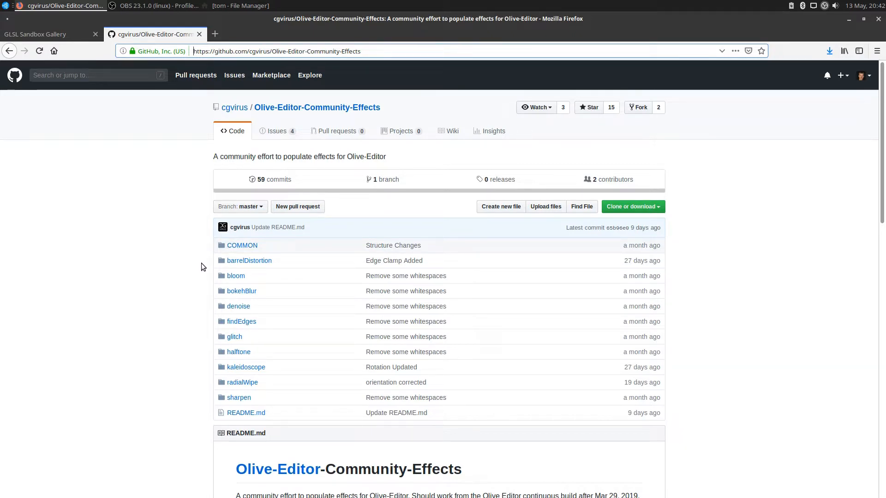
pyautogui.moveTo(238, 361)
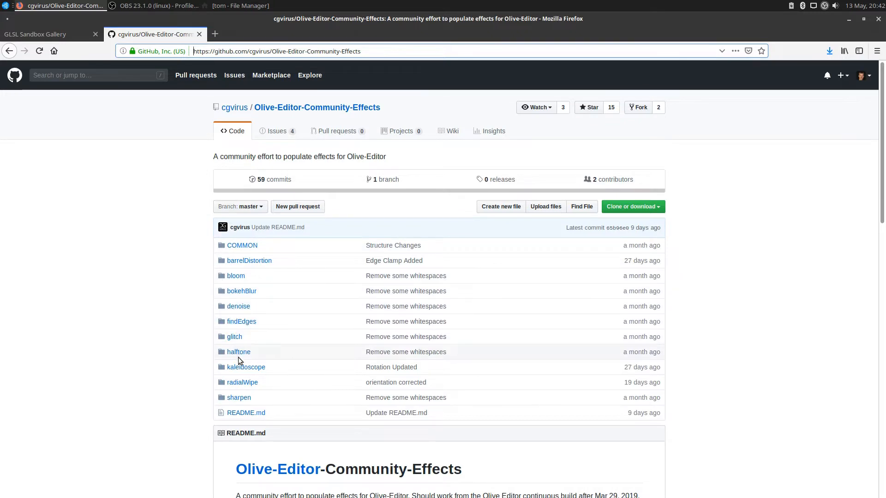
pyautogui.moveTo(174, 374)
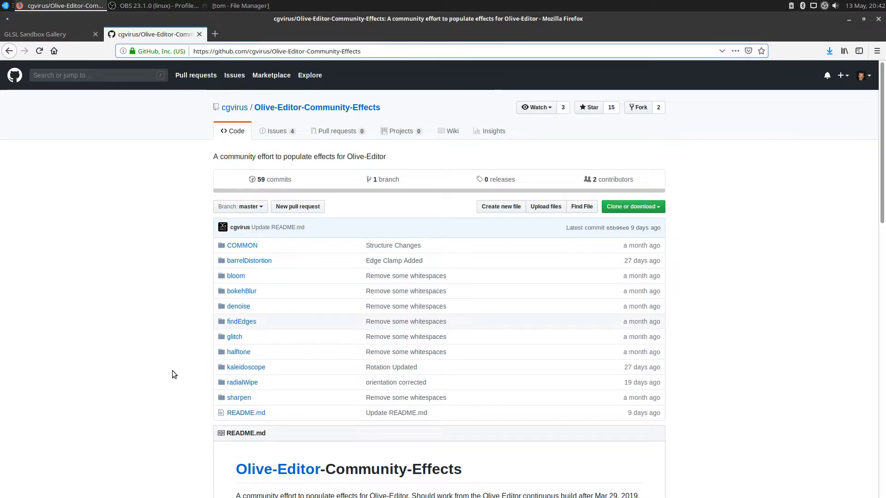
pyautogui.moveTo(207, 418)
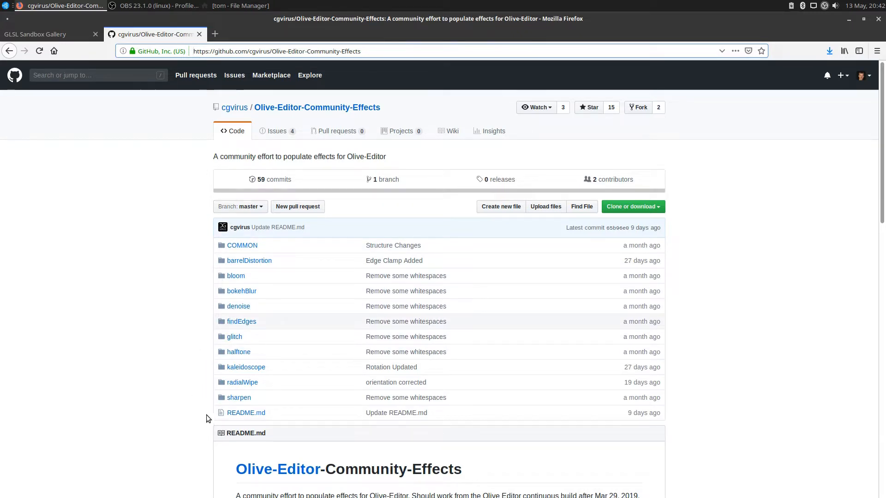
pyautogui.moveTo(177, 388)
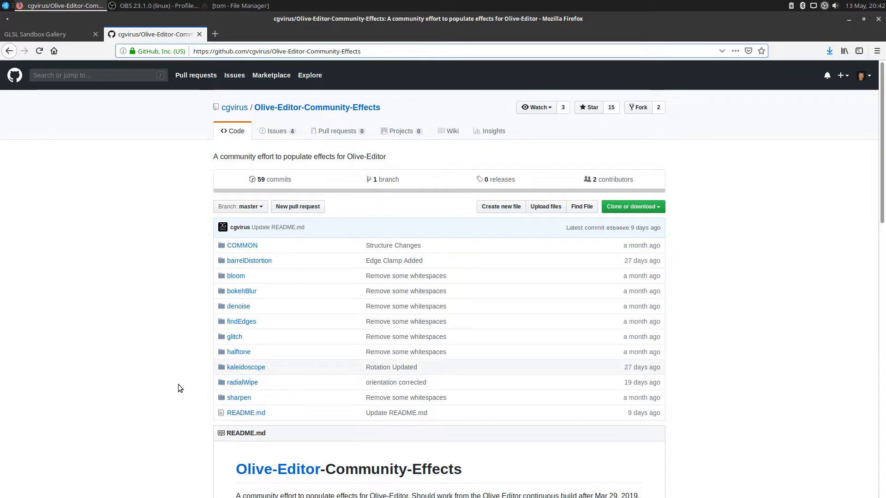
pyautogui.scroll(-3)
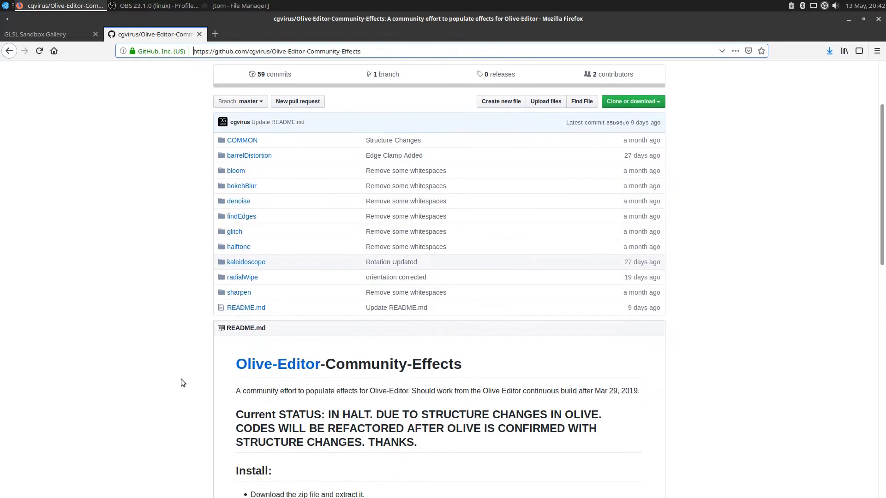
pyautogui.scroll(-3)
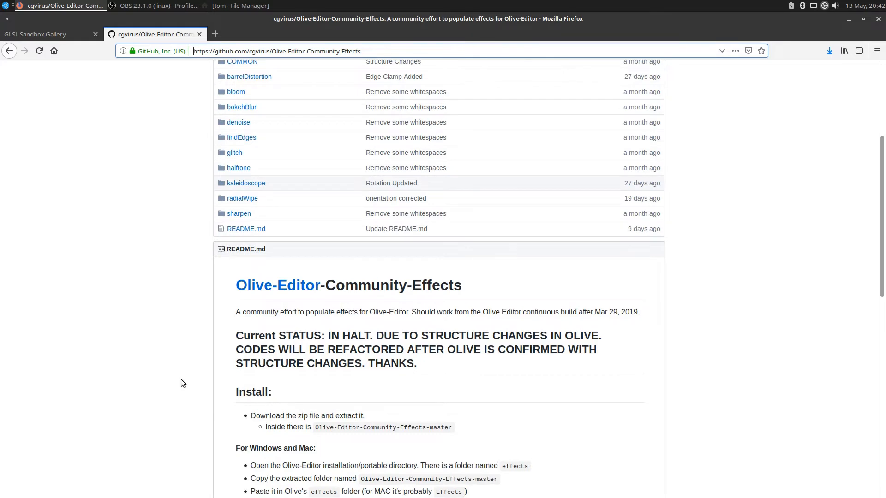
pyautogui.scroll(-3)
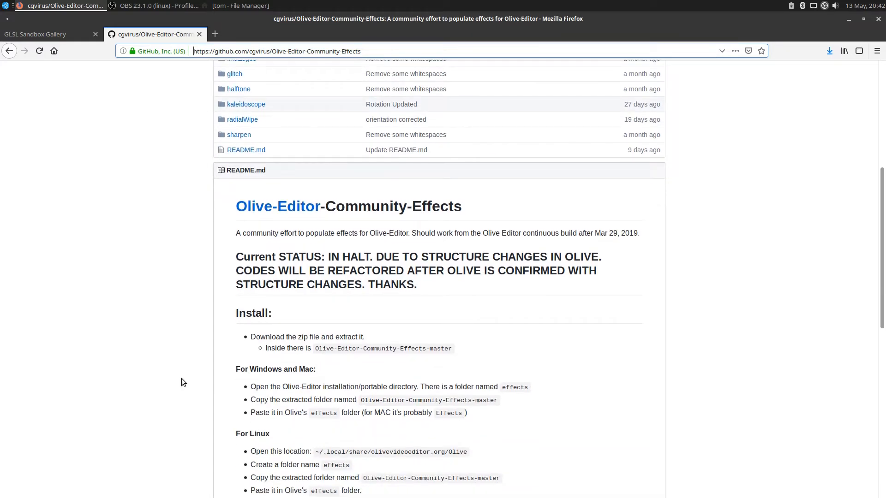
pyautogui.scroll(-3)
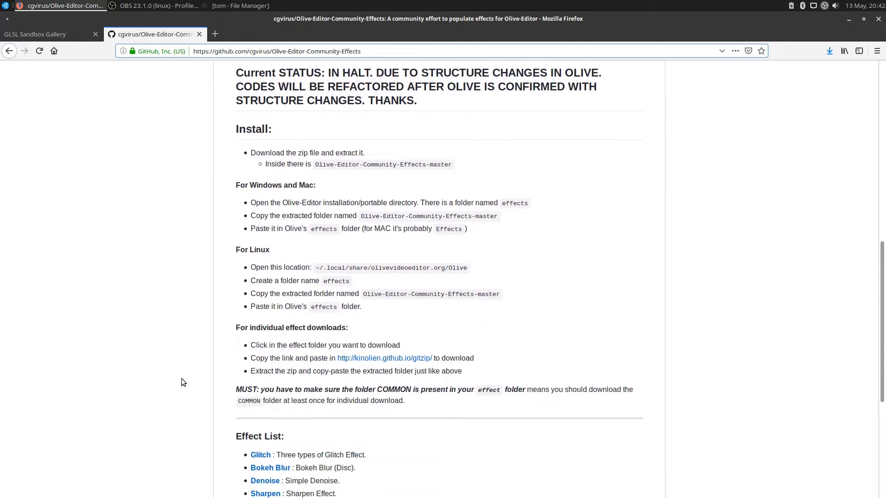
pyautogui.scroll(3)
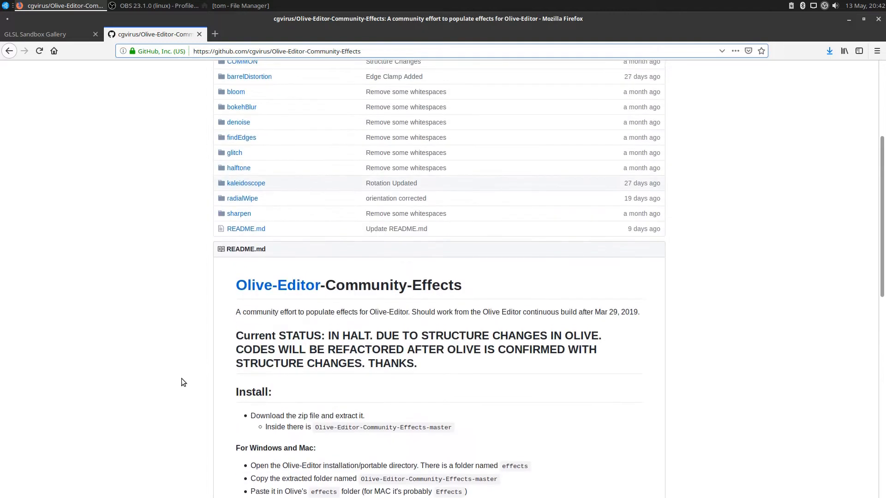
pyautogui.scroll(-3)
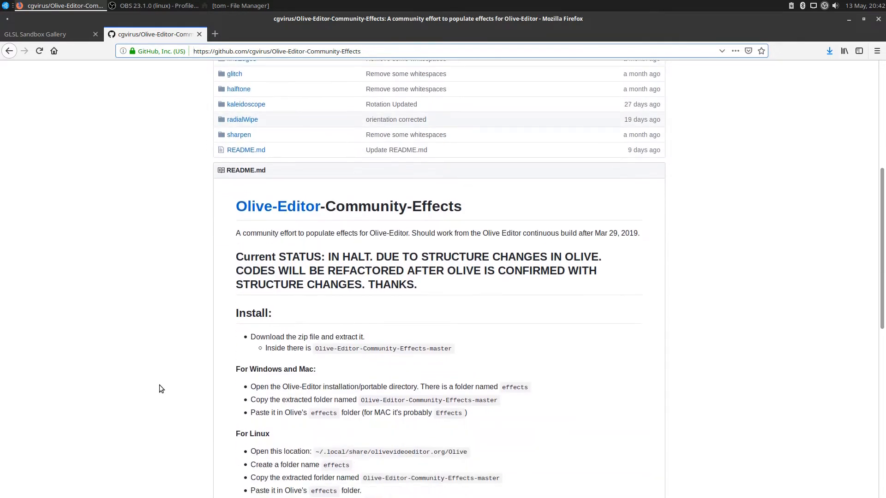
pyautogui.scroll(-3)
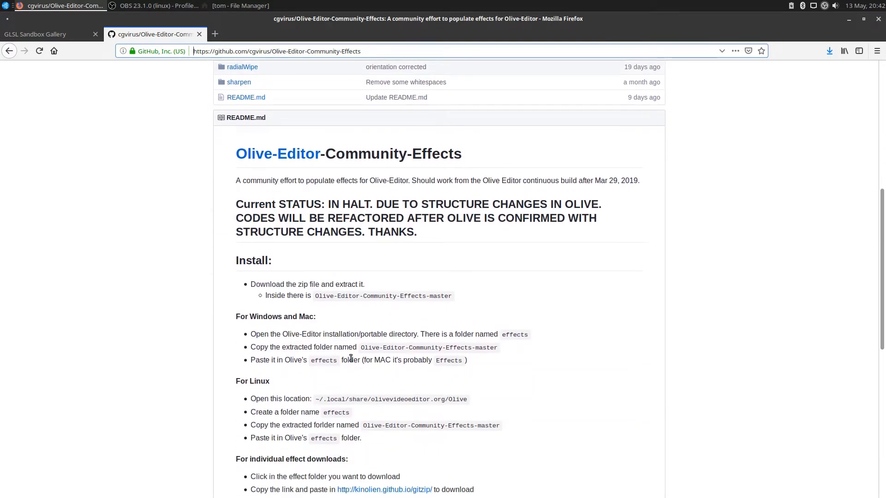
pyautogui.moveTo(425, 354)
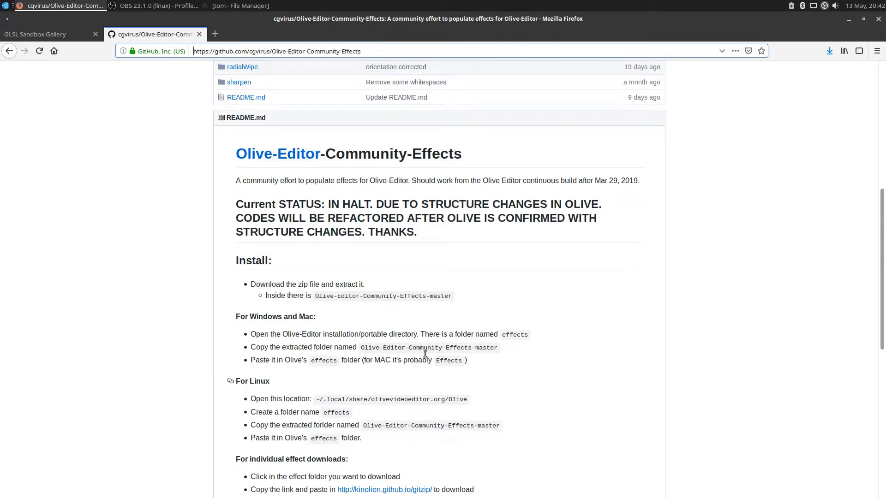
pyautogui.moveTo(403, 456)
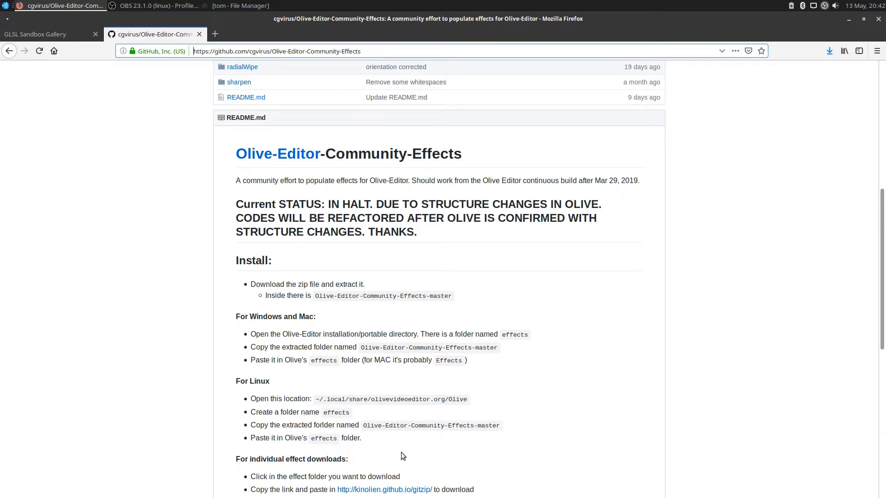
pyautogui.scroll(-3)
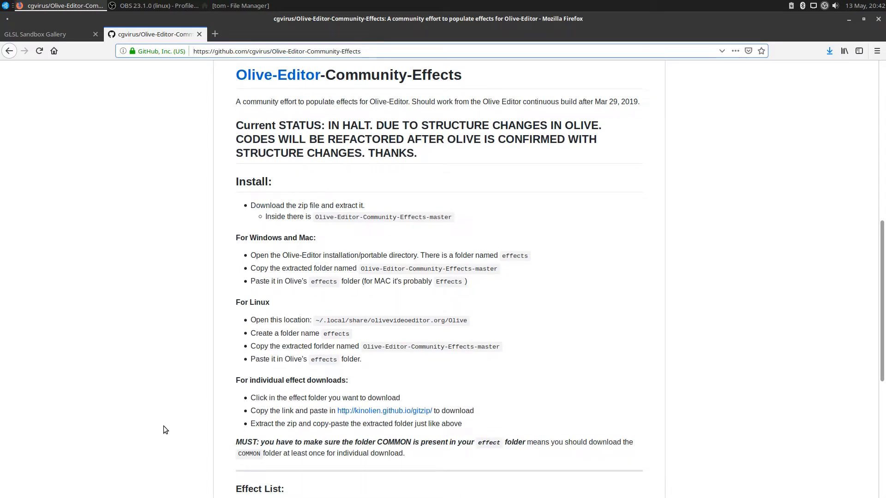
pyautogui.moveTo(174, 298)
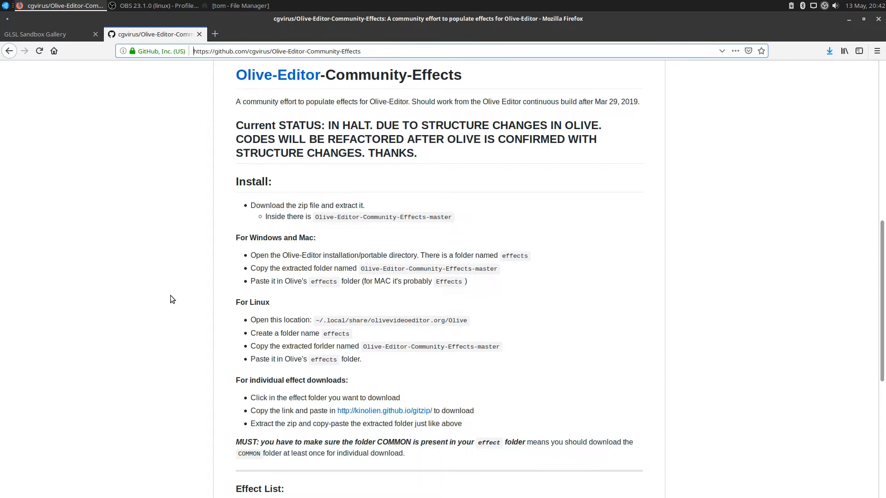
pyautogui.scroll(3)
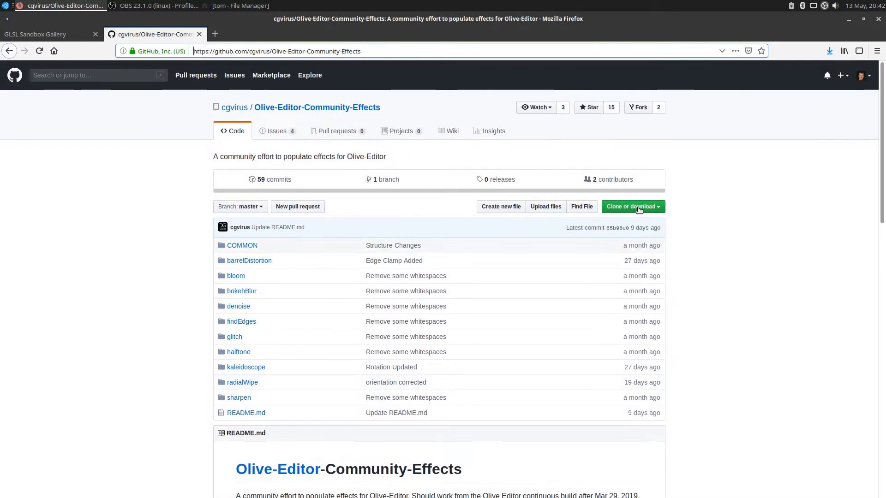
pyautogui.click(630, 206)
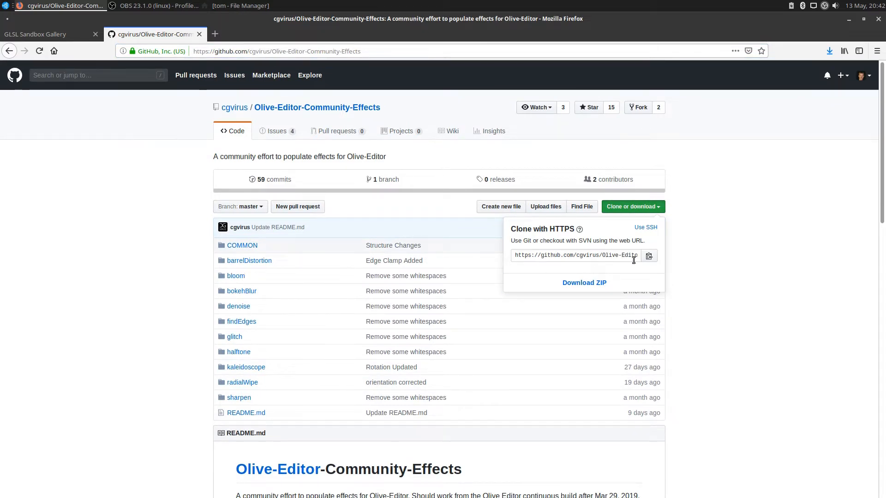
pyautogui.click(583, 282)
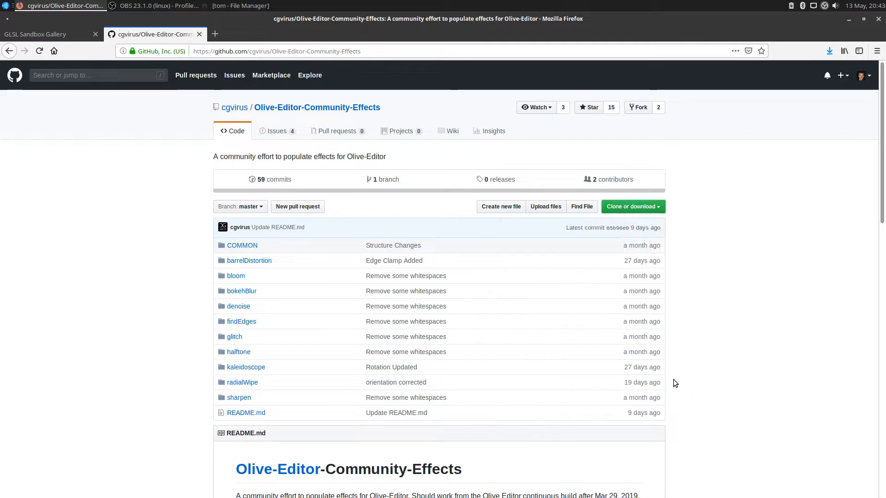
# Scroll the README down to the Install section's Linux instructions.
pyautogui.scroll(-3)
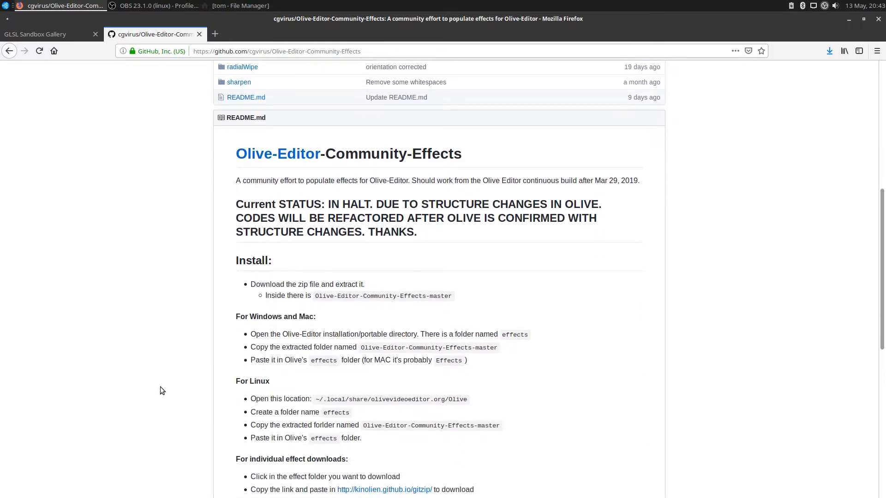
pyautogui.moveTo(319, 403)
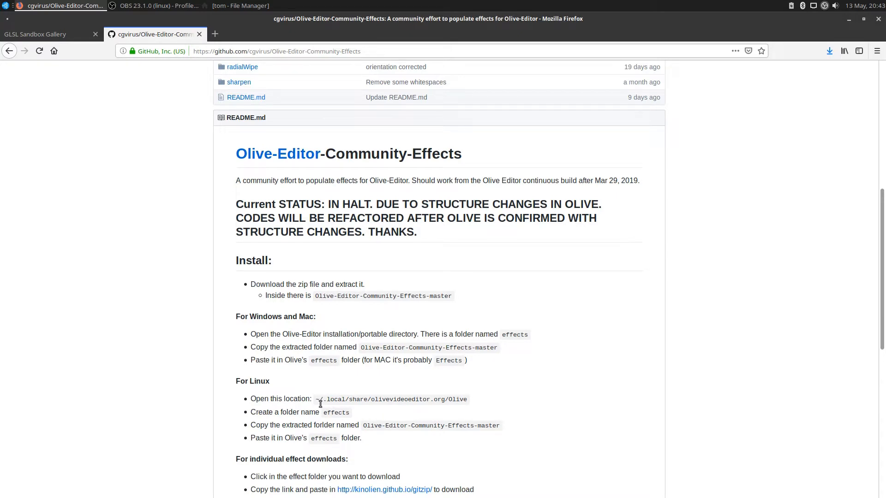
pyautogui.moveTo(323, 399)
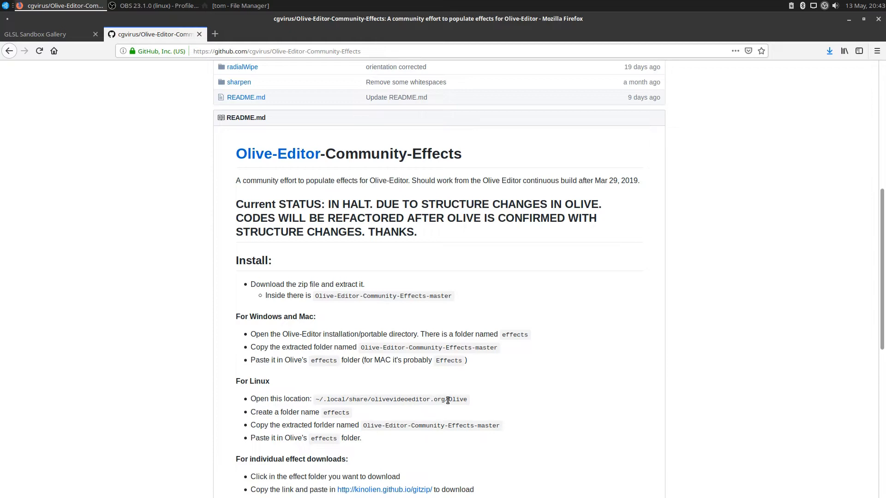
pyautogui.moveTo(334, 412)
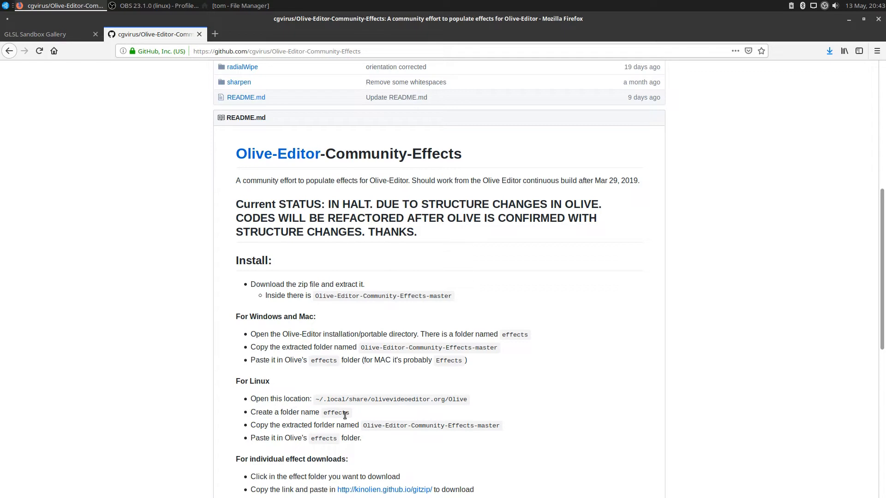
pyautogui.moveTo(658, 223)
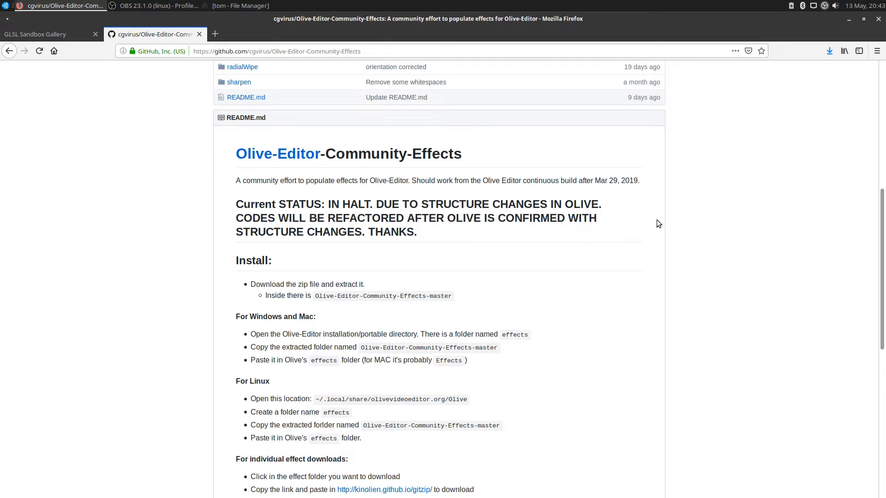
pyautogui.moveTo(262, 6)
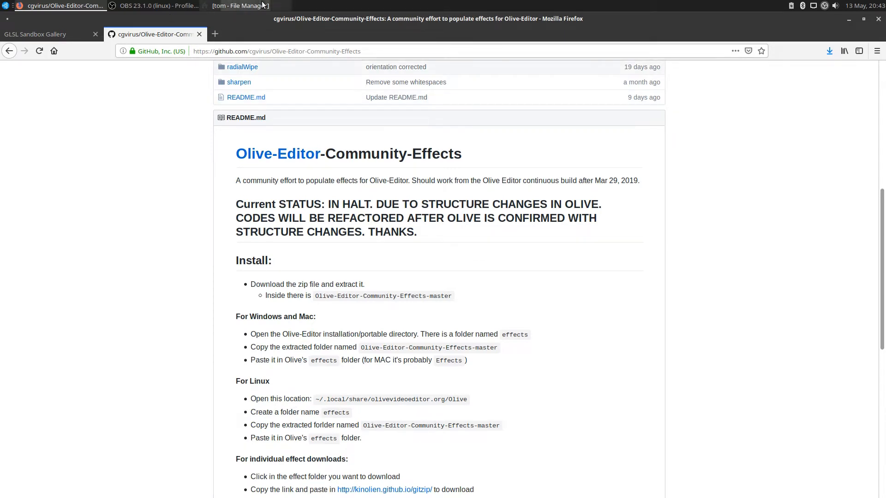
# Inspect the extracted Olive-Editor-Community-Effects-master folder in Downloads, then return to Downloads.
pyautogui.click(239, 6)
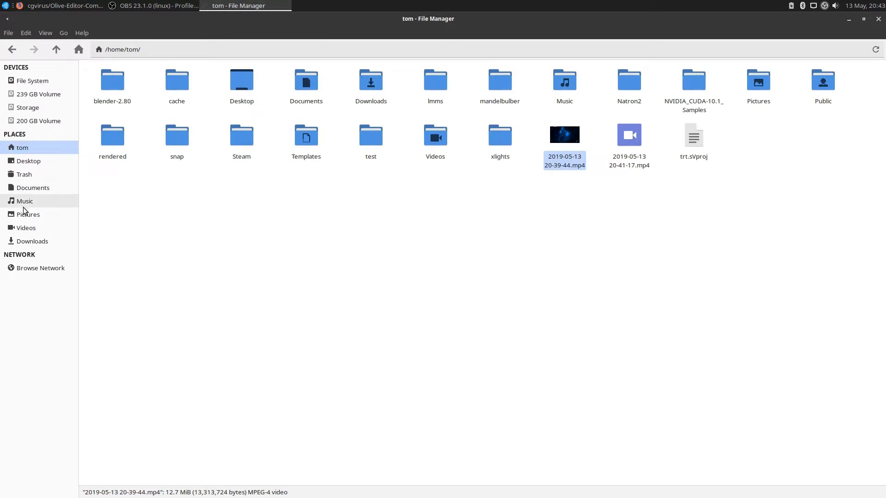
pyautogui.moveTo(33, 240)
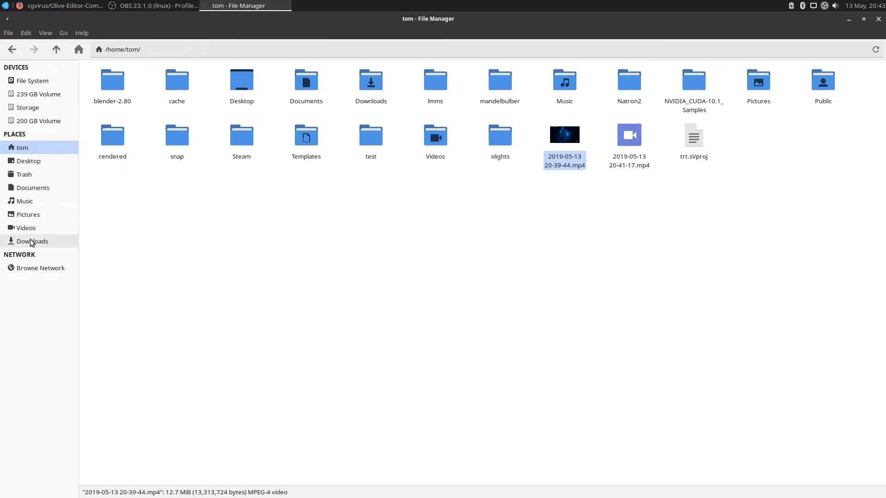
pyautogui.rightClick(178, 79)
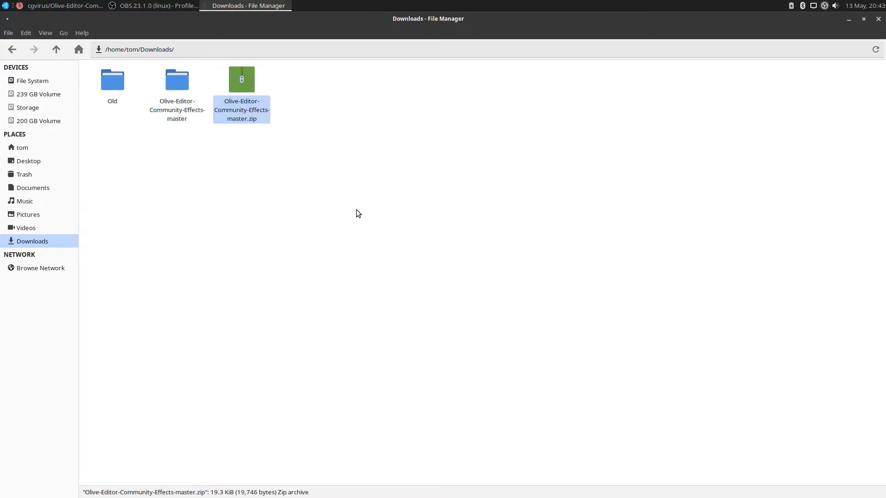
pyautogui.doubleClick(176, 79)
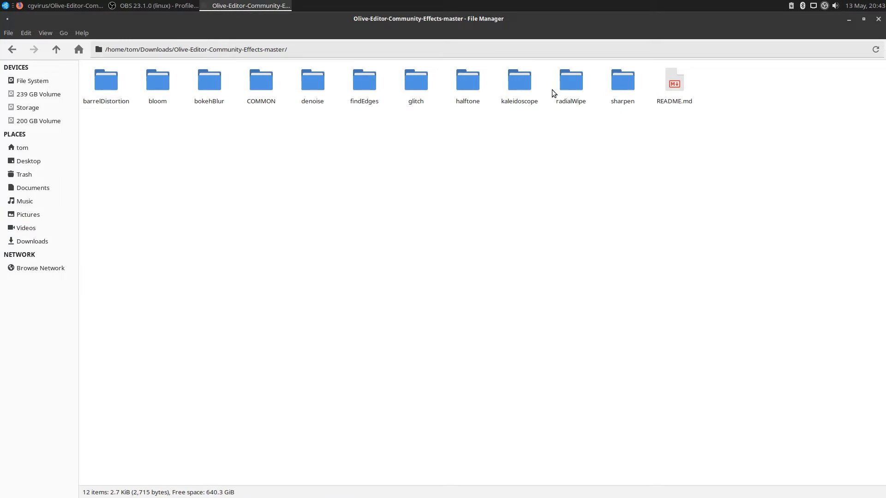
pyautogui.moveTo(245, 94)
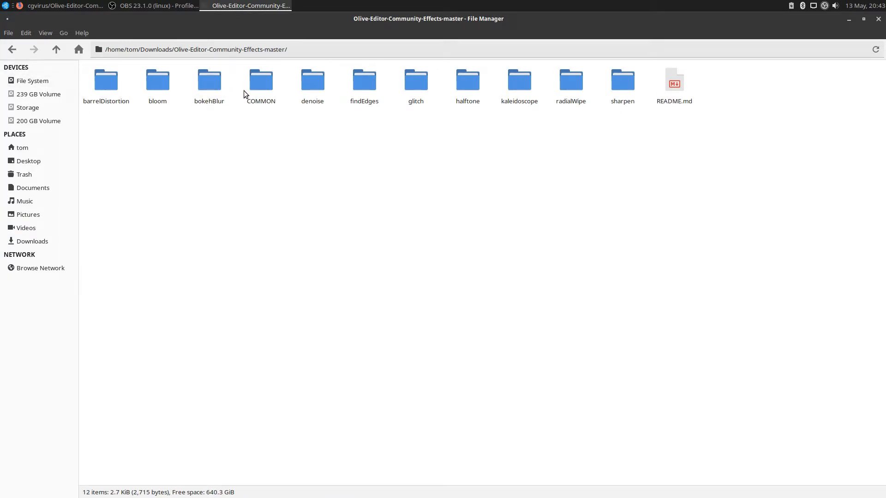
pyautogui.moveTo(560, 103)
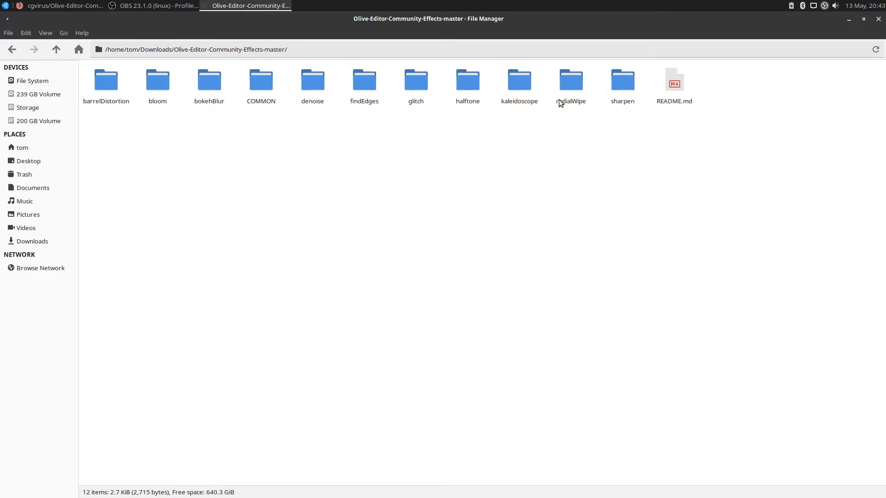
pyautogui.doubleClick(570, 79)
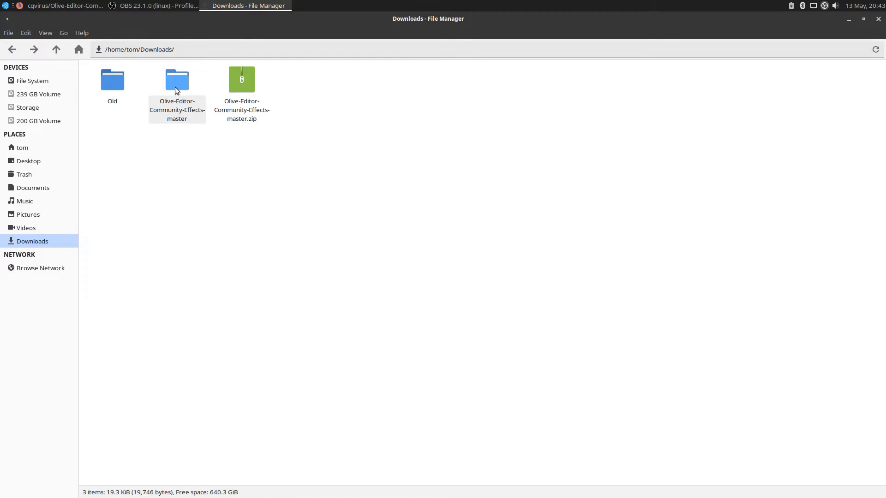
# Copy the Olive-Editor-Community-Effects-master folder and navigate to the home folder, rechecking the README.
pyautogui.rightClick(177, 80)
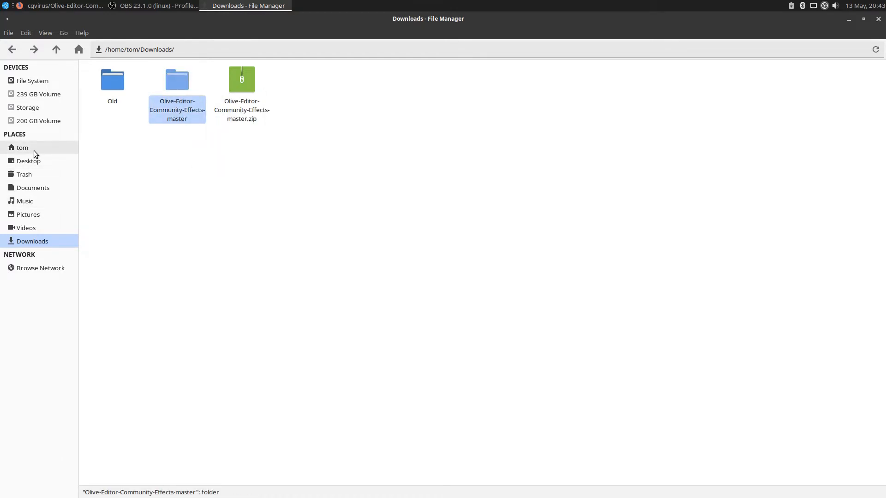
pyautogui.click(22, 147)
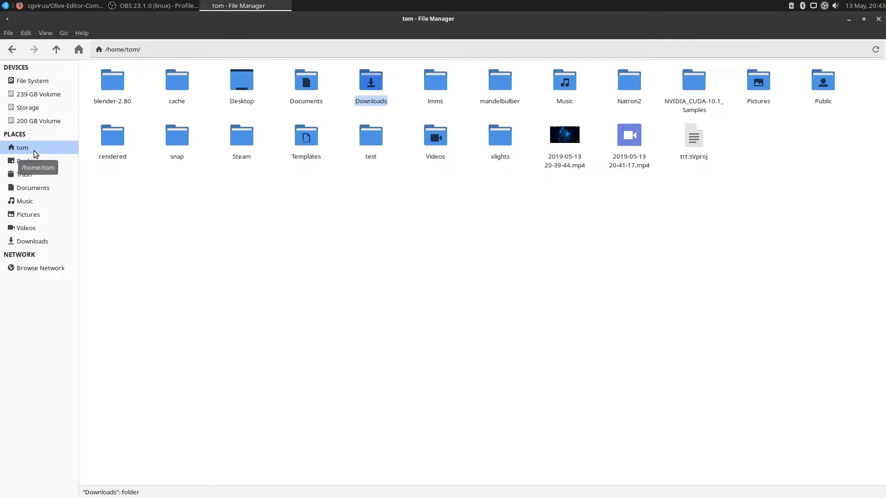
pyautogui.moveTo(224, 199)
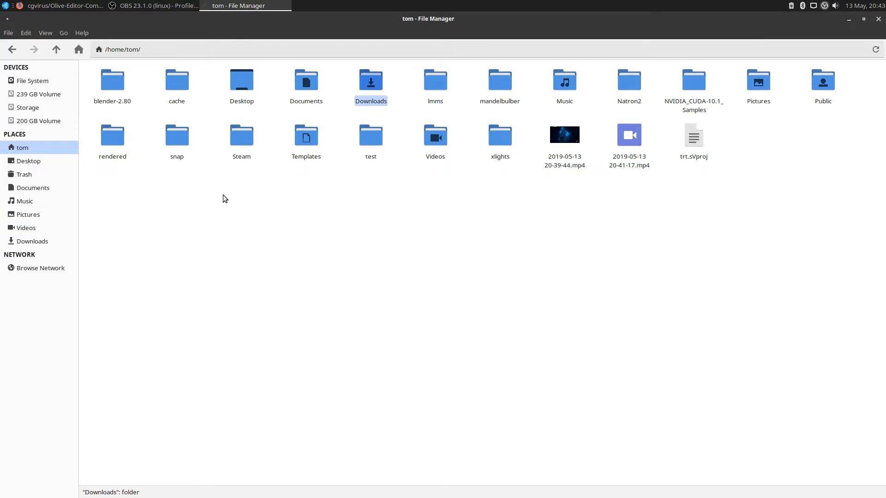
pyautogui.moveTo(603, 283)
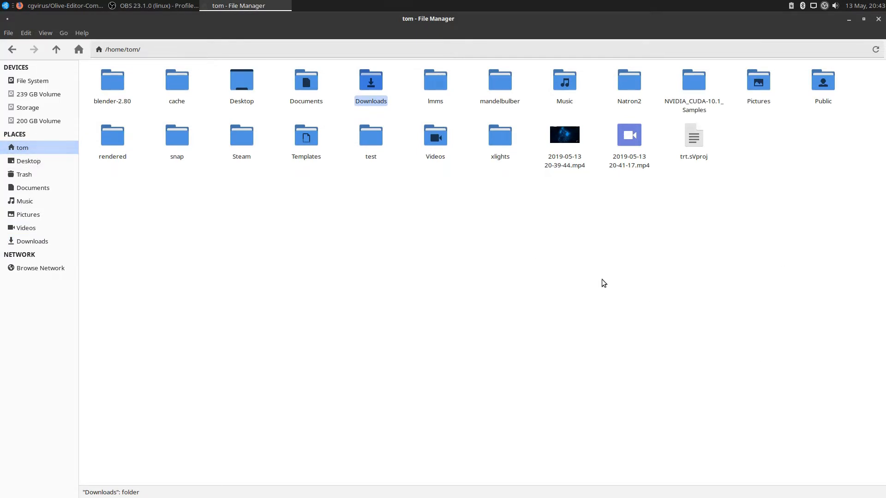
pyautogui.moveTo(72, 4)
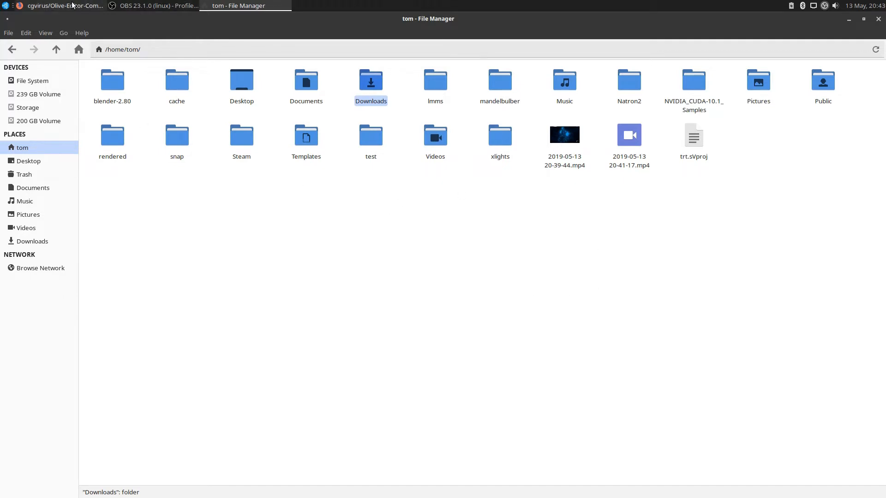
pyautogui.click(63, 5)
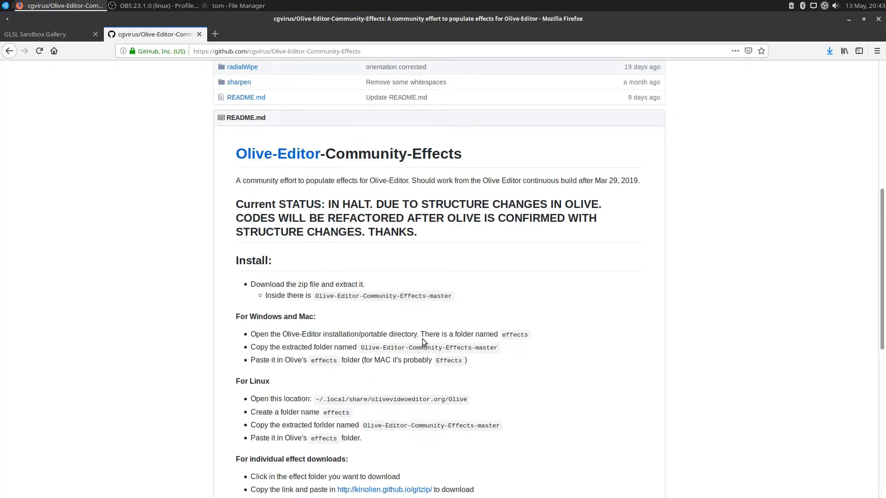
pyautogui.moveTo(325, 398)
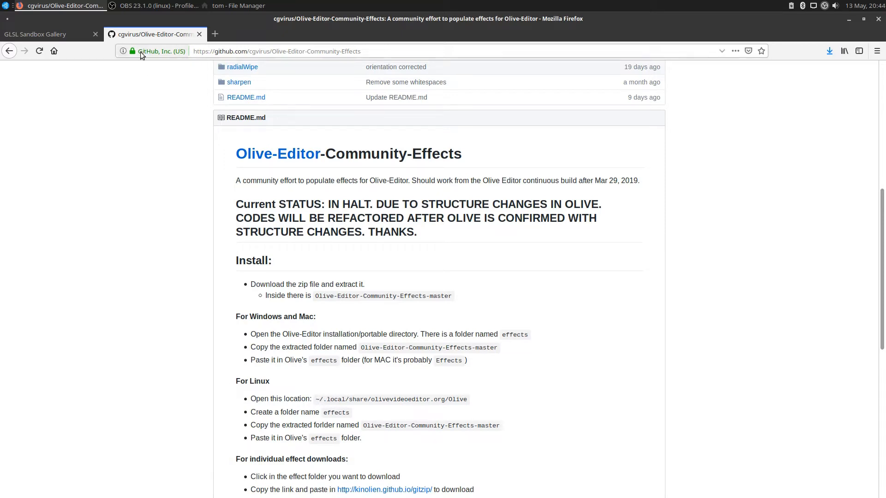
pyautogui.click(238, 6)
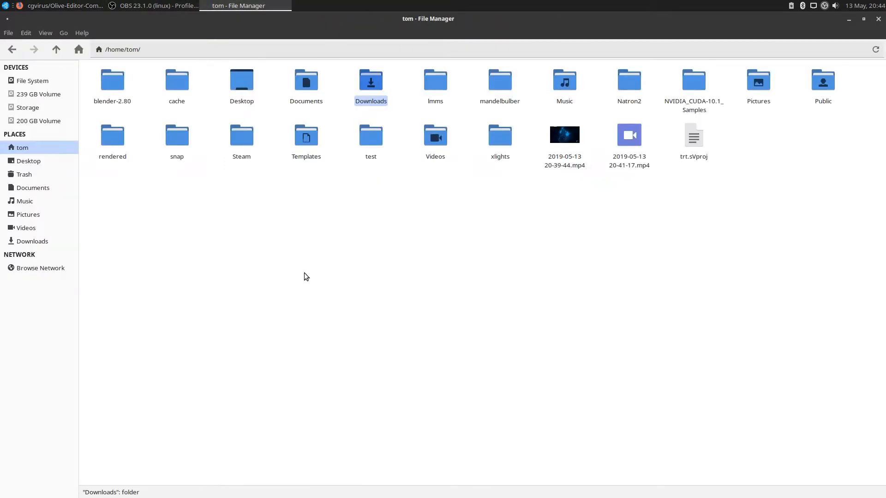
pyautogui.moveTo(308, 255)
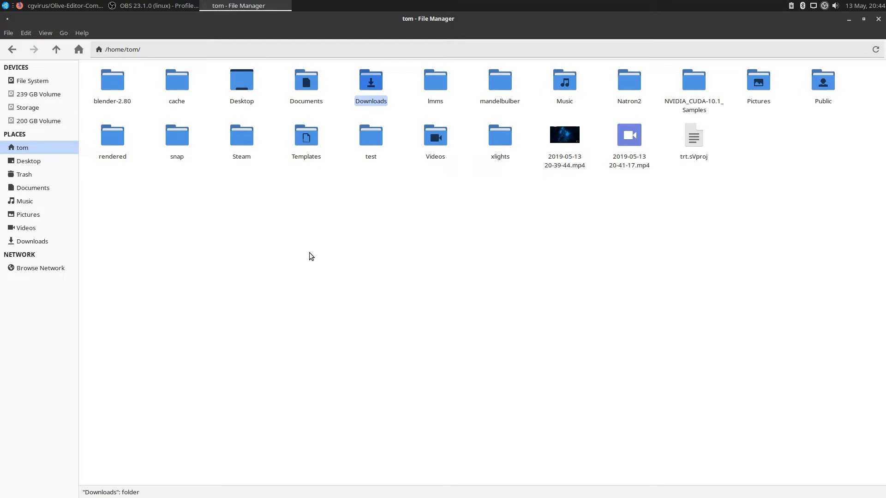
pyautogui.moveTo(45, 34)
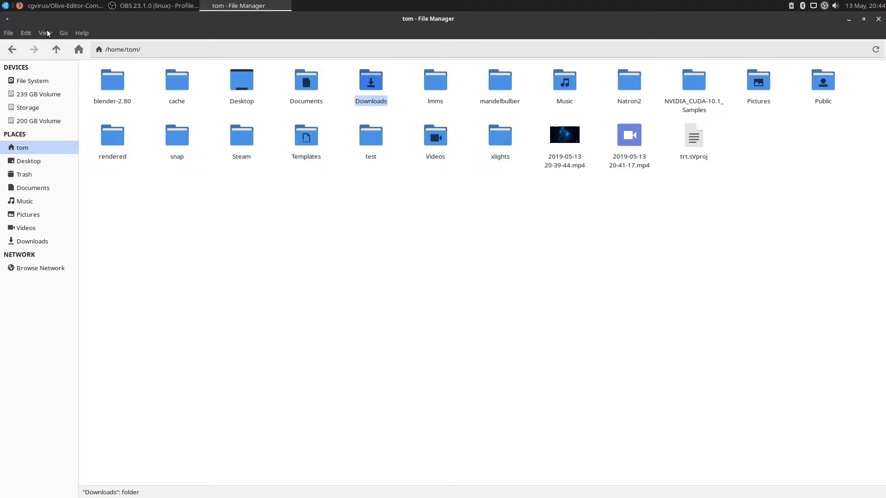
# Turn on Show Hidden Files so .local and .config appear in the home folder.
pyautogui.click(45, 32)
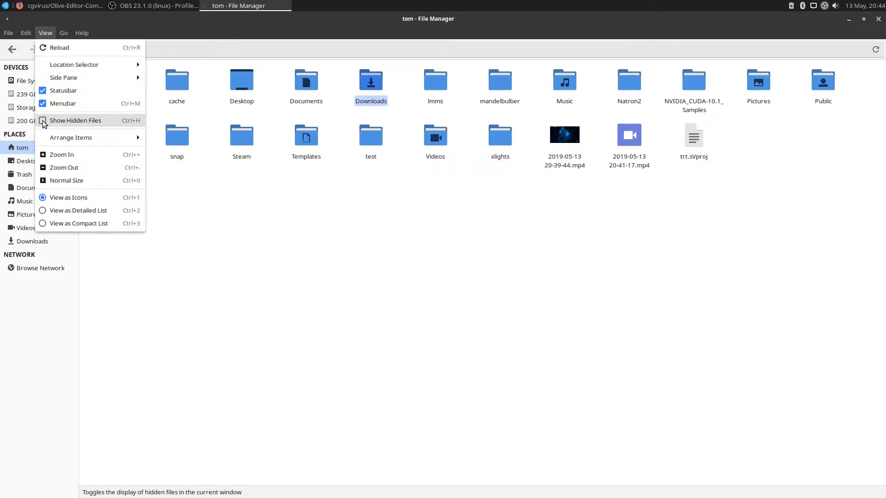
pyautogui.click(75, 120)
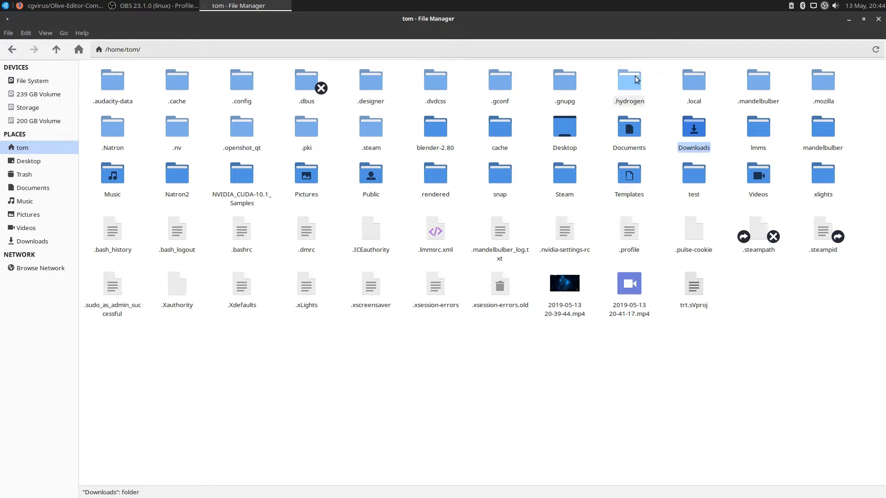
# Navigate into .local/share/olivevideoeditor.org/Olive where the effects folder lives.
pyautogui.click(692, 80)
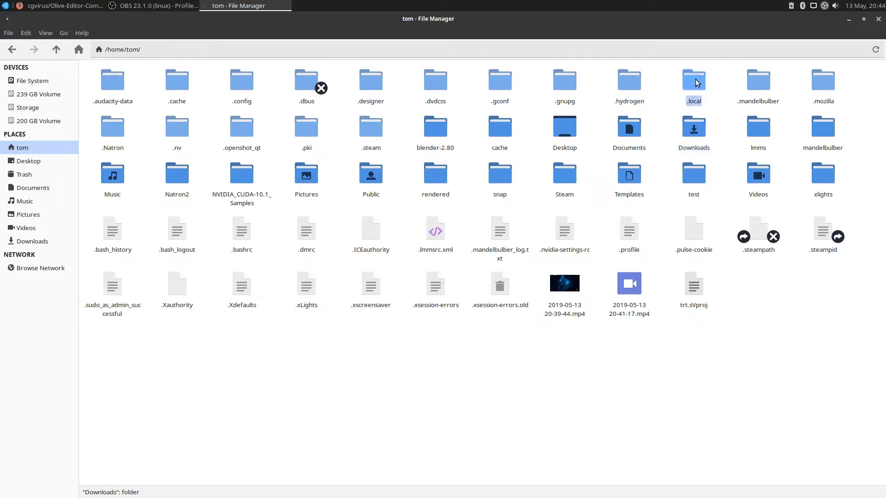
pyautogui.doubleClick(693, 80)
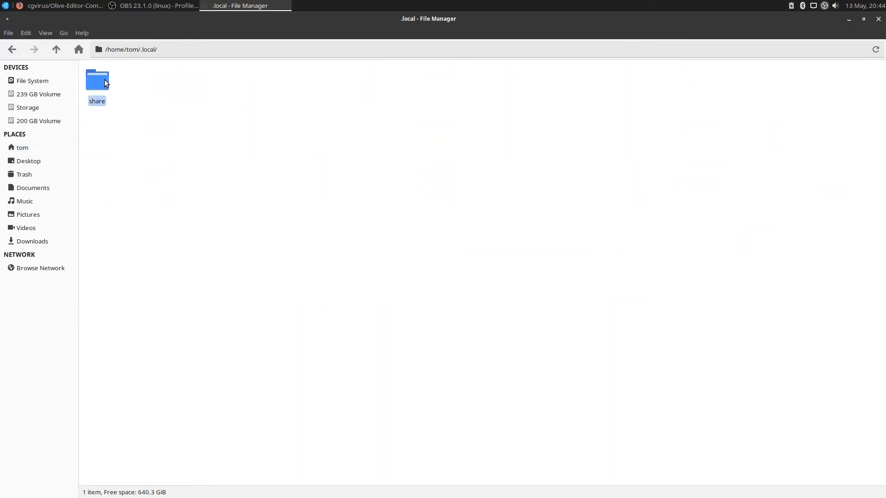
pyautogui.doubleClick(97, 80)
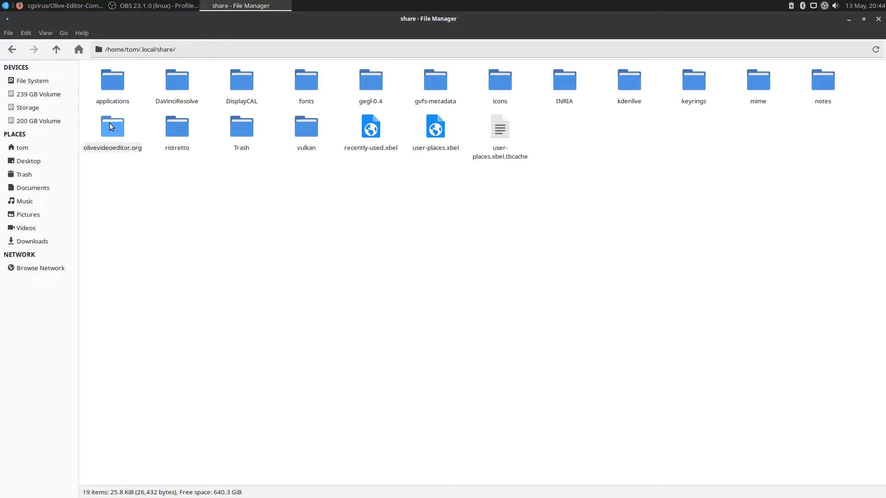
pyautogui.doubleClick(112, 126)
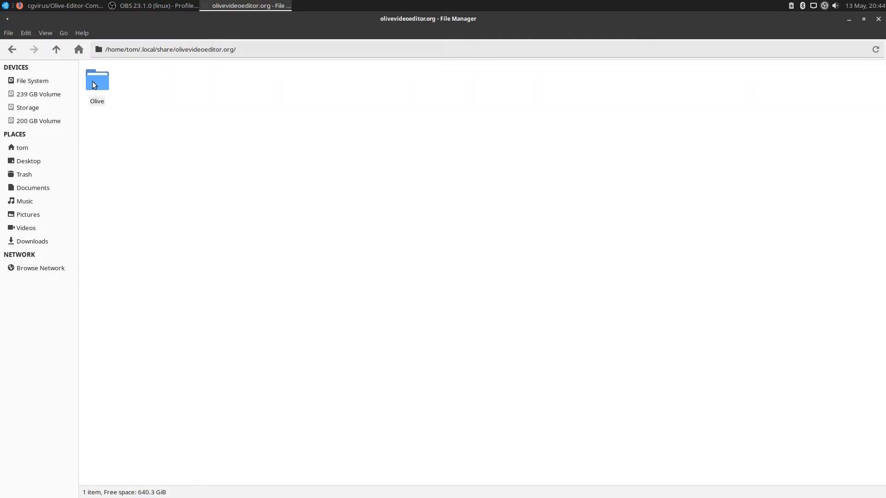
pyautogui.doubleClick(97, 78)
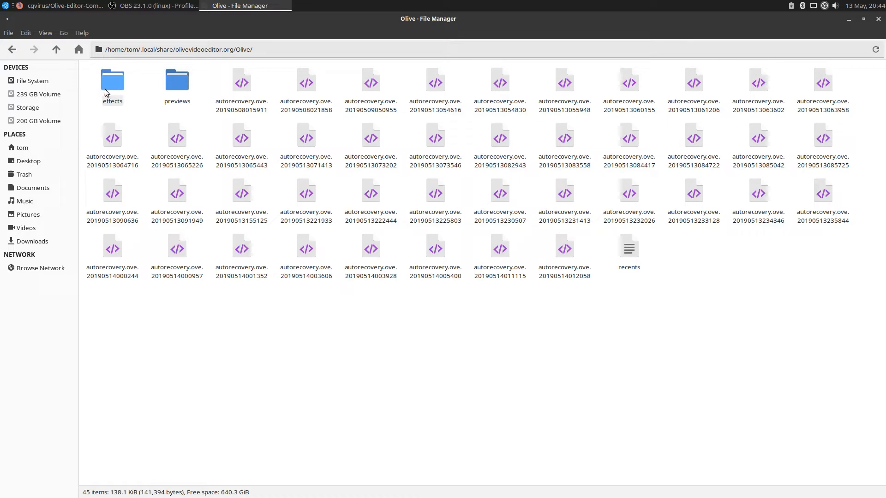
pyautogui.moveTo(170, 332)
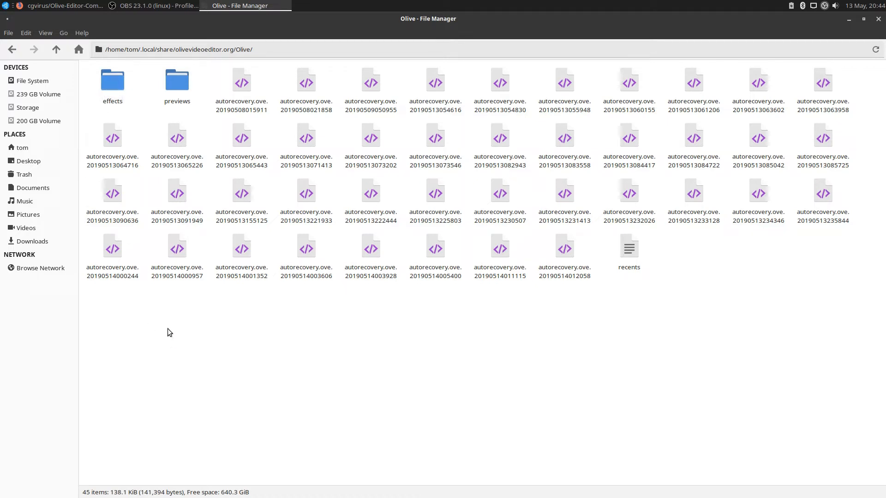
pyautogui.moveTo(143, 148)
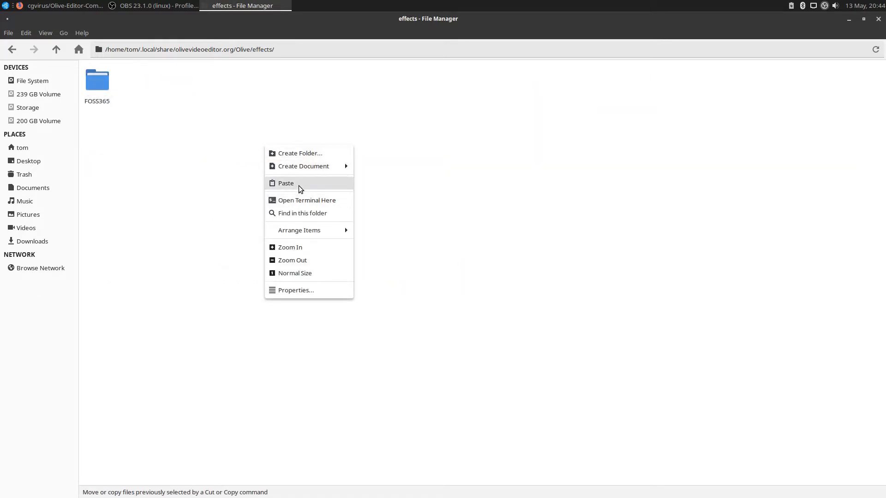
# Paste Olive-Editor-Community-Effects-master into Olive's effects folder beside FOSS365.
pyautogui.click(285, 182)
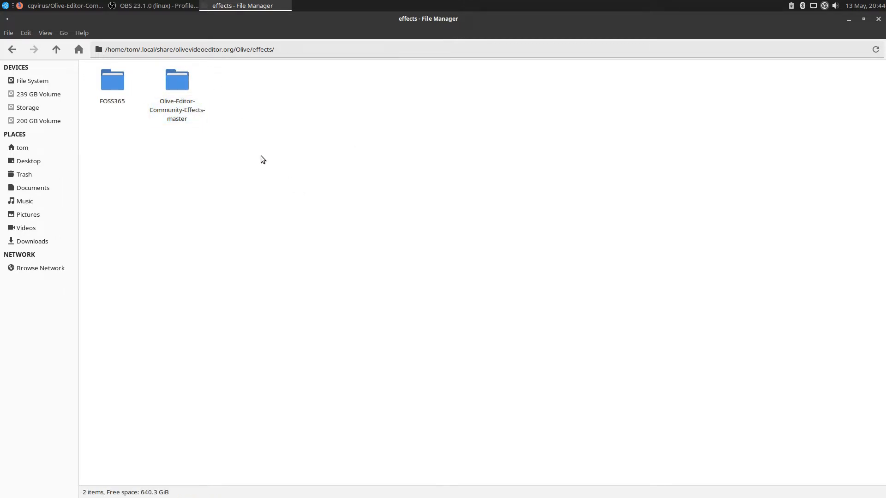
pyautogui.moveTo(177, 146)
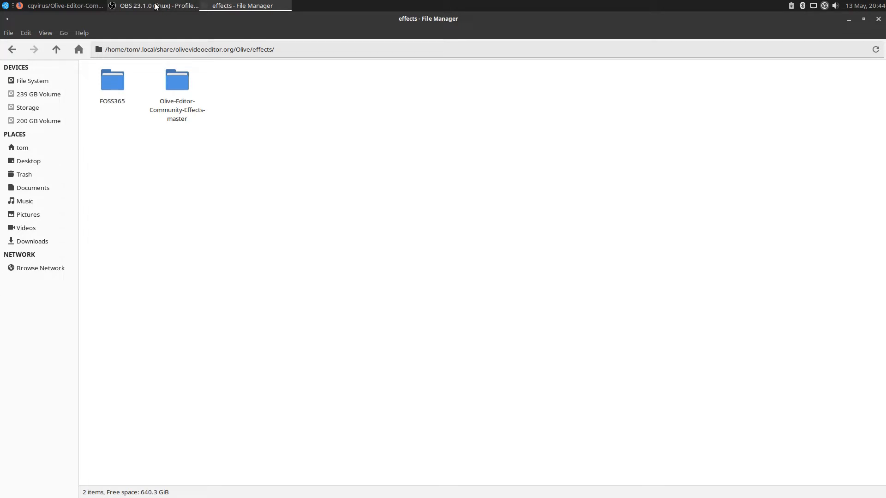
pyautogui.click(61, 6)
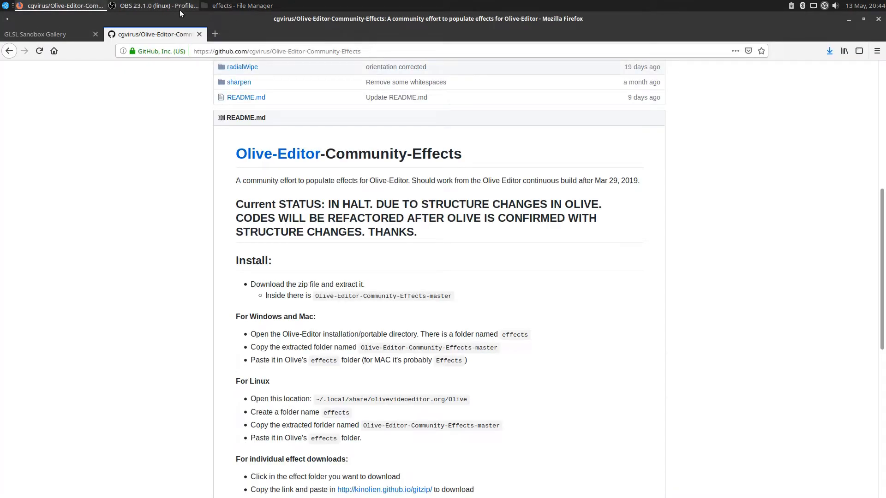
pyautogui.click(244, 6)
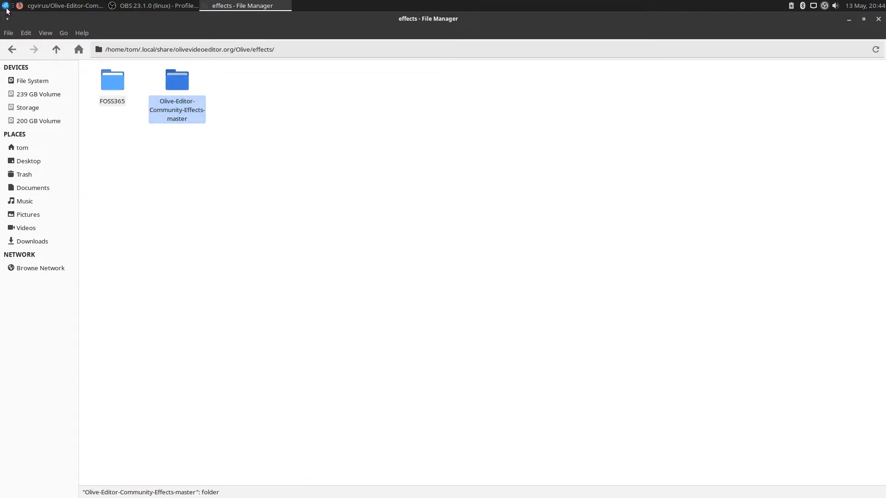
# Launch Olive Video Editor from the applications menu to its welcome dialog.
pyautogui.click(7, 7)
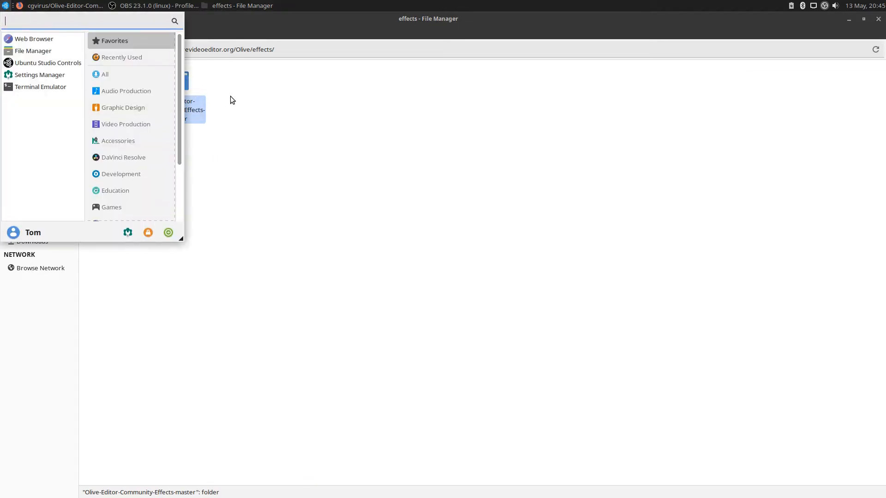
pyautogui.moveTo(40, 75)
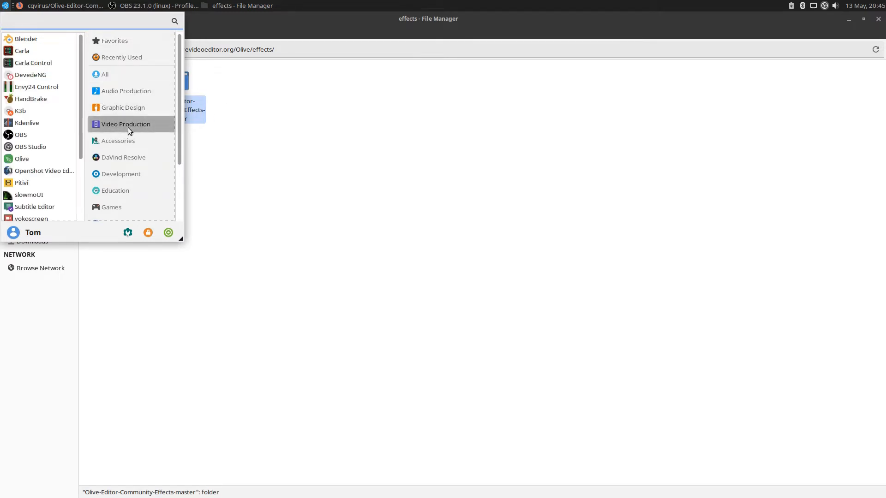
pyautogui.click(363, 247)
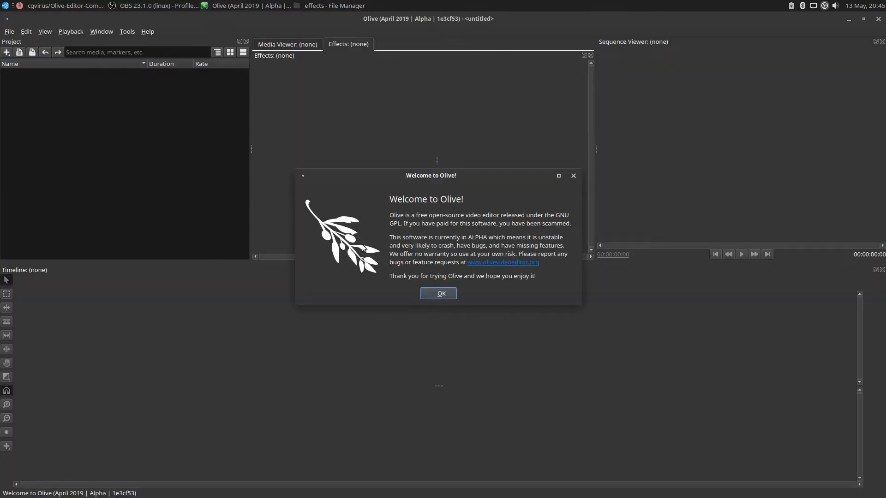
# Dismiss the welcome dialog and create Sequence 01 in the Project panel.
pyautogui.click(437, 293)
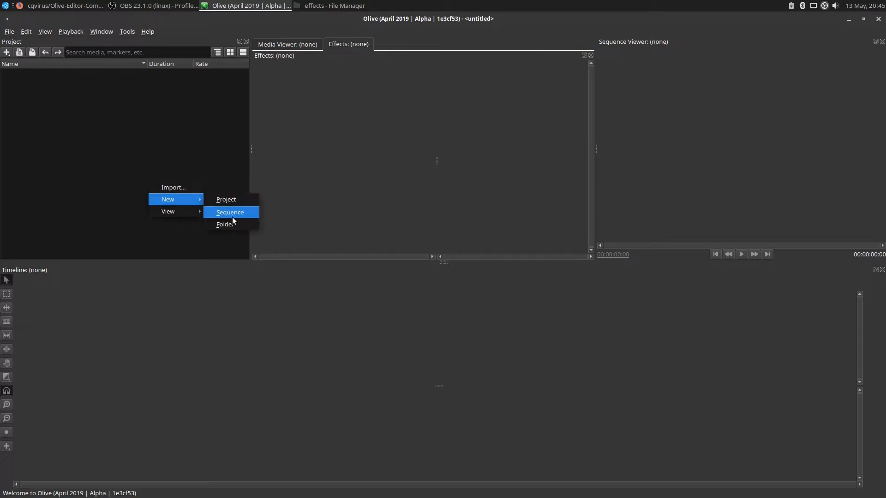
pyautogui.click(230, 213)
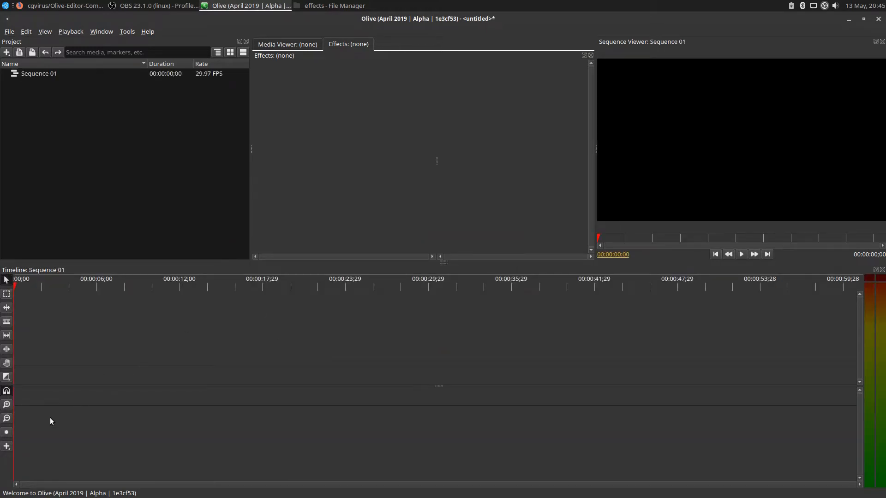
pyautogui.moveTo(155, 380)
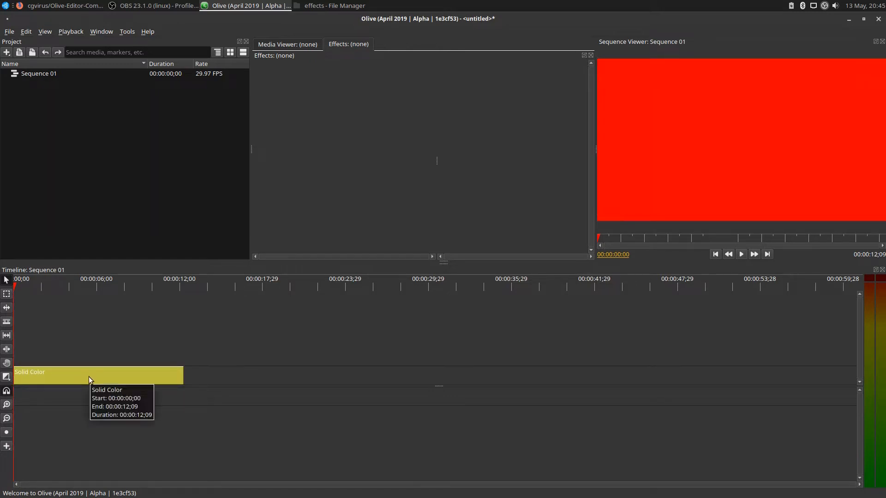
pyautogui.moveTo(91, 384)
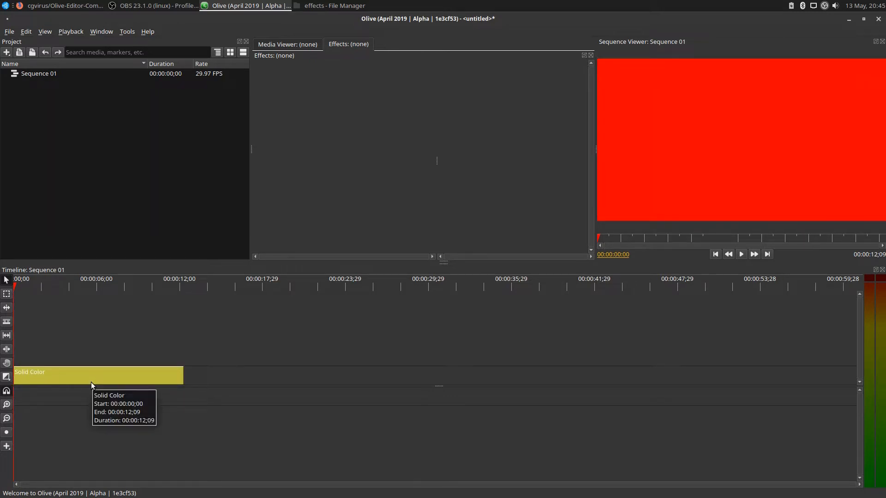
# Select the Solid Color clip, park the playhead near four seconds and list the addable effects.
pyautogui.click(96, 375)
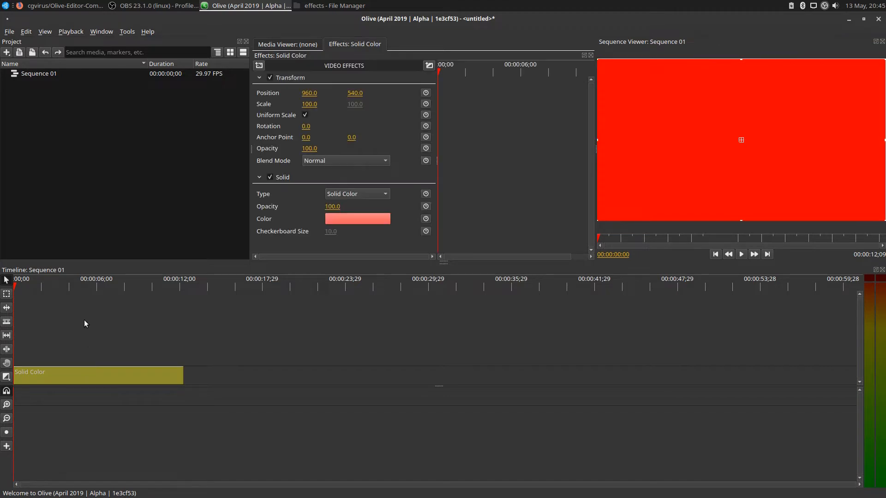
pyautogui.click(79, 285)
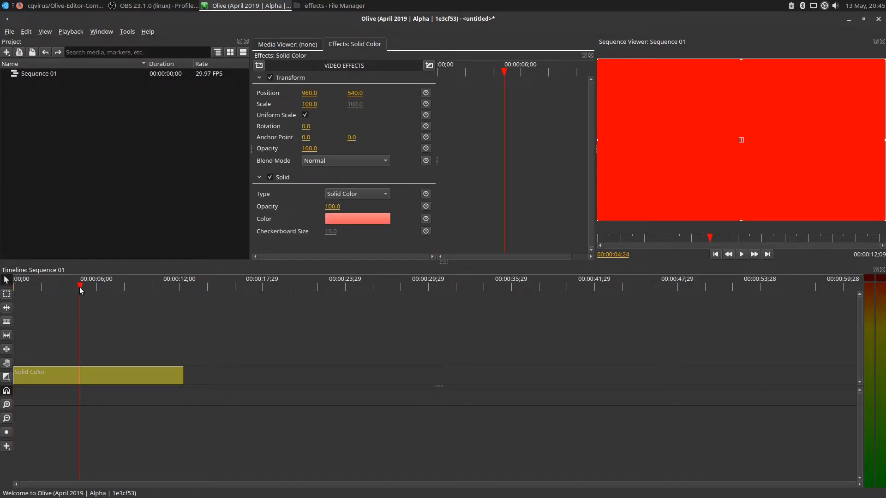
pyautogui.moveTo(334, 85)
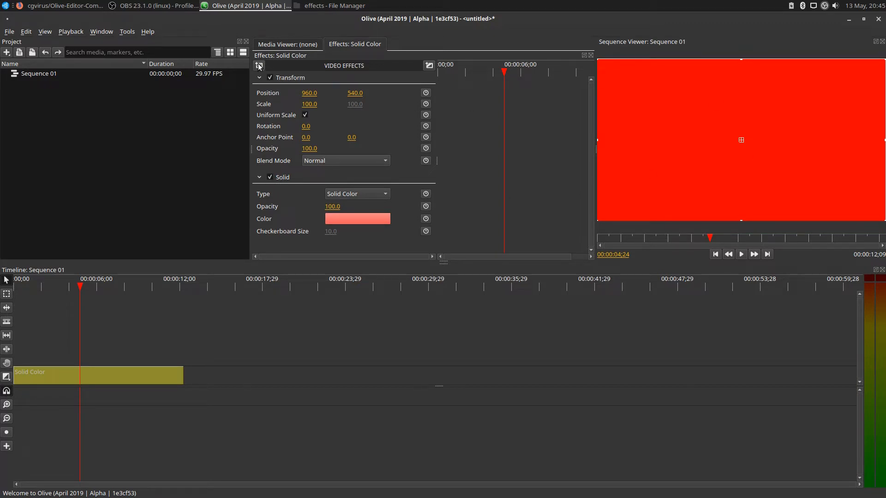
pyautogui.click(259, 65)
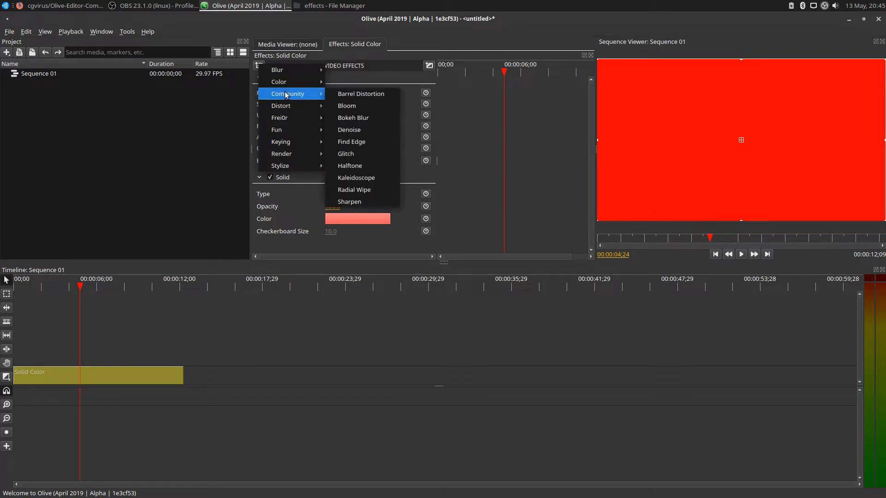
pyautogui.moveTo(361, 93)
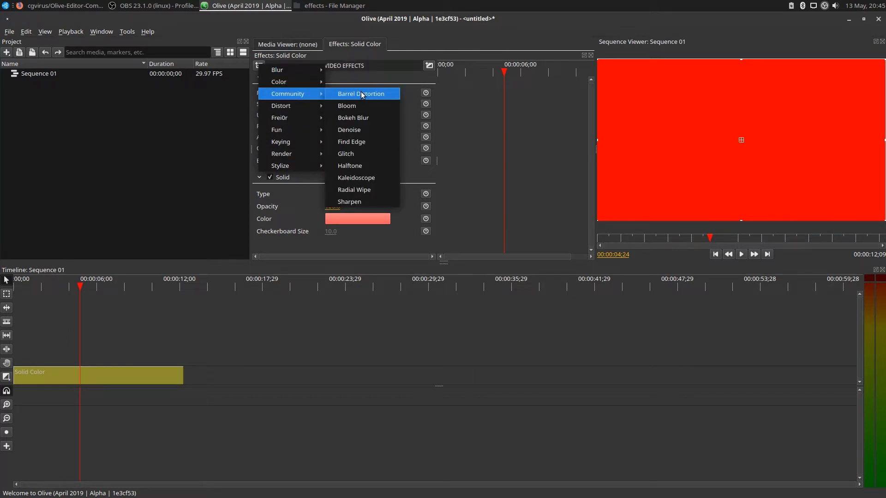
pyautogui.moveTo(370, 142)
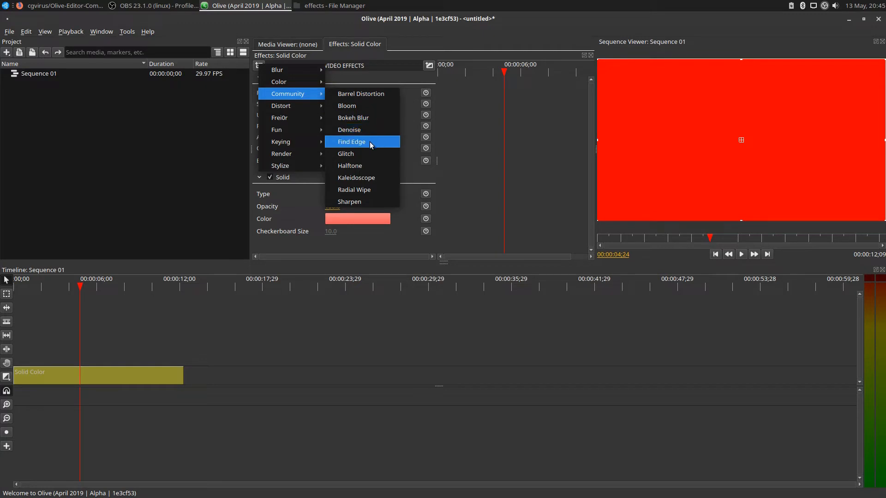
pyautogui.moveTo(367, 189)
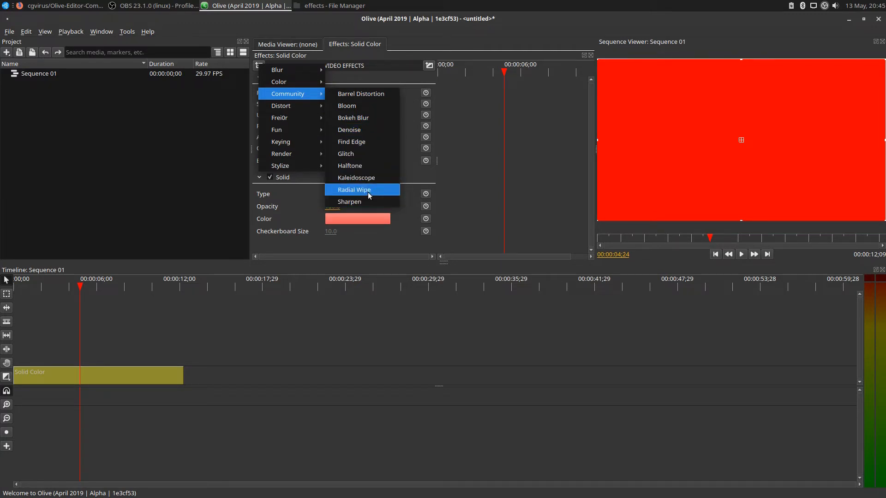
pyautogui.moveTo(295, 94)
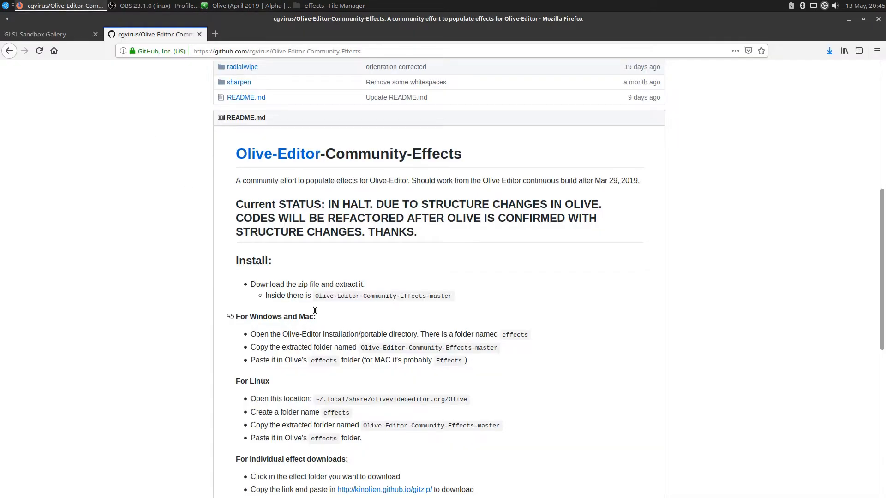
# Review the community effects README install steps, then bring Olive's effects folder back in File Manager.
pyautogui.scroll(3)
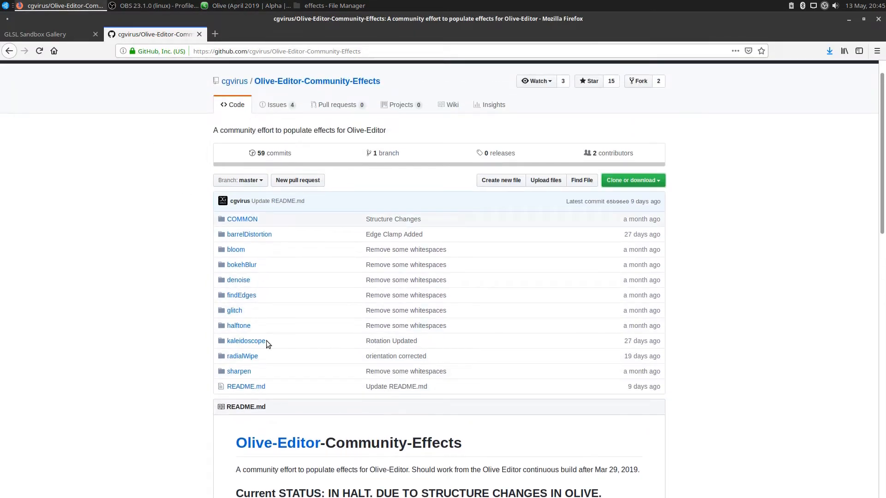
pyautogui.moveTo(167, 318)
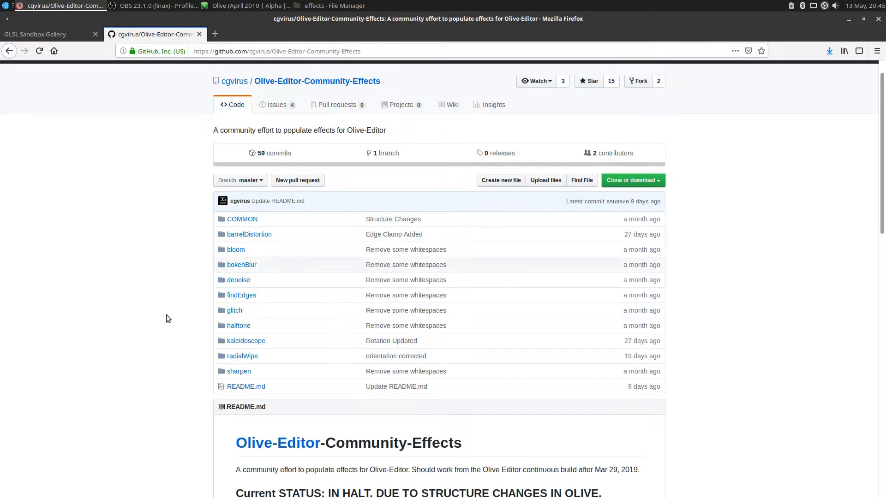
pyautogui.scroll(-3)
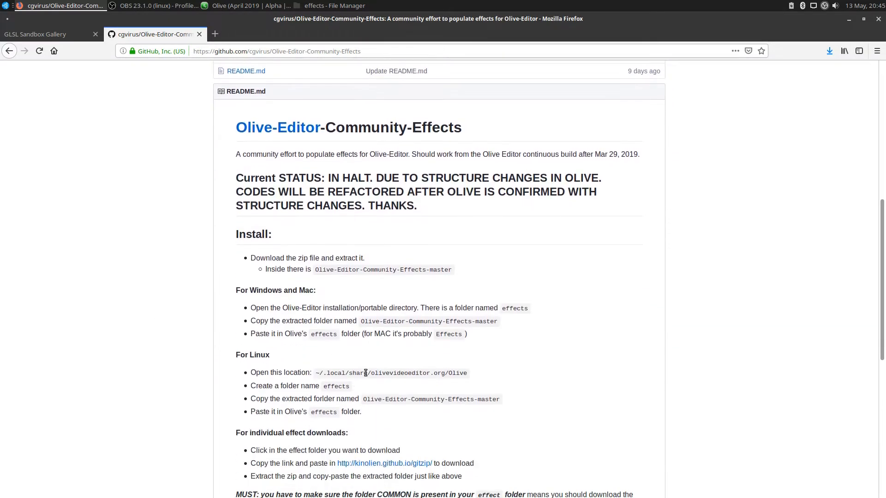
pyautogui.scroll(-3)
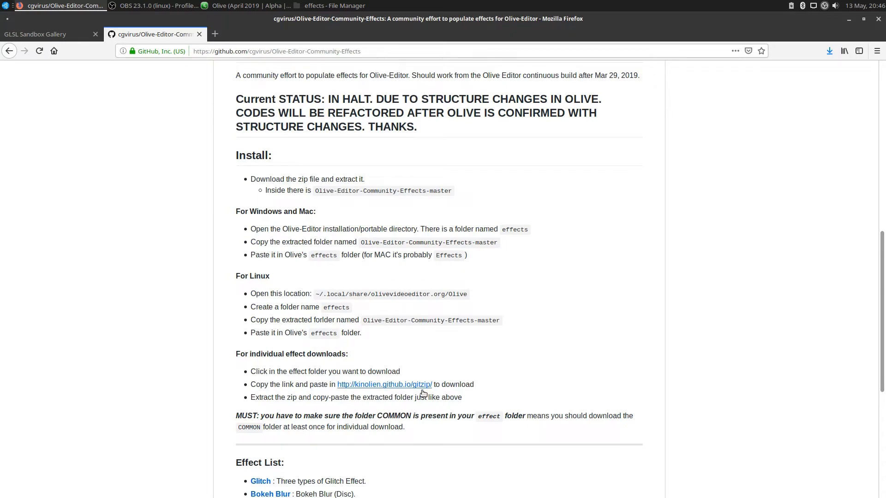
pyautogui.moveTo(394, 350)
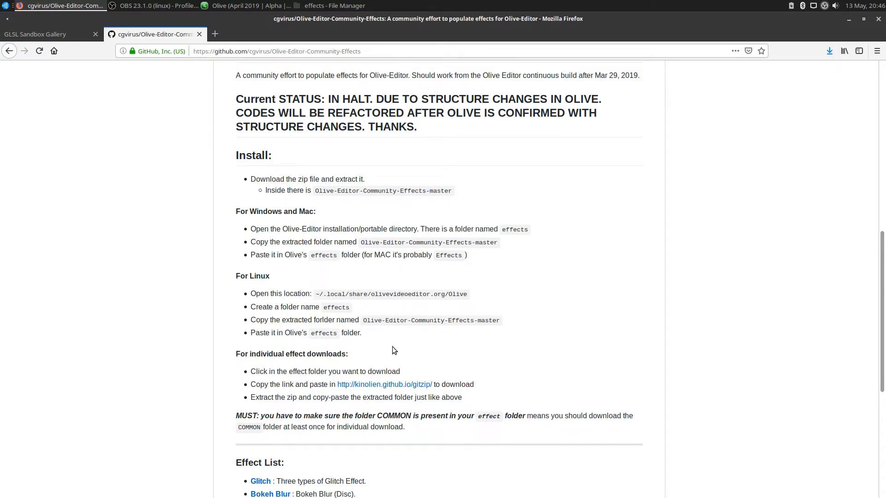
pyautogui.moveTo(379, 416)
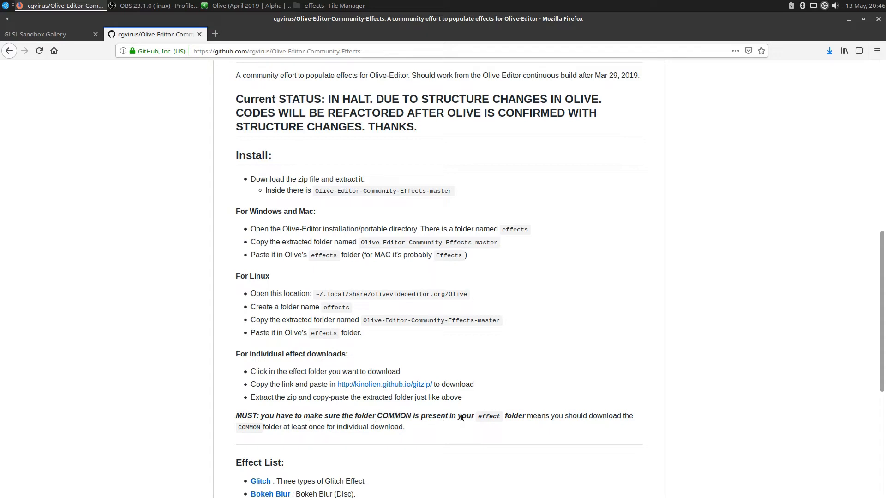
pyautogui.moveTo(530, 407)
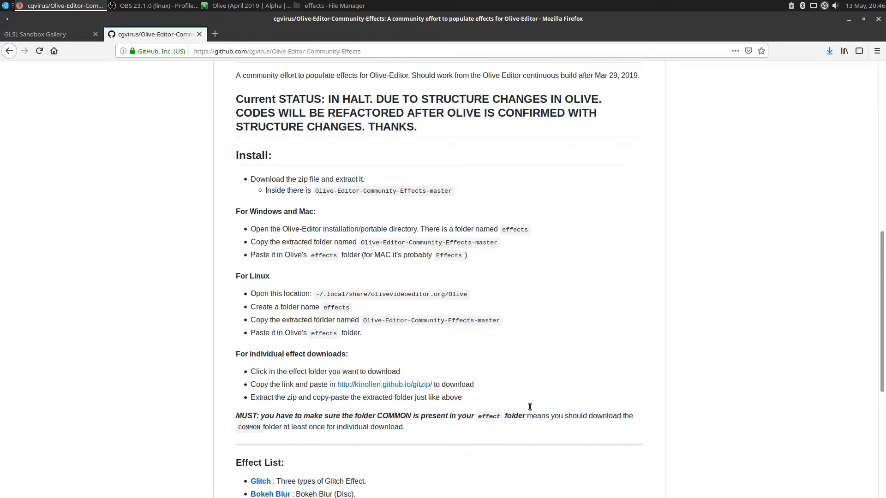
pyautogui.scroll(3)
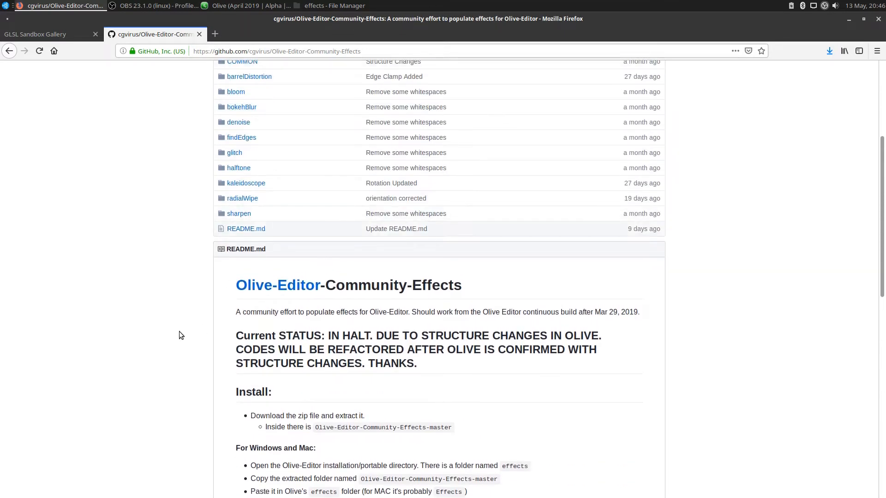
pyautogui.scroll(3)
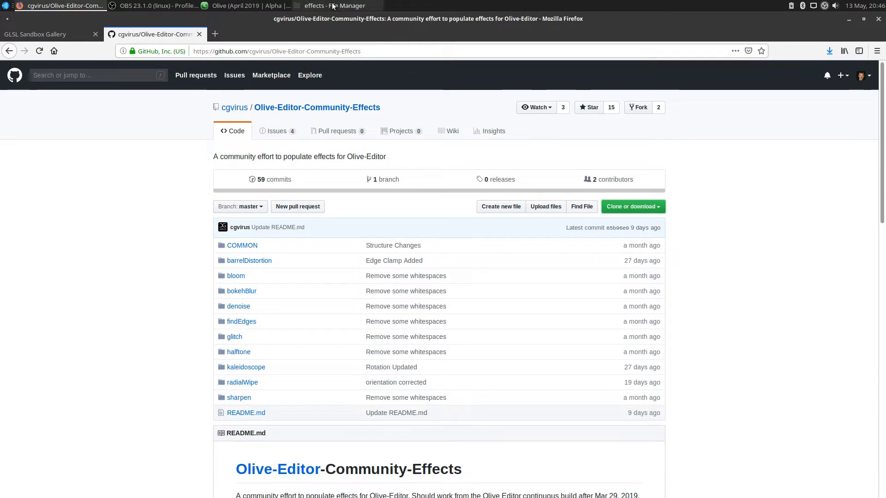
pyautogui.click(334, 6)
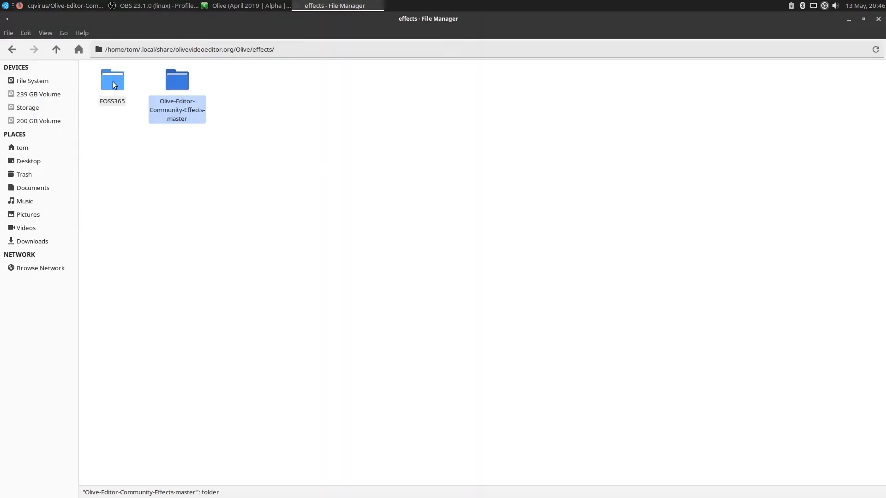
# Look inside FOSS365, then inspect the community effects' COMMON shader folder.
pyautogui.doubleClick(112, 79)
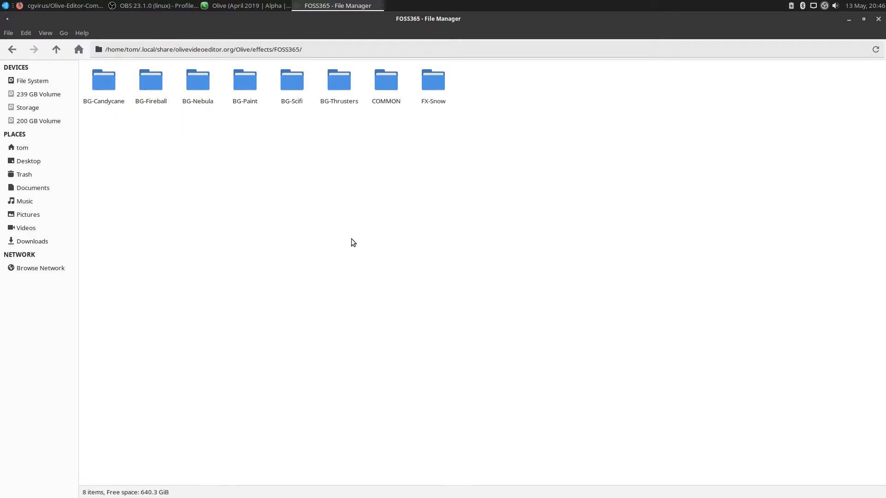
pyautogui.click(385, 80)
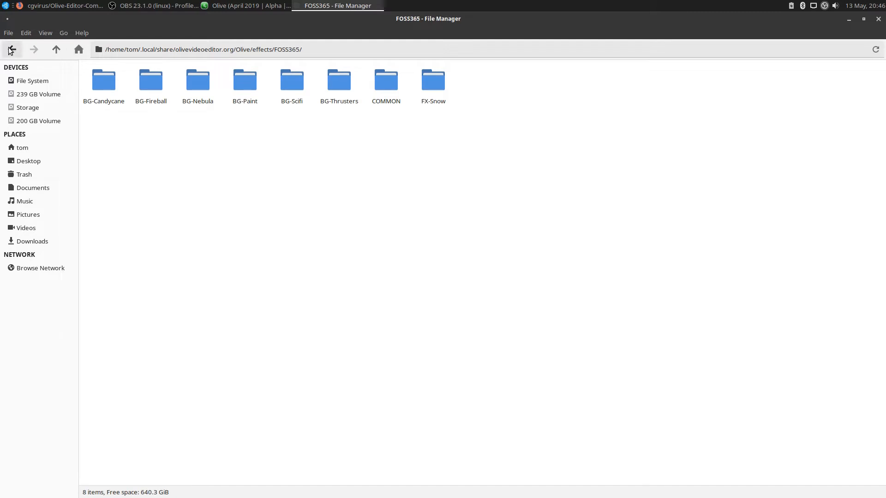
pyautogui.click(12, 49)
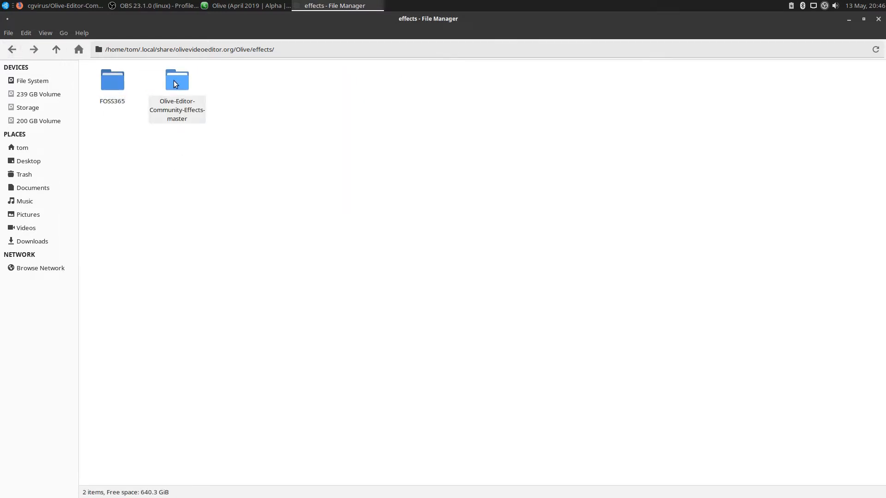
pyautogui.doubleClick(177, 79)
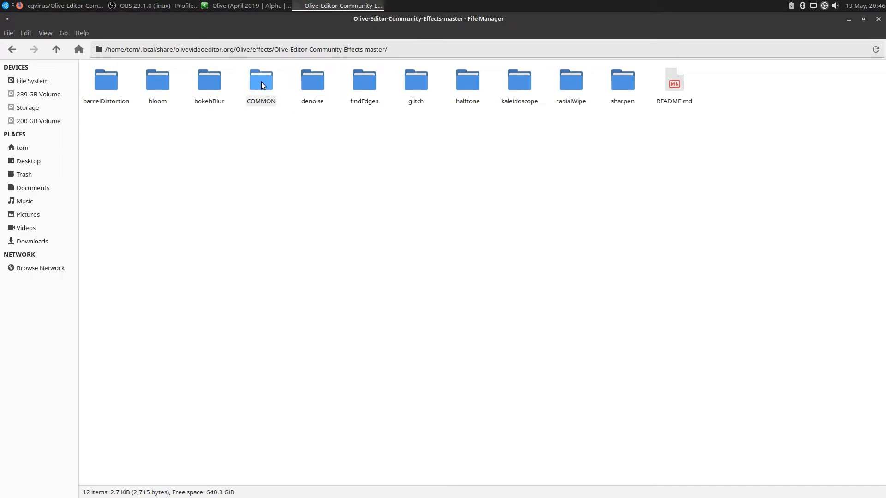
pyautogui.doubleClick(260, 79)
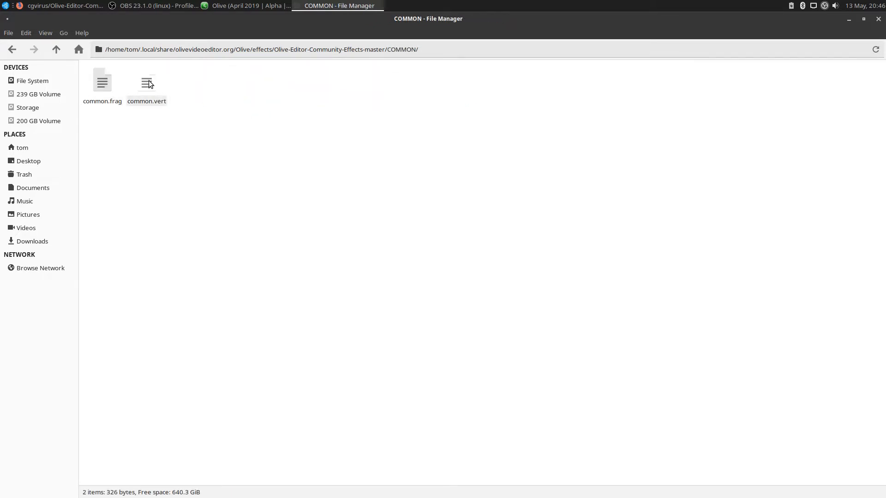
pyautogui.click(56, 49)
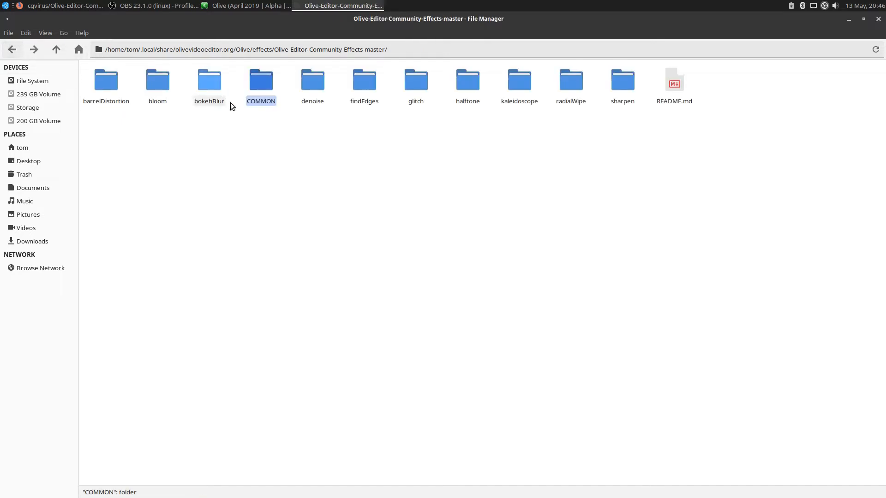
# Copy the community COMMON folder into FOSS365 and return to the repository page in Firefox.
pyautogui.rightClick(261, 79)
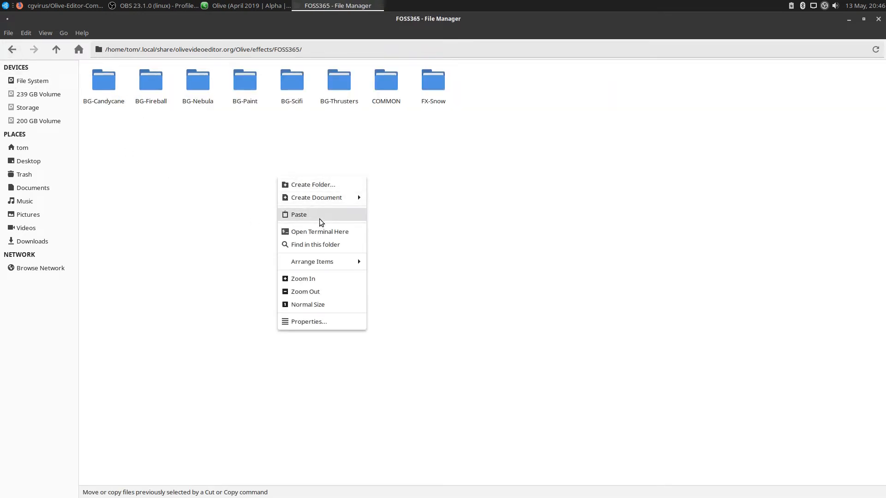
pyautogui.click(299, 214)
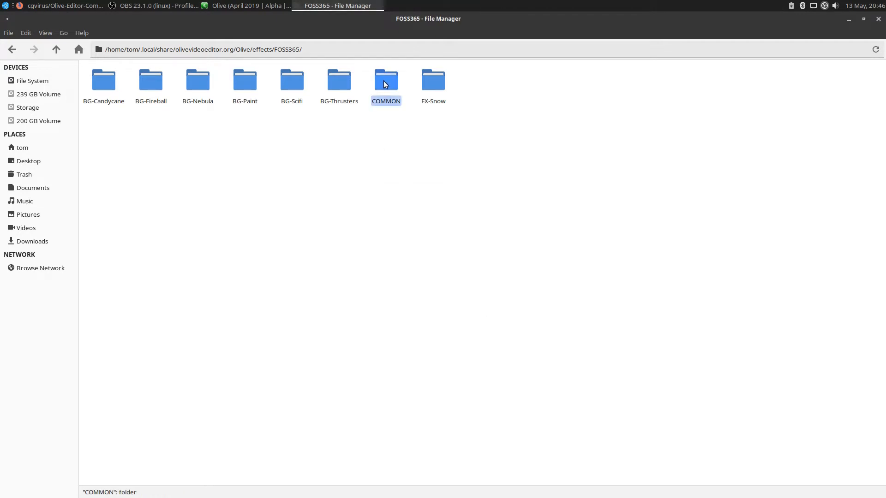
pyautogui.click(440, 164)
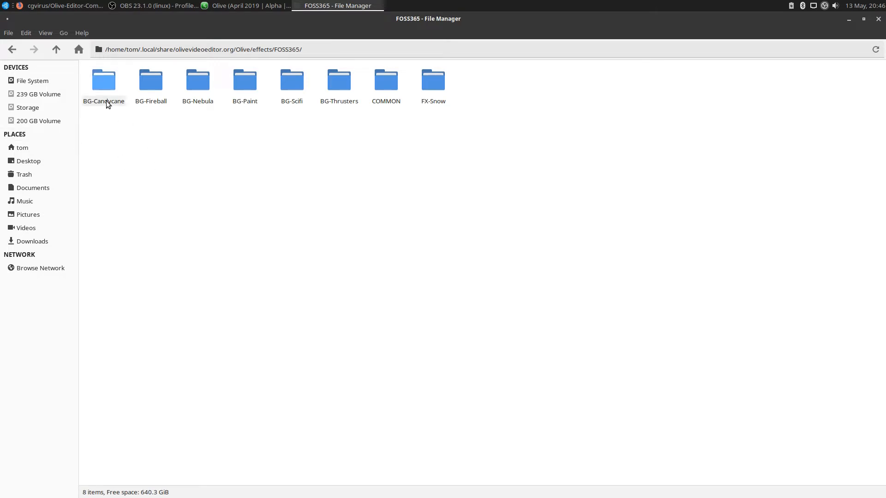
pyautogui.moveTo(500, 136)
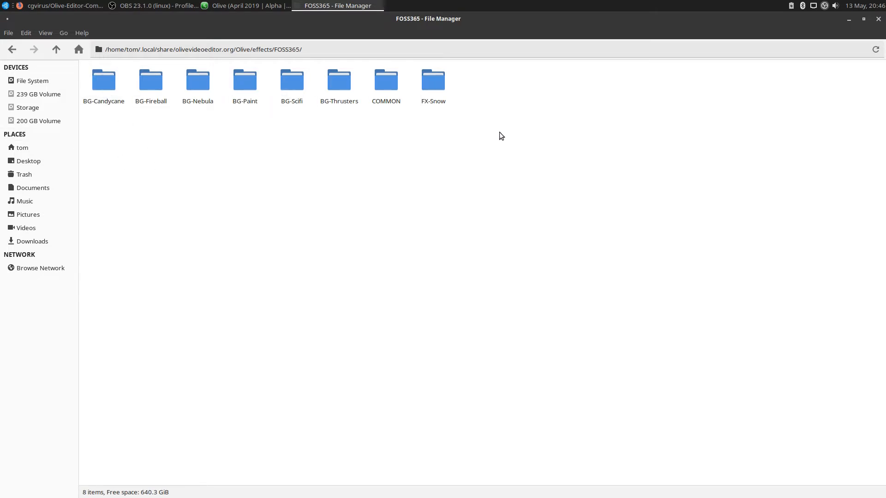
pyautogui.moveTo(360, 223)
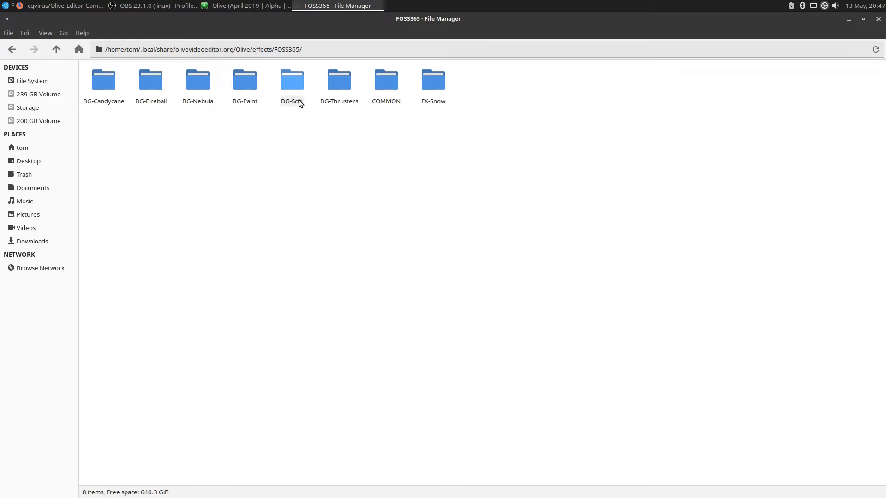
pyautogui.click(62, 5)
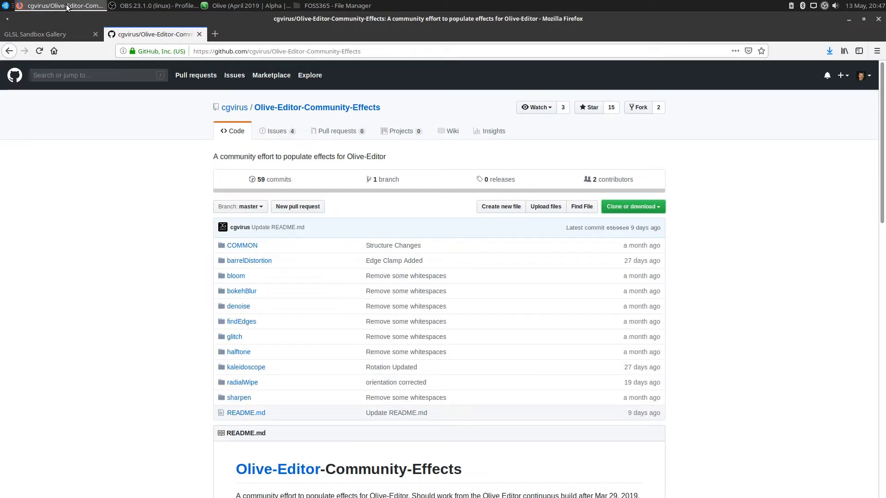
# Open the red cellular-noise shader from the GLSL Sandbox gallery, read its code, then return to FOSS365.
pyautogui.click(34, 35)
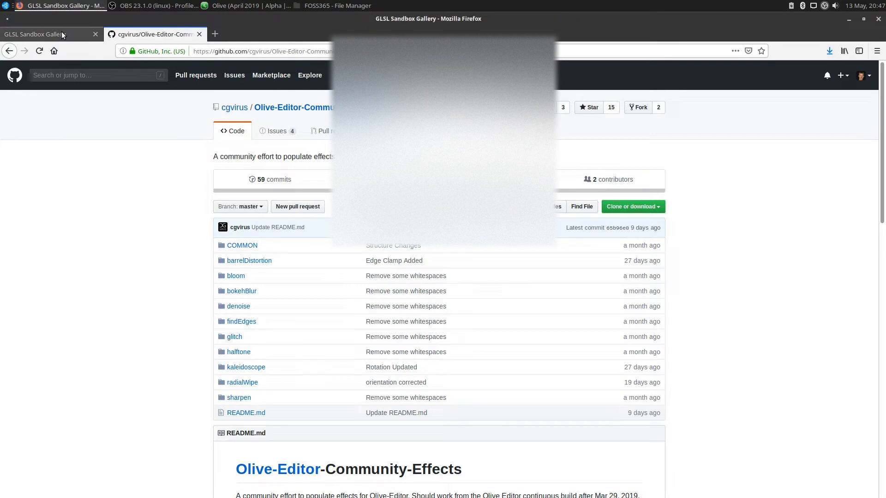
pyautogui.click(45, 34)
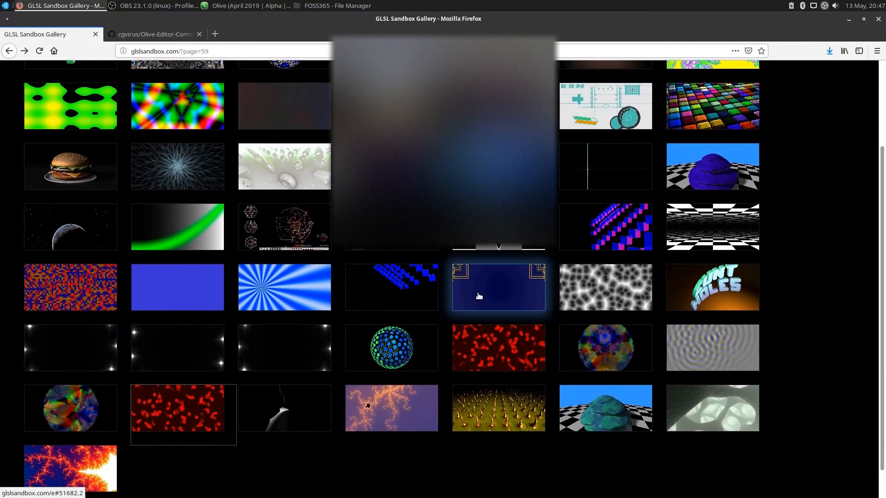
pyautogui.moveTo(284, 286)
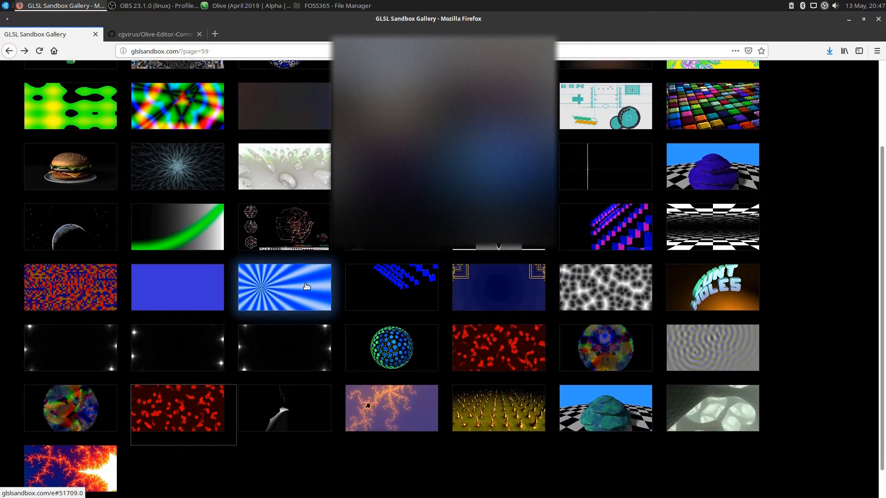
pyautogui.click(284, 286)
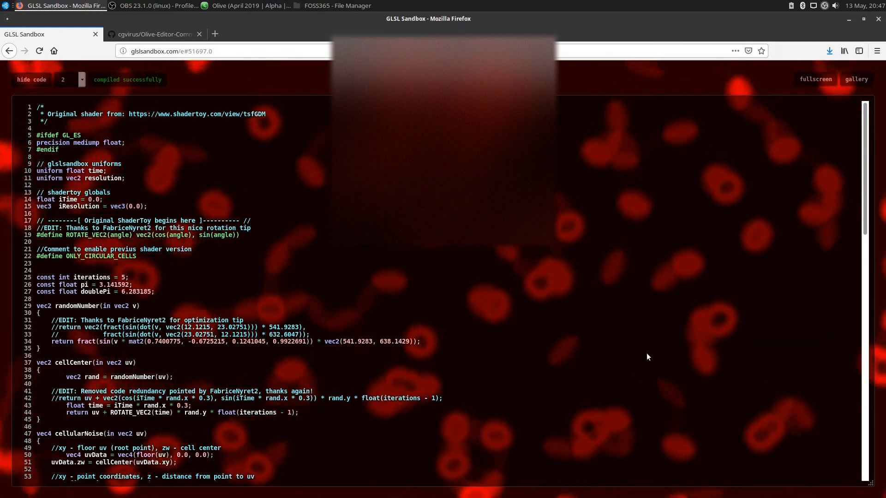
pyautogui.scroll(-3)
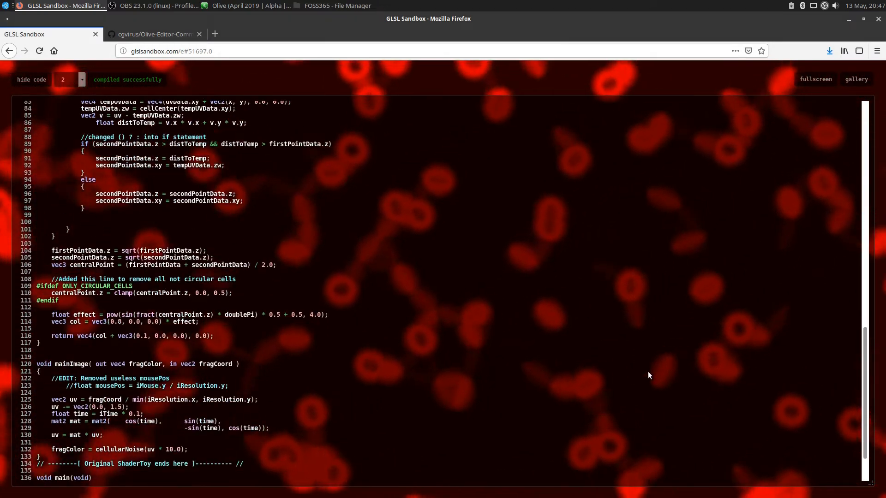
pyautogui.scroll(3)
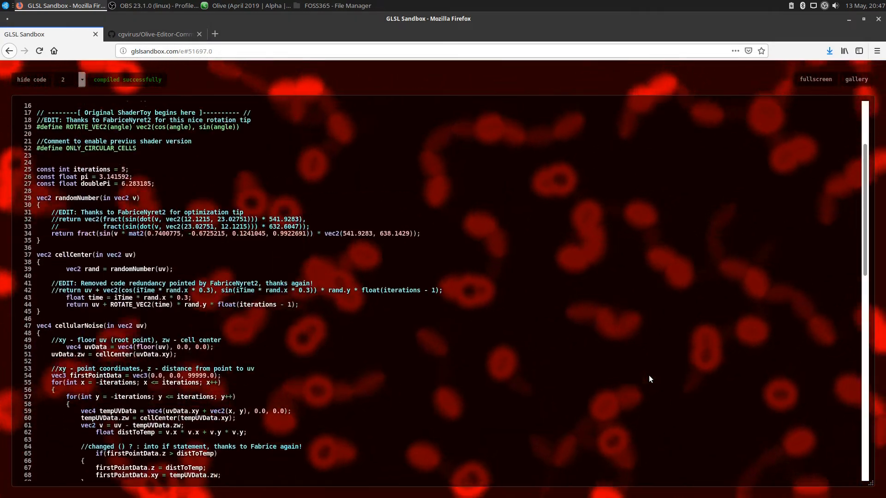
pyautogui.scroll(3)
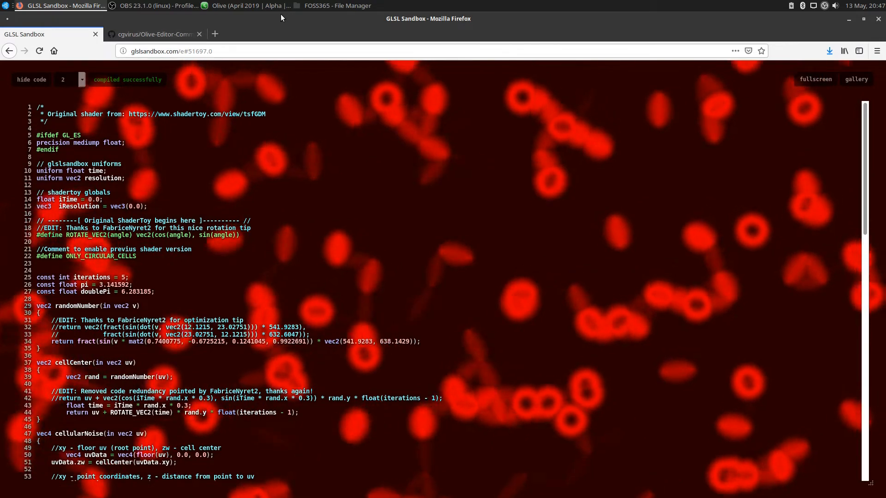
pyautogui.click(336, 5)
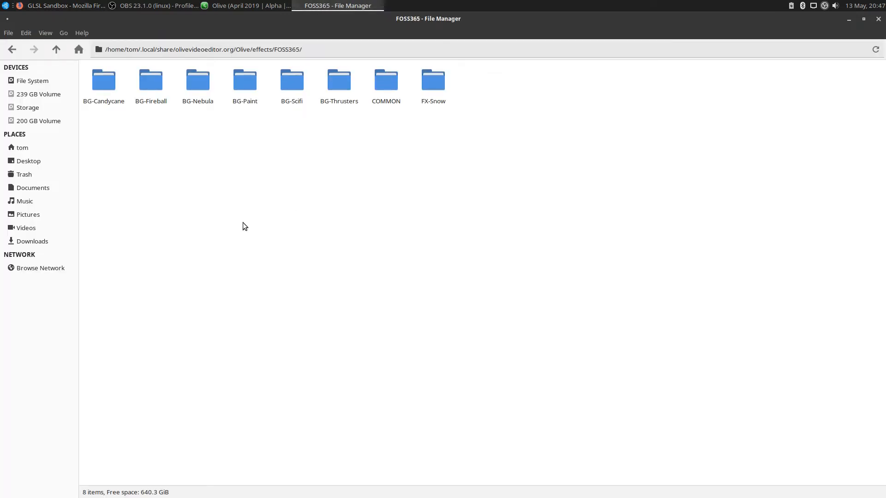
# Copy the glitch effect folder from the community effects into FOSS365.
pyautogui.click(386, 80)
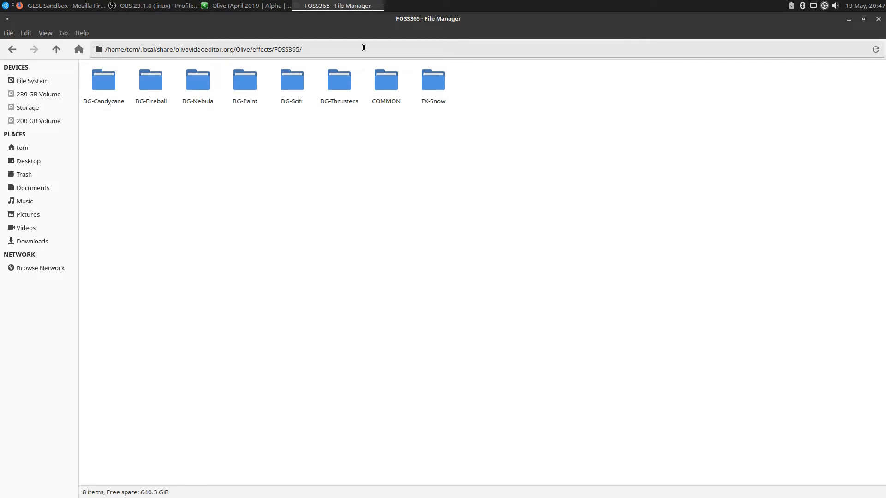
pyautogui.moveTo(12, 49)
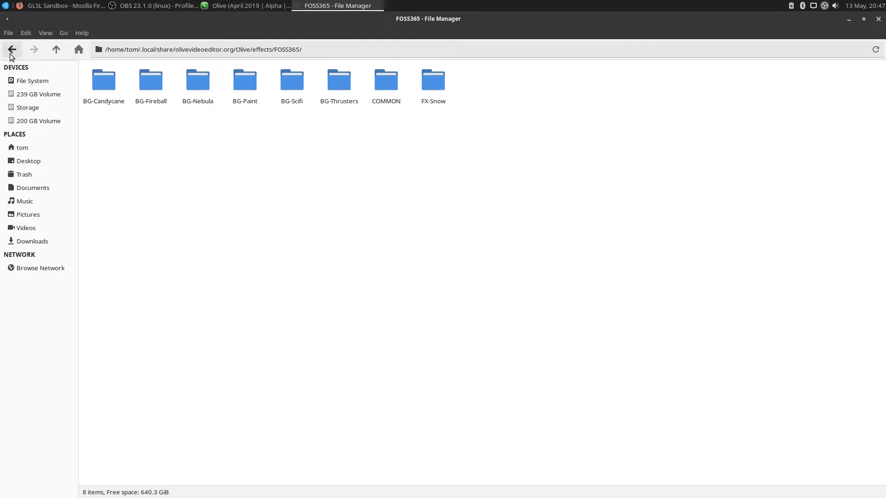
pyautogui.click(11, 48)
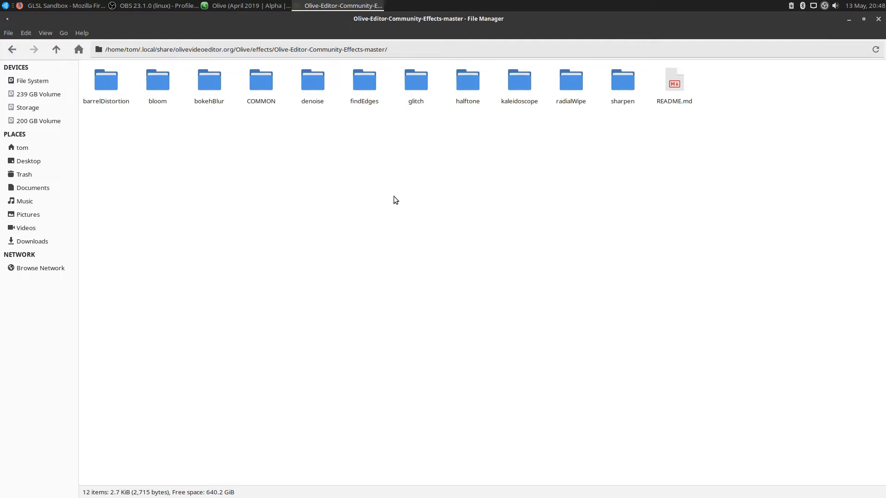
pyautogui.rightClick(415, 79)
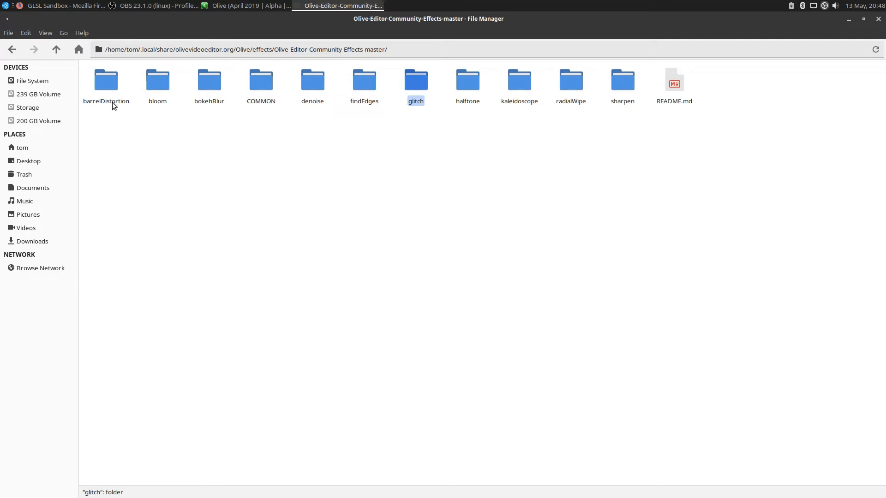
pyautogui.click(55, 49)
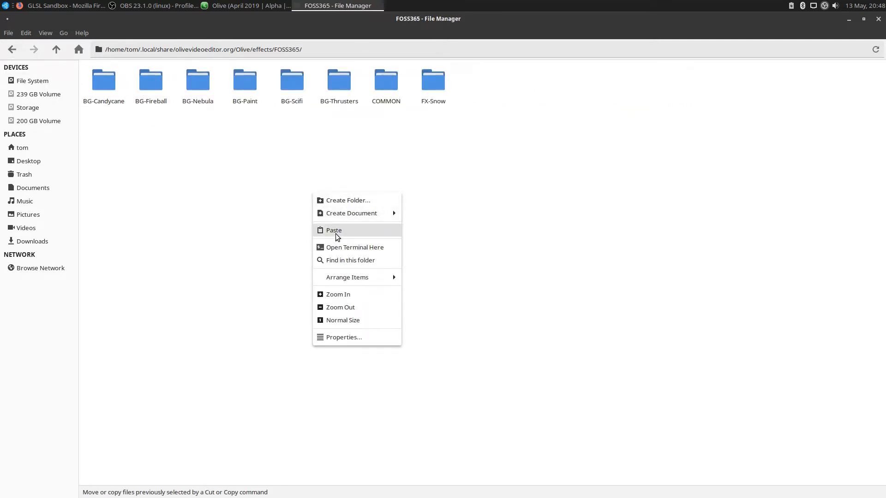
pyautogui.click(333, 230)
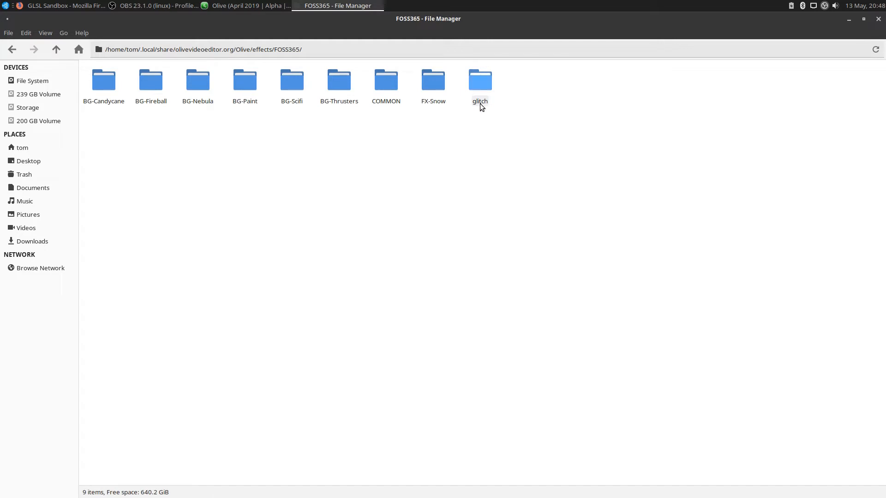
# Rename the pasted glitch folder to blood and look inside it.
pyautogui.rightClick(479, 80)
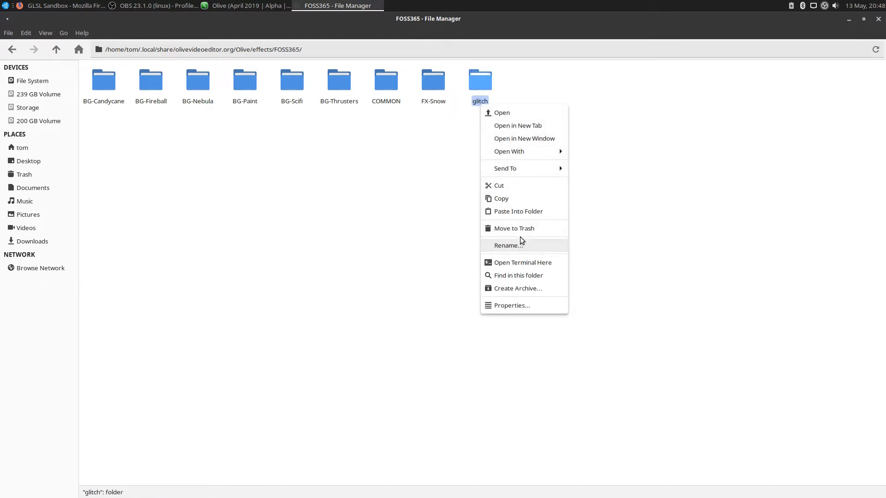
pyautogui.click(507, 245)
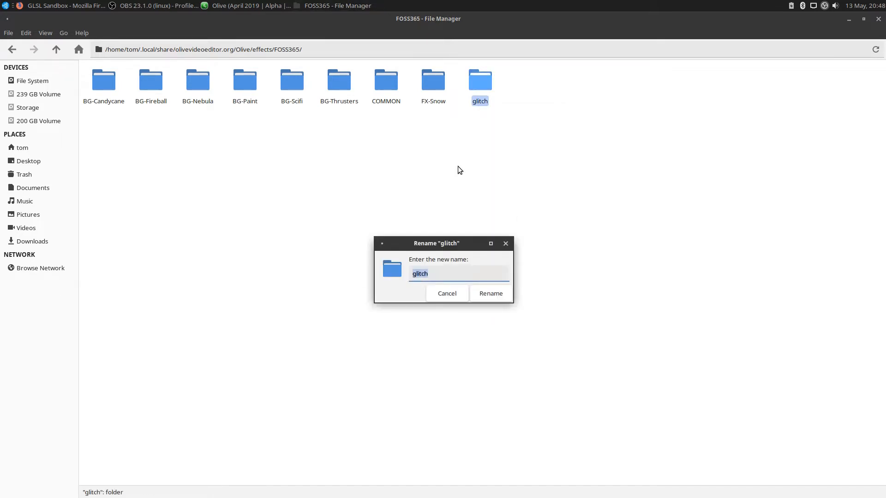
pyautogui.write('blood')
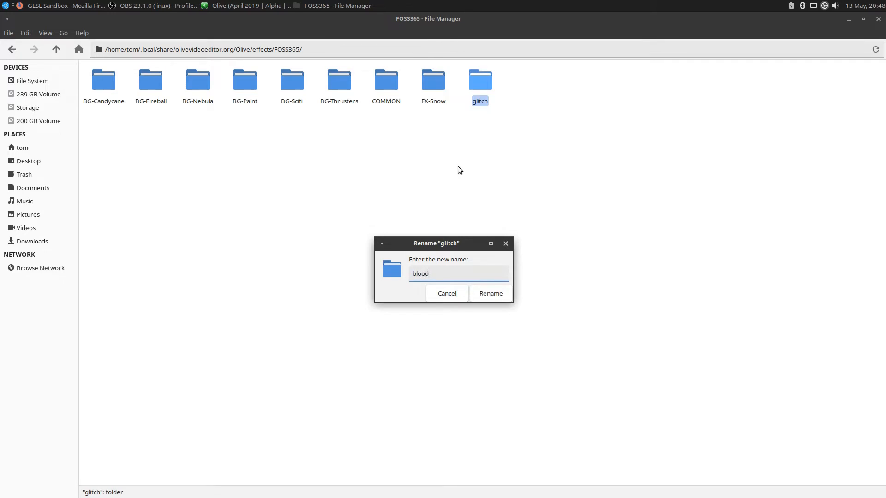
pyautogui.click(489, 293)
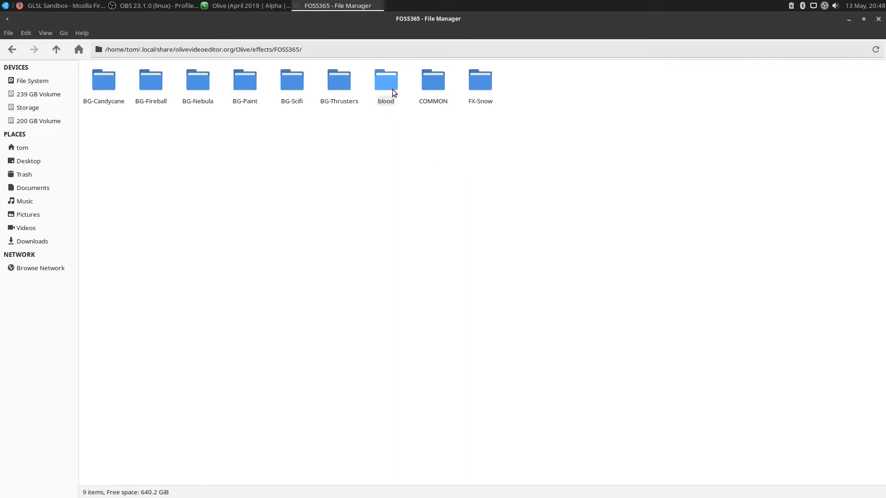
pyautogui.doubleClick(386, 79)
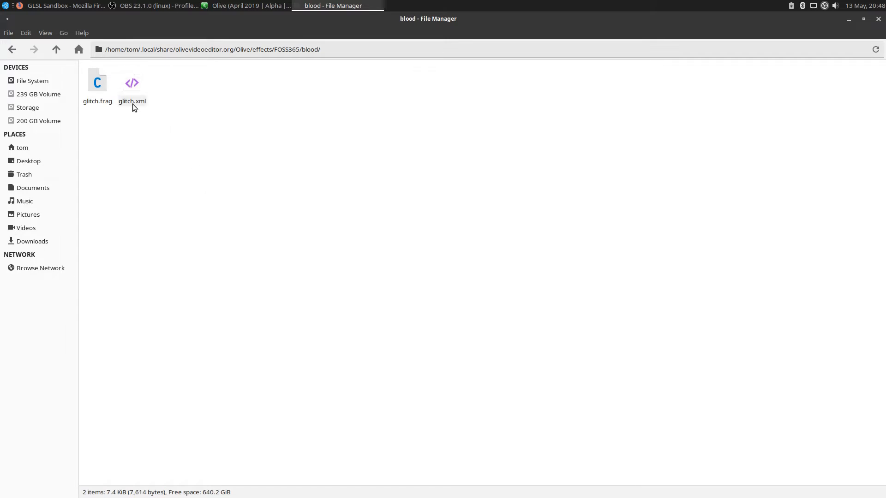
pyautogui.moveTo(132, 84)
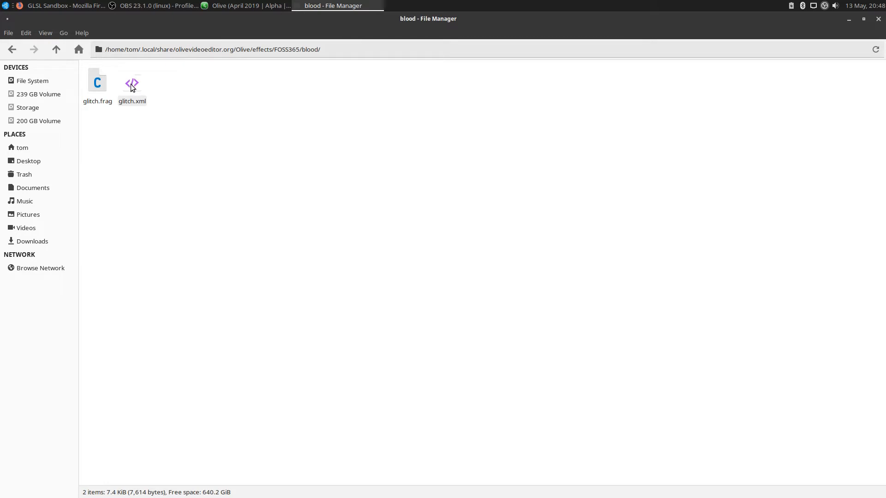
# Open the blood folder's glitch.frag shader in Mousepad.
pyautogui.click(97, 82)
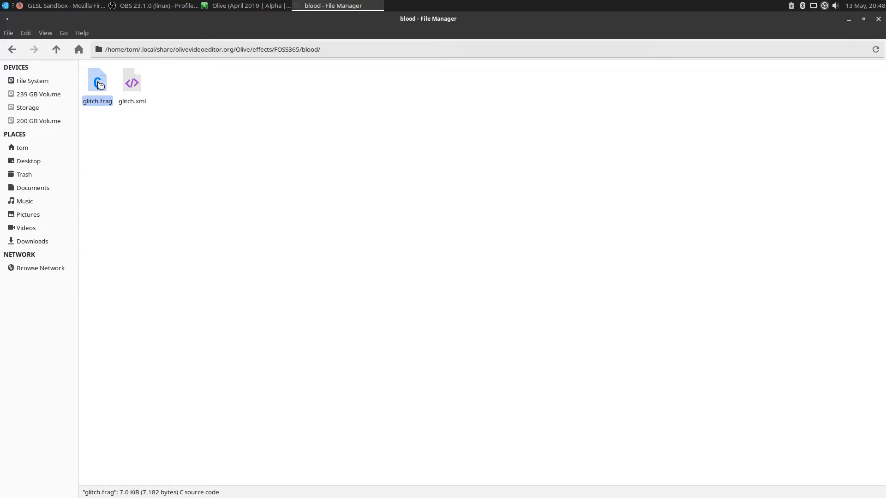
pyautogui.doubleClick(96, 82)
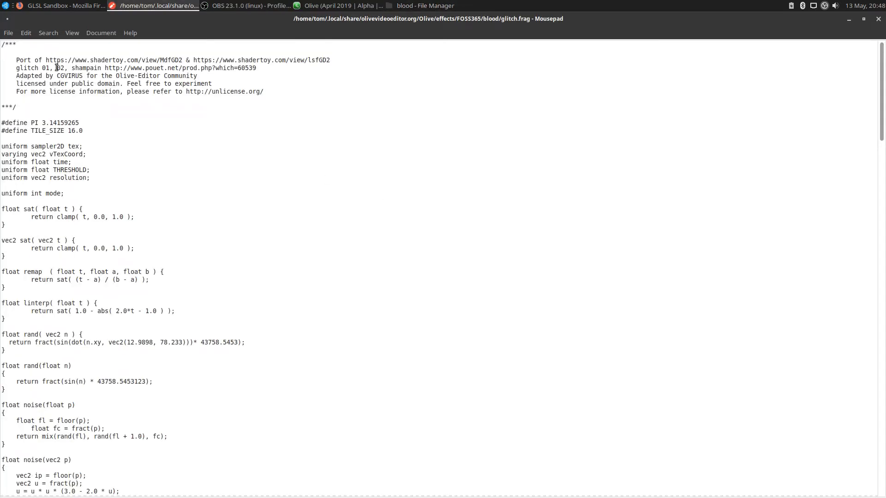
# Read glitch.frag end to end and place the cursor at the top, ready to replace the code.
pyautogui.scroll(-3)
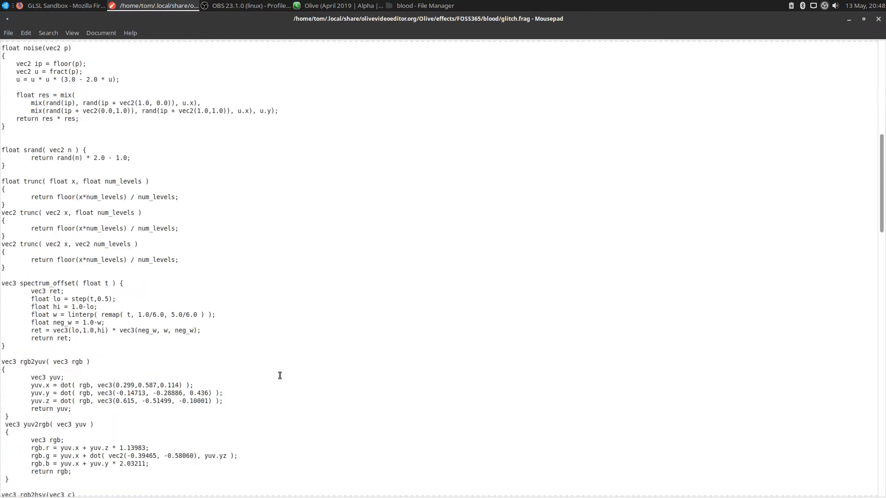
pyautogui.scroll(-3)
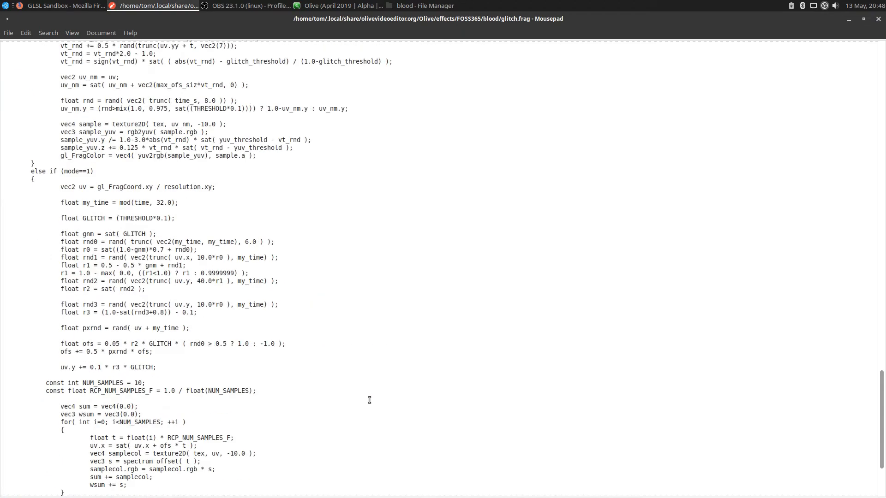
pyautogui.scroll(-3)
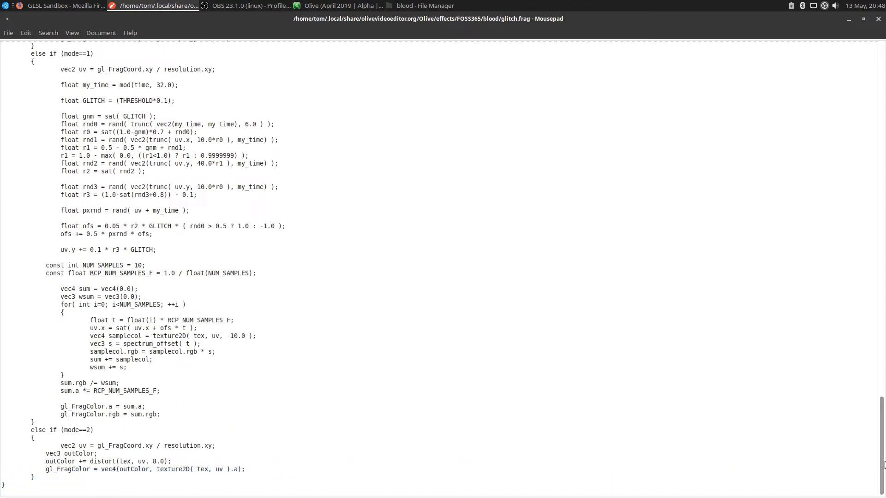
pyautogui.scroll(3)
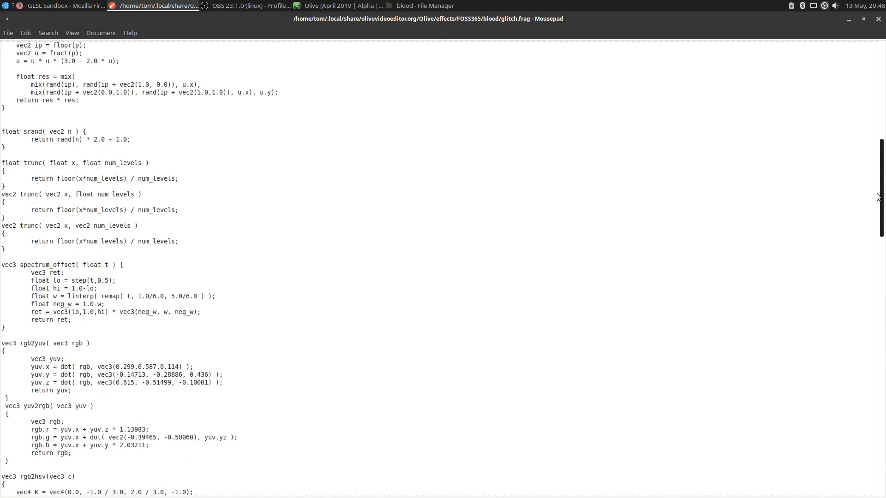
pyautogui.scroll(3)
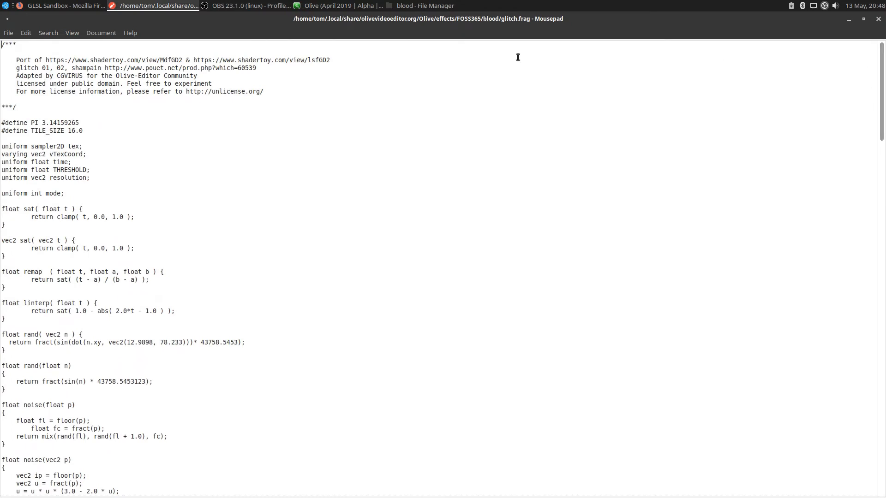
pyautogui.click(26, 32)
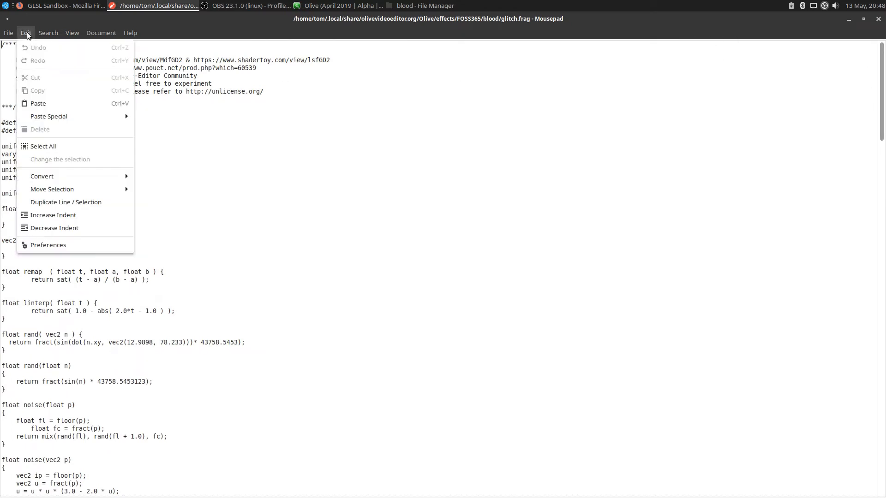
pyautogui.click(44, 145)
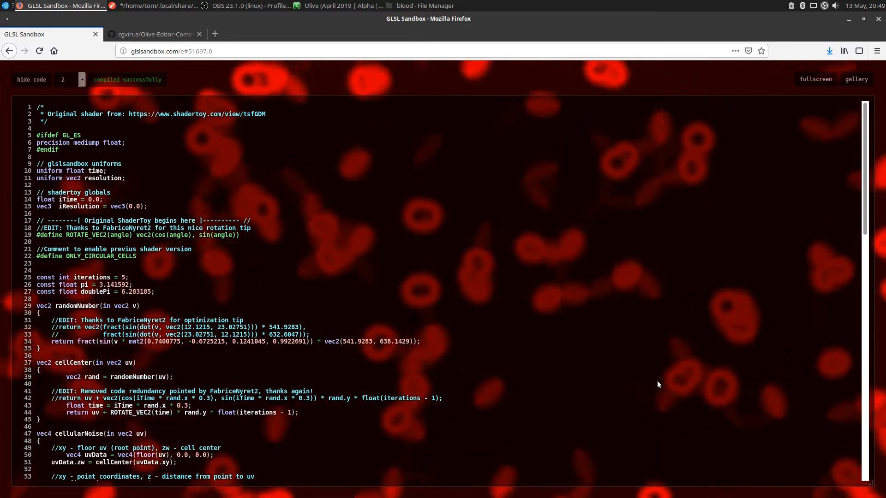
pyautogui.moveTo(183, 184)
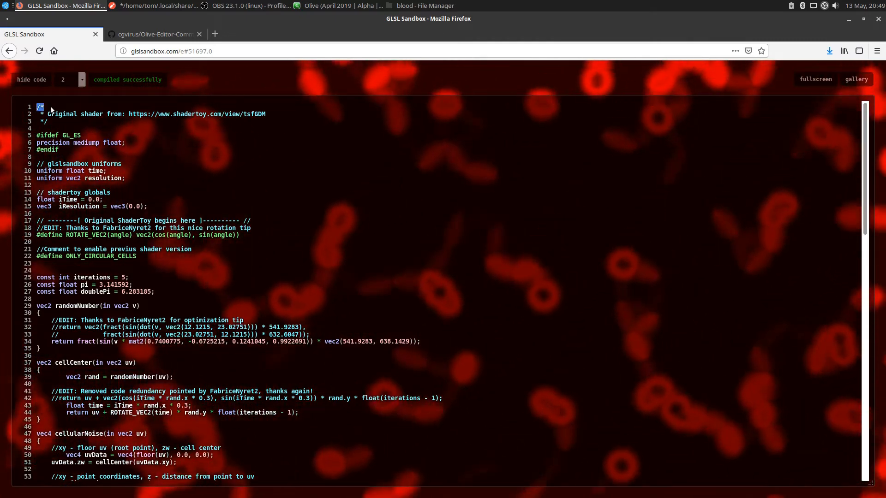
# Select and copy the whole red cells shader source, then switch to glitch.frag in Mousepad.
pyautogui.moveTo(40, 107); pyautogui.dragTo(81, 134)
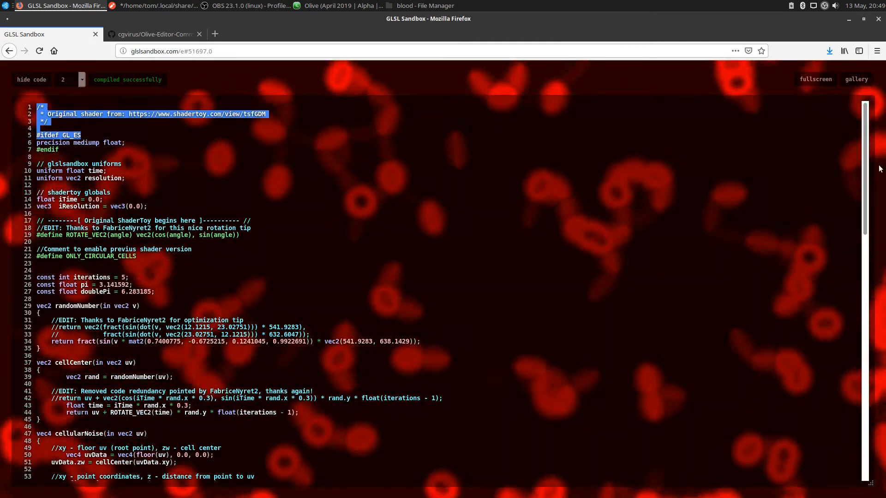
pyautogui.scroll(-3)
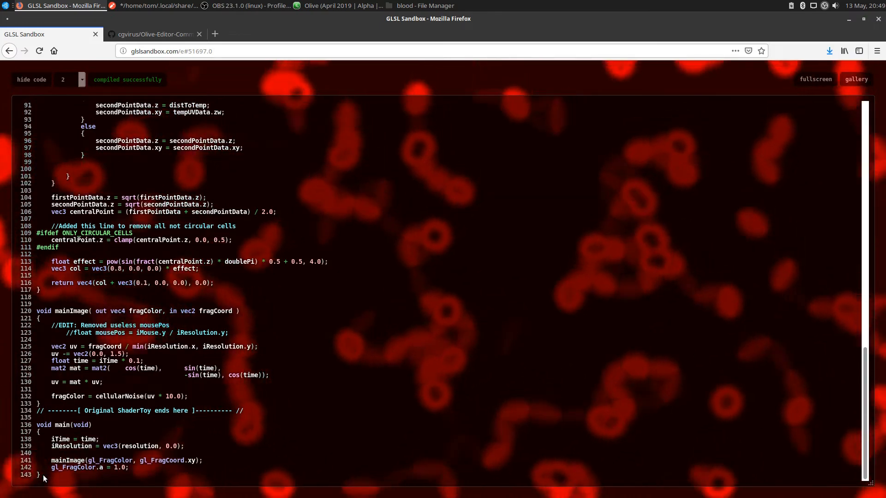
pyautogui.press('ctrl+a')
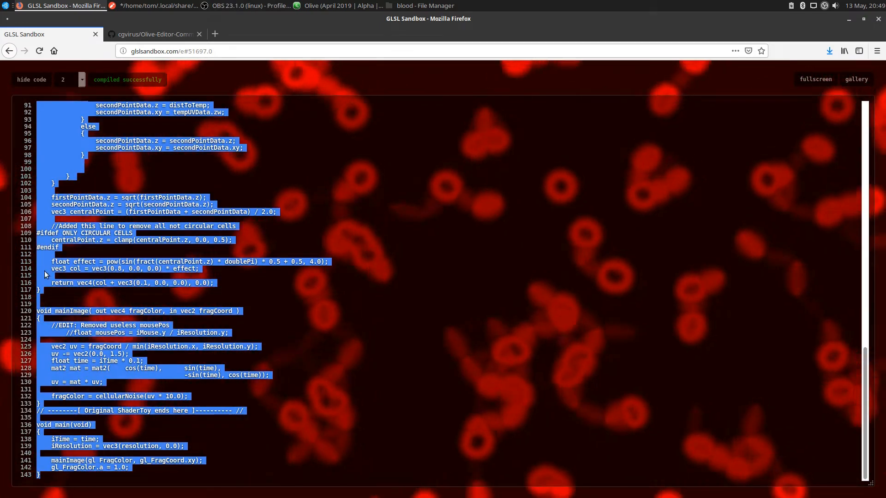
pyautogui.rightClick(76, 364)
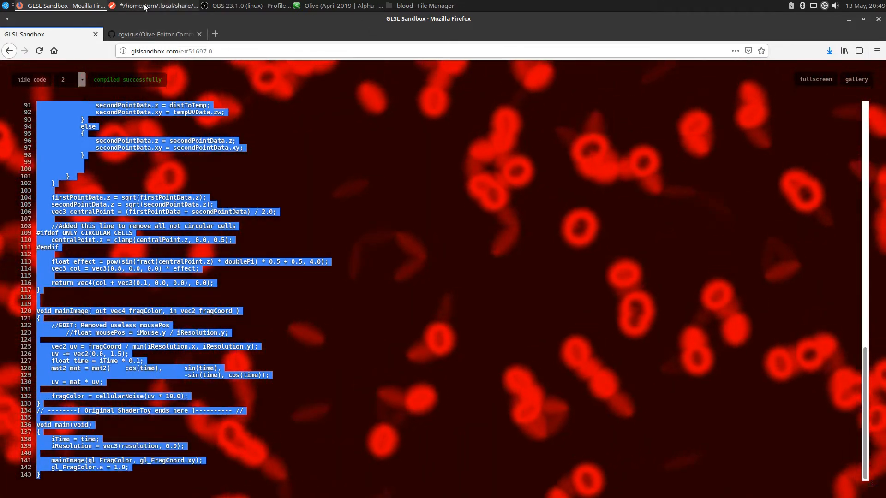
pyautogui.click(154, 5)
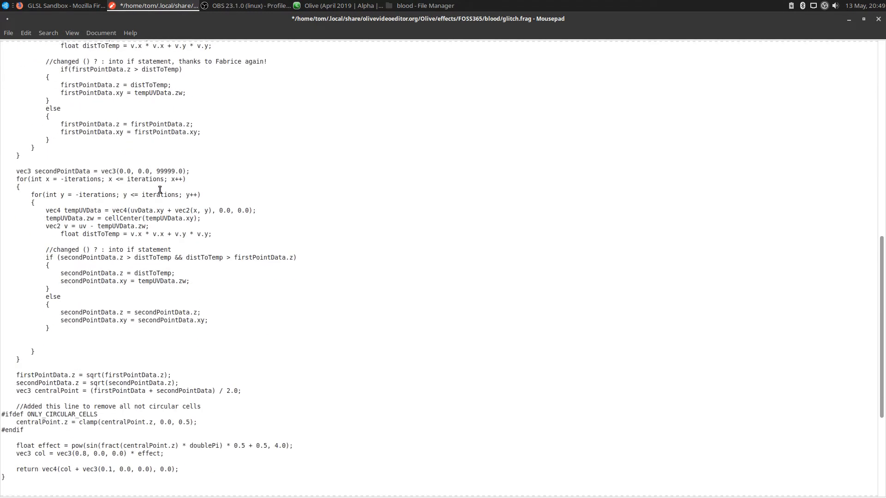
# Check the pasted red cells code in glitch.frag, then save and close it via the File menu.
pyautogui.scroll(-3)
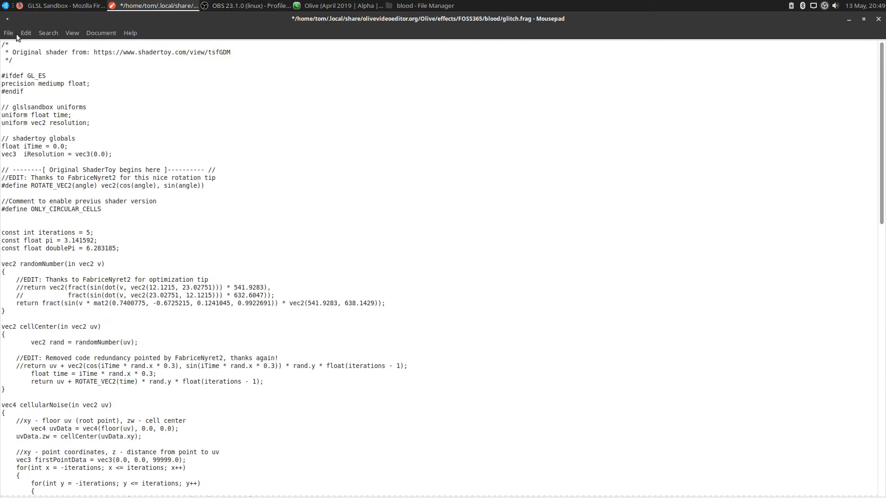
pyautogui.click(9, 33)
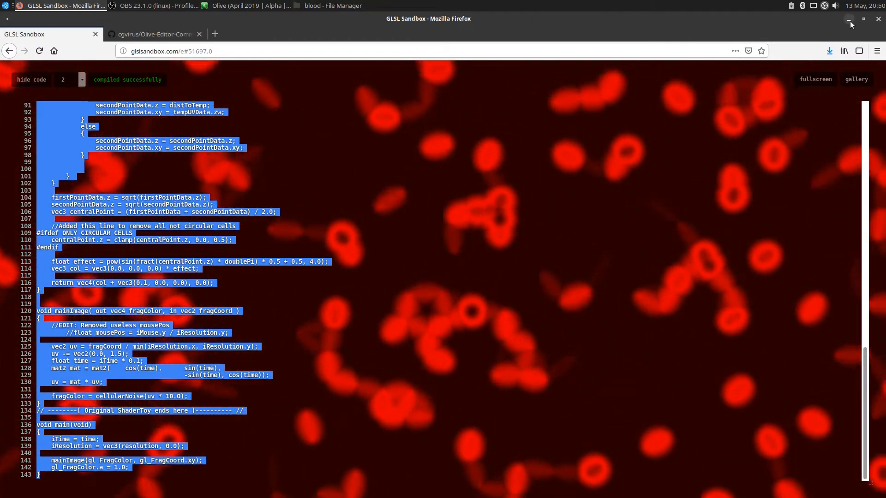
# Rename the blood folder's glitch.frag to blood.frag and glitch.xml to blood.xml.
pyautogui.click(332, 6)
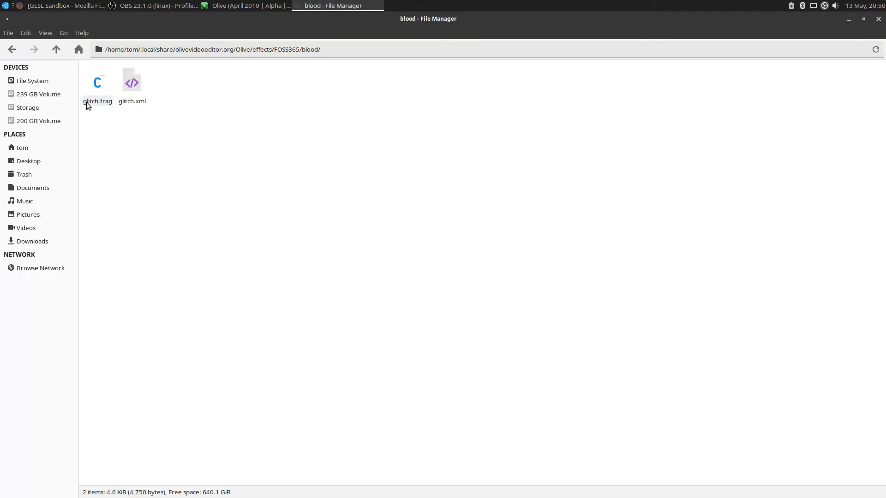
pyautogui.moveTo(96, 109)
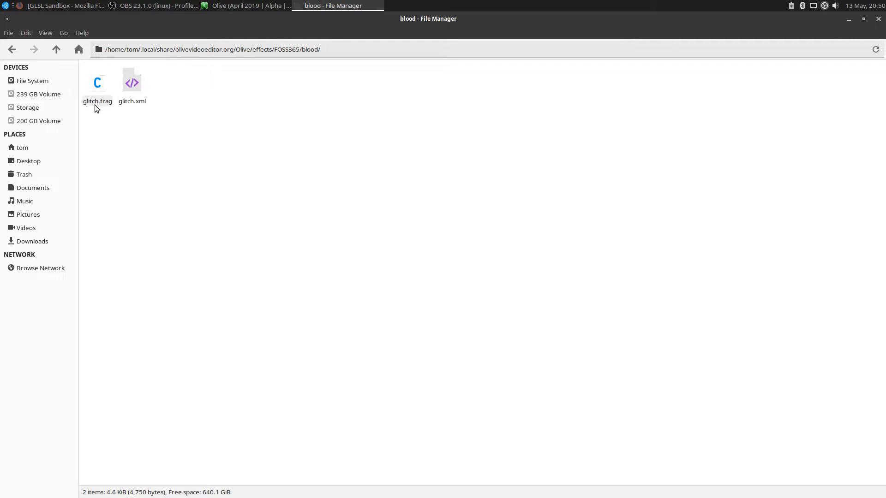
pyautogui.rightClick(97, 83)
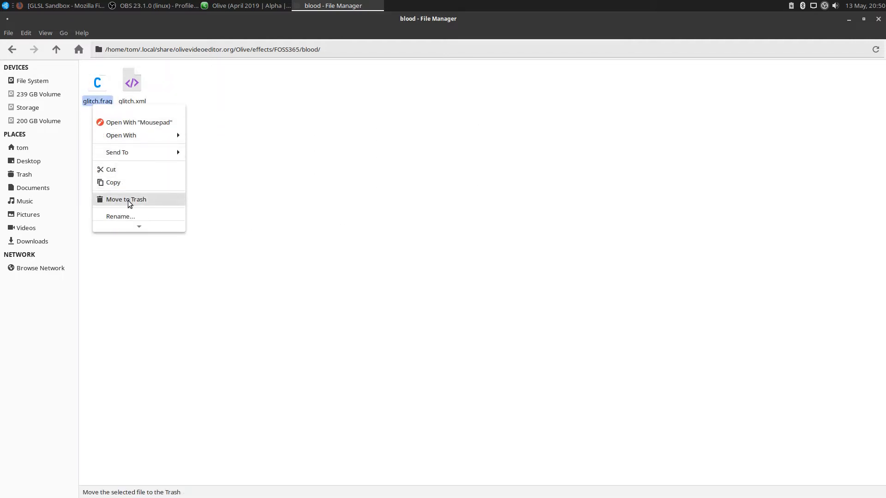
pyautogui.click(120, 216)
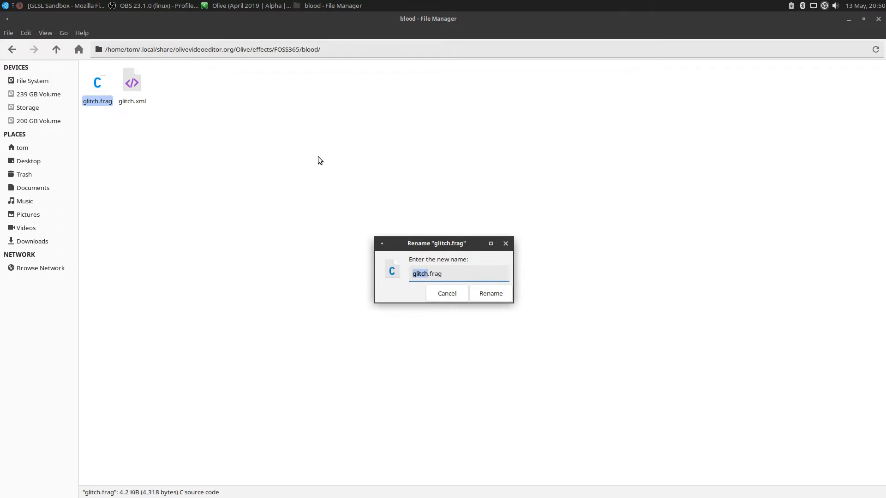
pyautogui.click(489, 293)
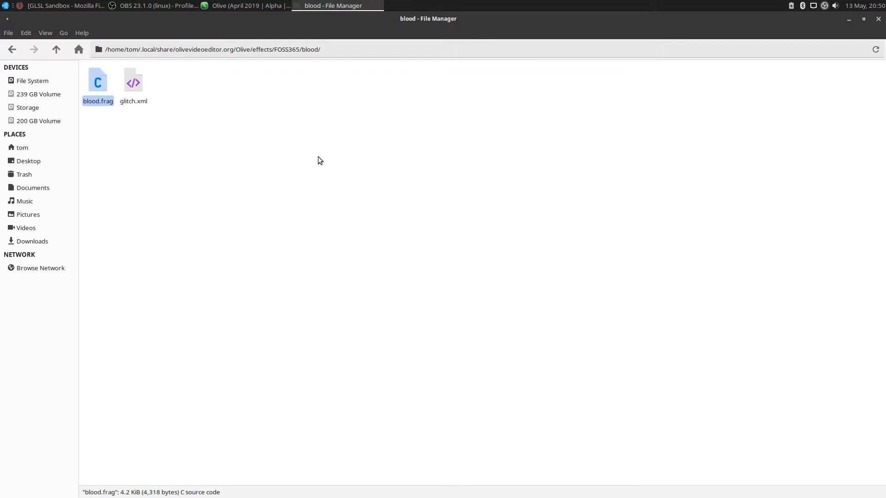
pyautogui.moveTo(71, 90)
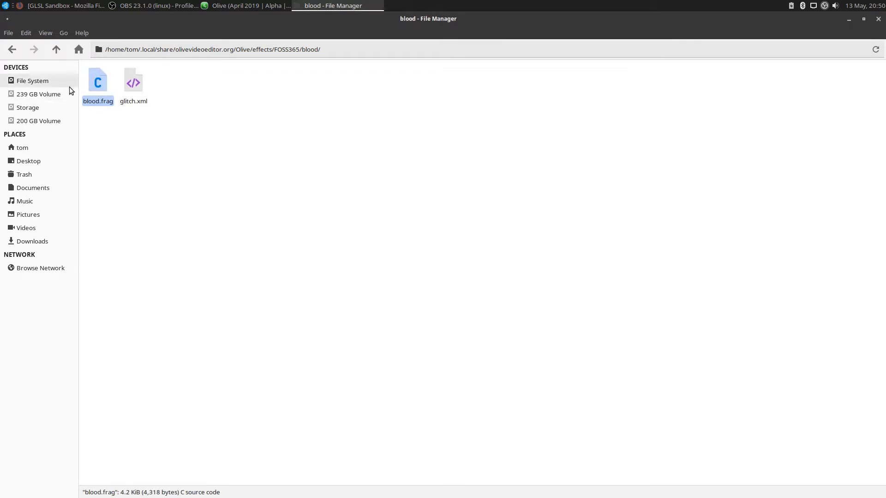
pyautogui.moveTo(150, 116)
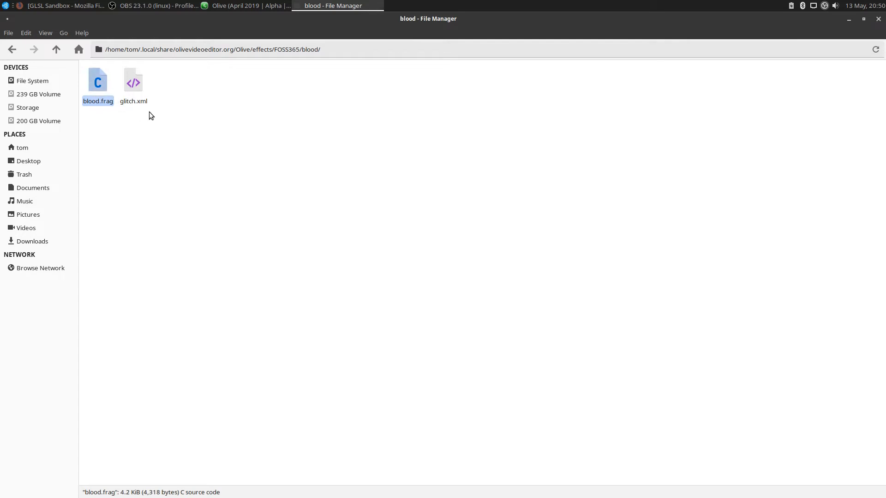
pyautogui.click(133, 84)
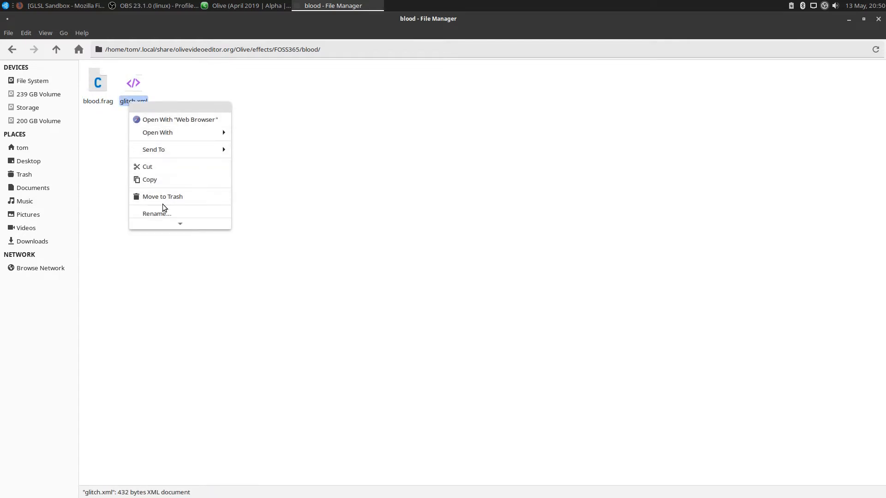
pyautogui.click(157, 213)
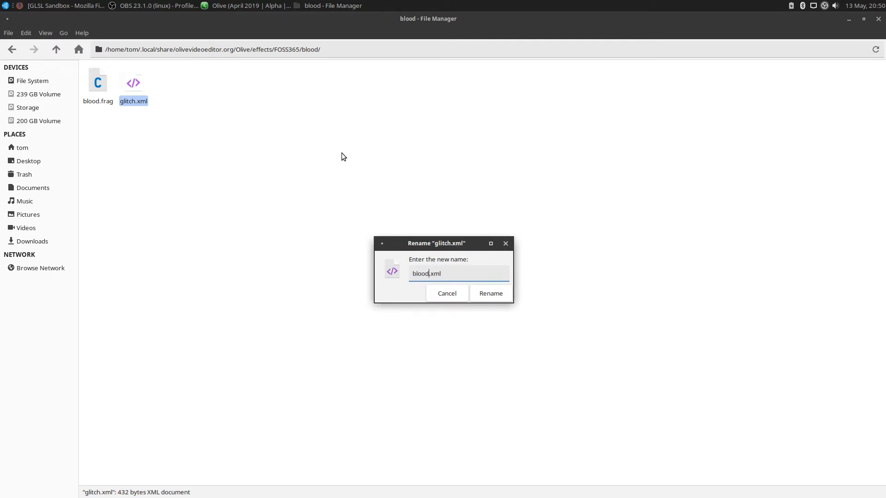
pyautogui.click(490, 293)
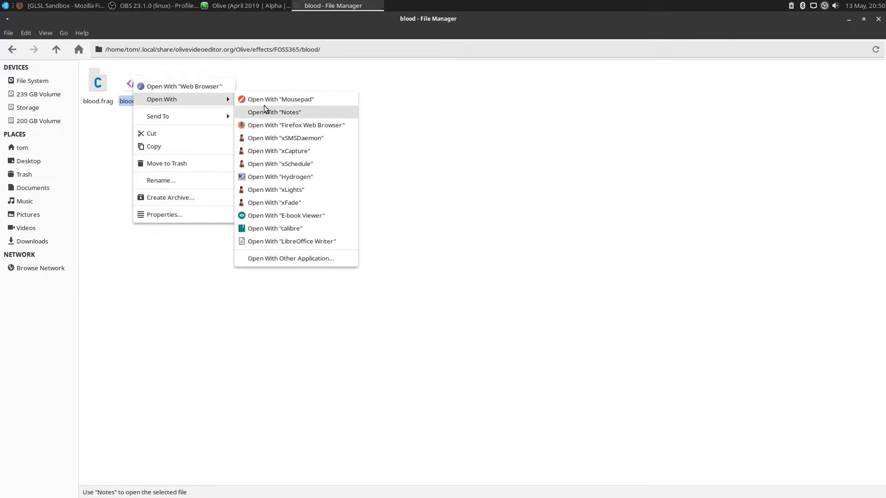
pyautogui.moveTo(294, 101)
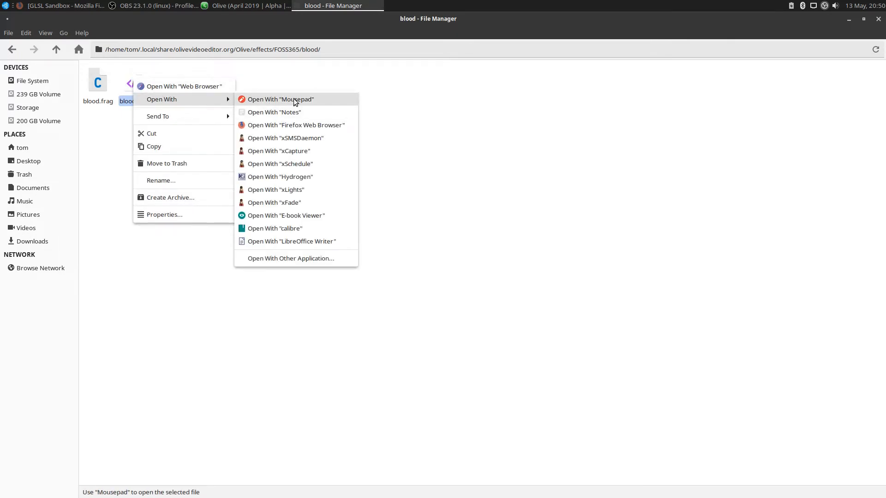
# Open blood.xml in Mousepad and change the effect name from Glitch to BG-Blood.
pyautogui.click(281, 98)
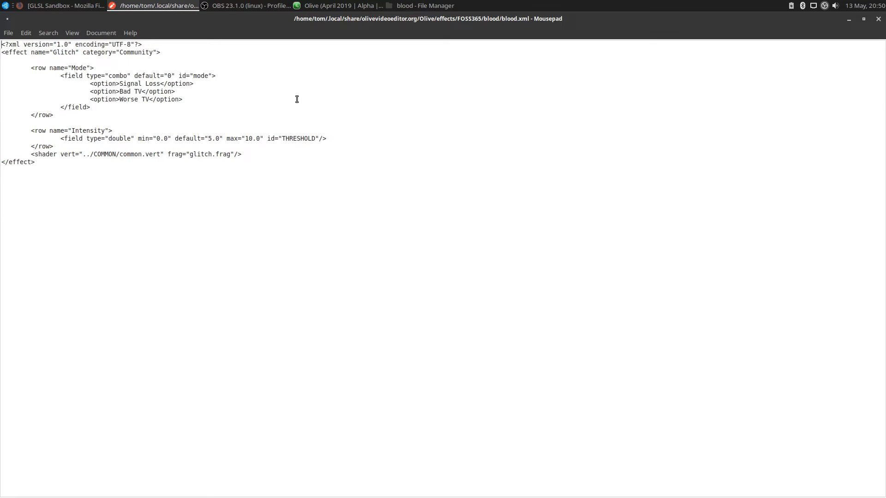
pyautogui.moveTo(288, 41)
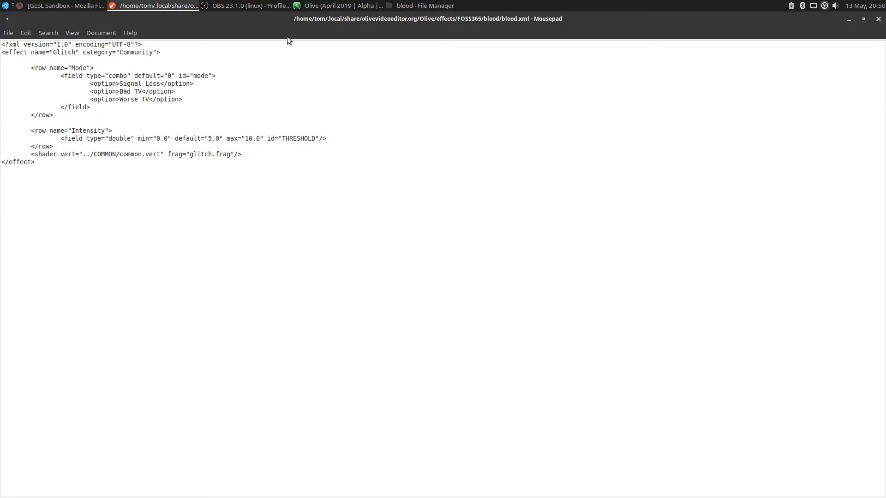
pyautogui.moveTo(287, 245)
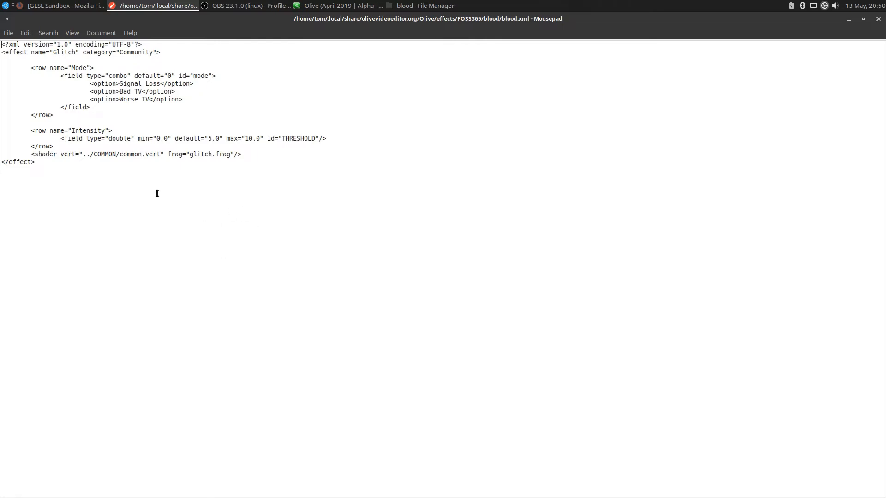
pyautogui.moveTo(112, 187)
pyautogui.write('B')
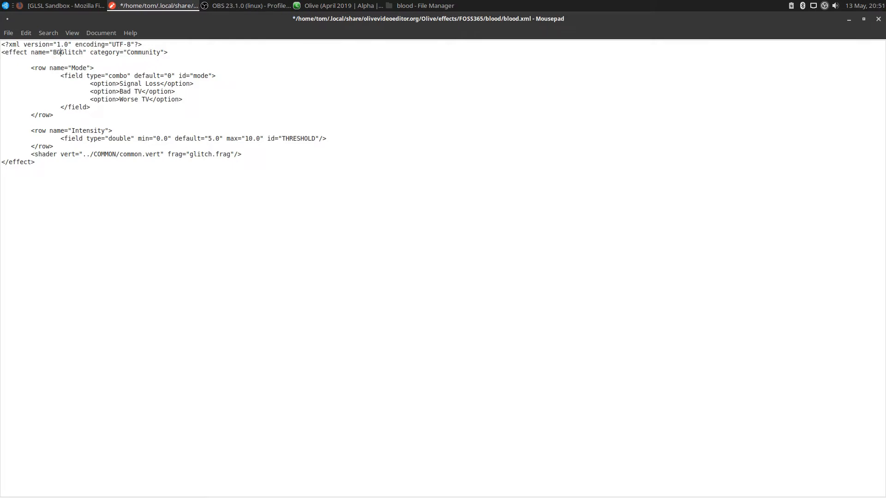
pyautogui.write('-')
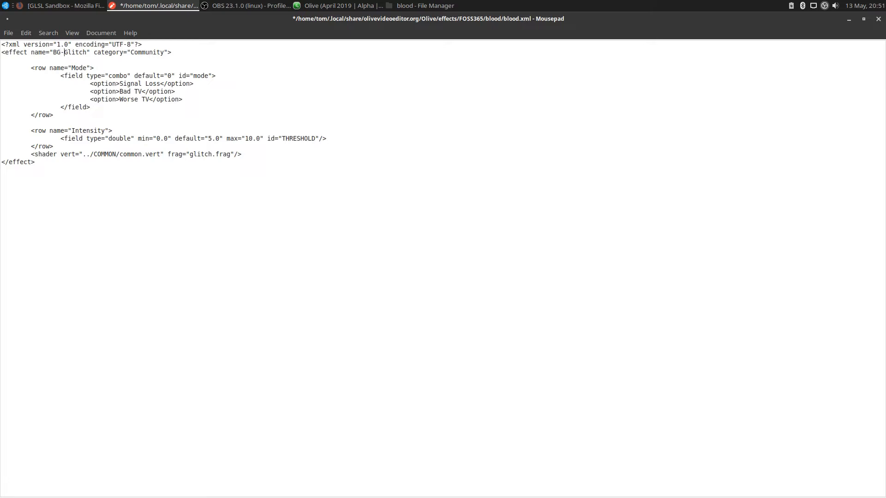
pyautogui.write('Blood')
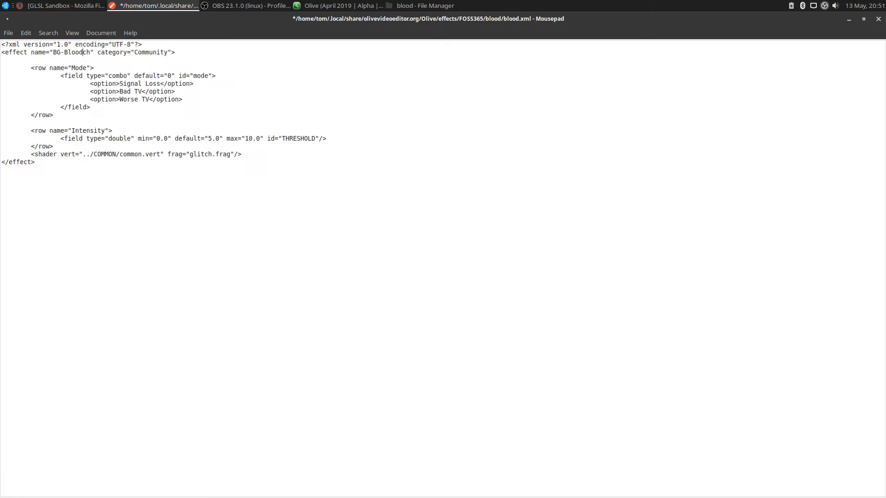
pyautogui.press('BackSpace')
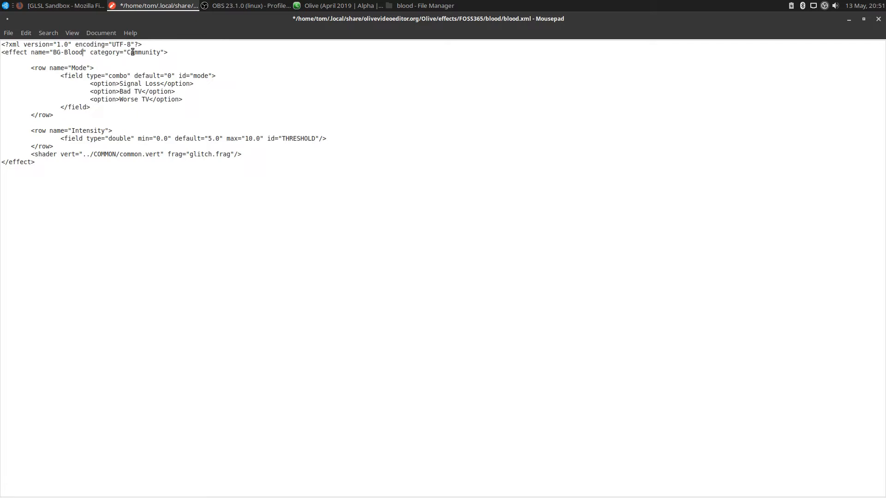
pyautogui.moveTo(220, 84)
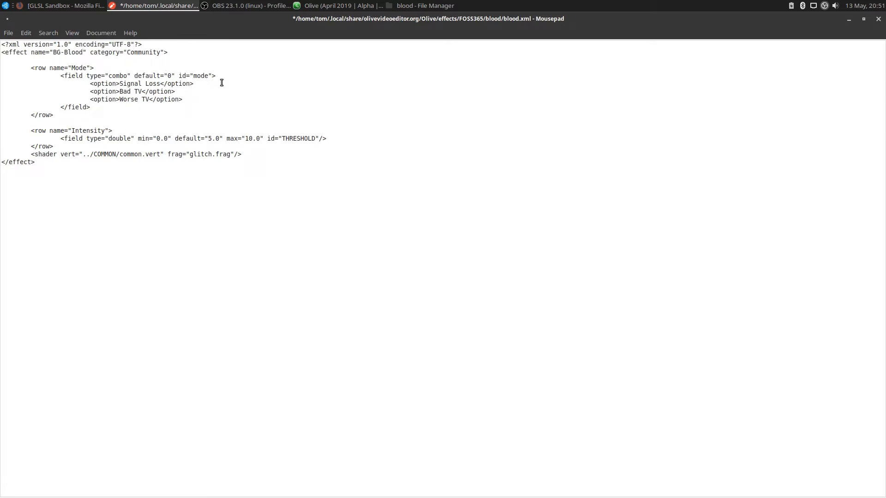
pyautogui.click(126, 51)
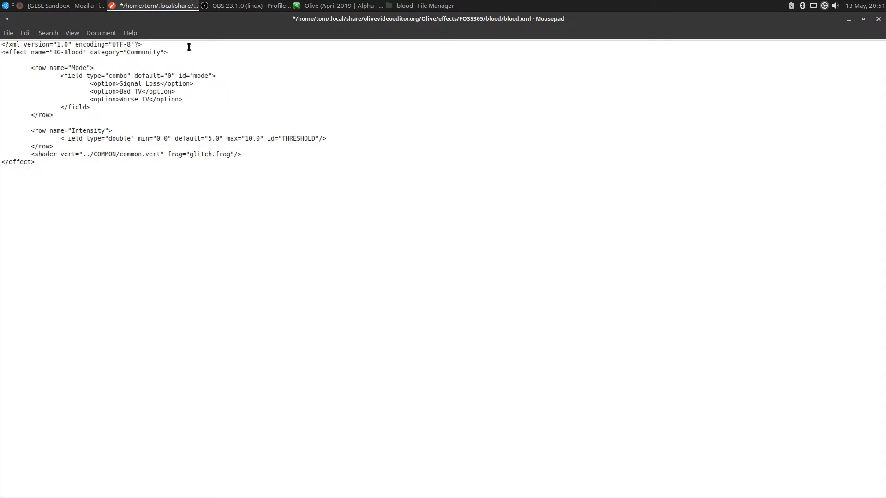
# Change the BG-Blood effect's category from Community to Fun and select the parameter rows.
pyautogui.doubleClick(143, 52)
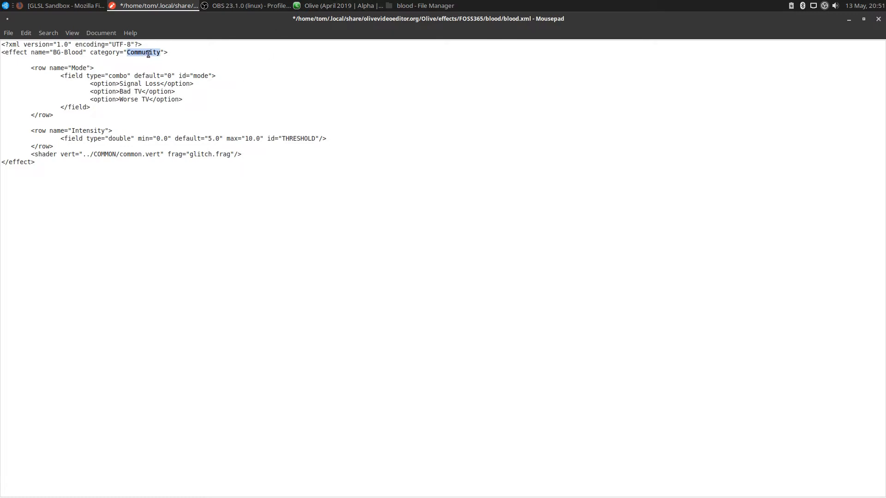
pyautogui.write('Fun')
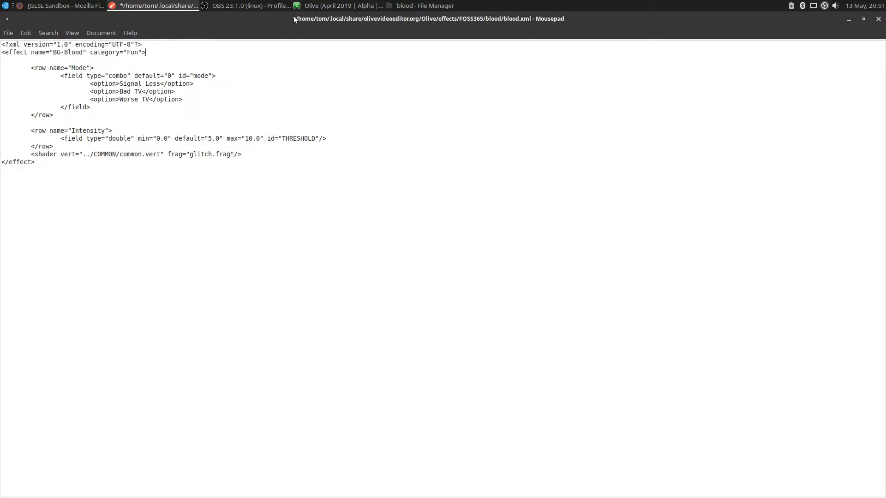
pyautogui.click(133, 52)
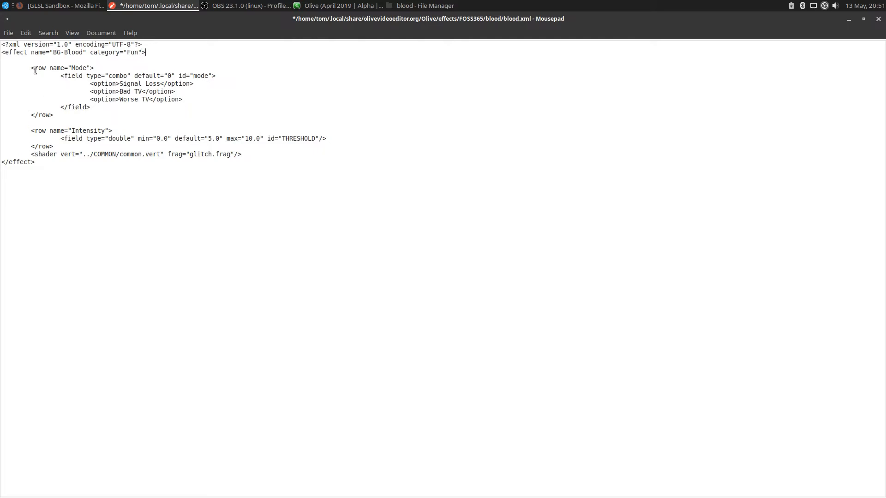
pyautogui.moveTo(16, 69)
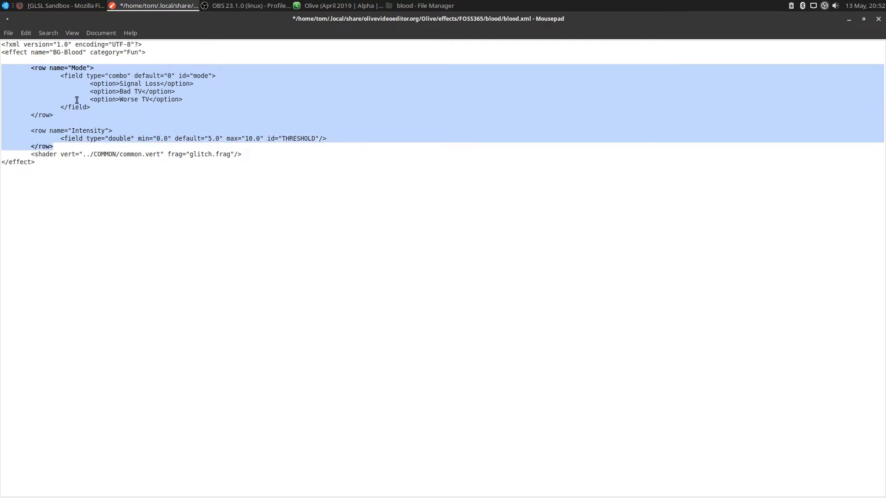
# Remove the Mode and Intensity rows and point the shader line to blood.frag instead of glitch.frag.
pyautogui.press('Delete')
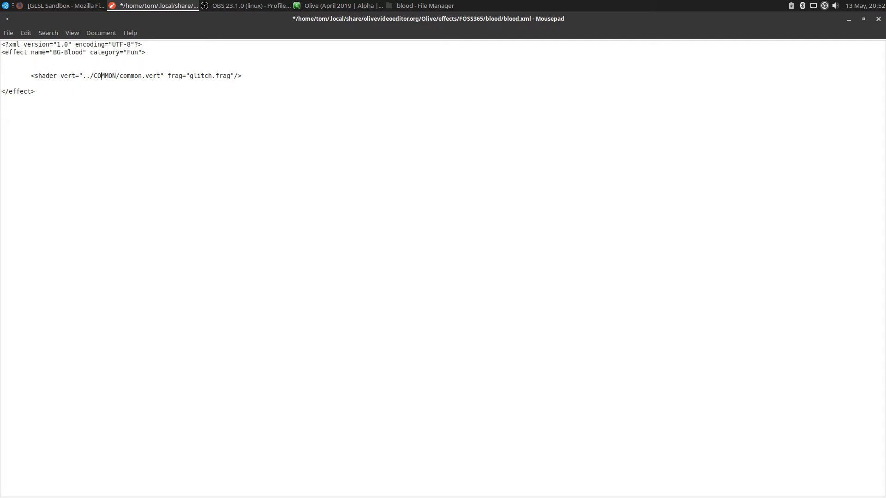
pyautogui.click(172, 75)
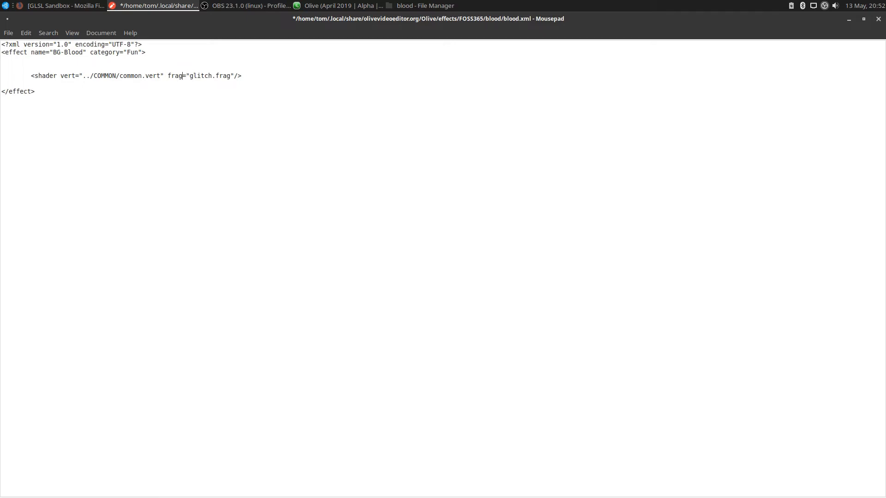
pyautogui.click(189, 75)
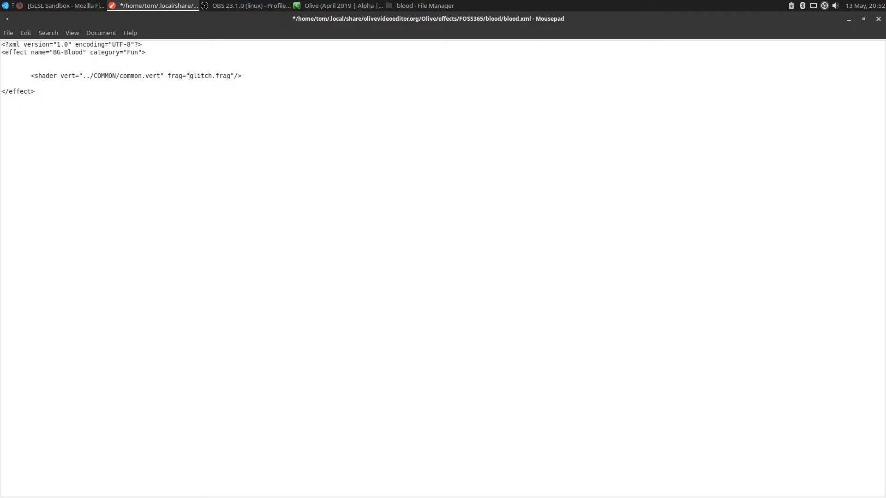
pyautogui.write('blood')
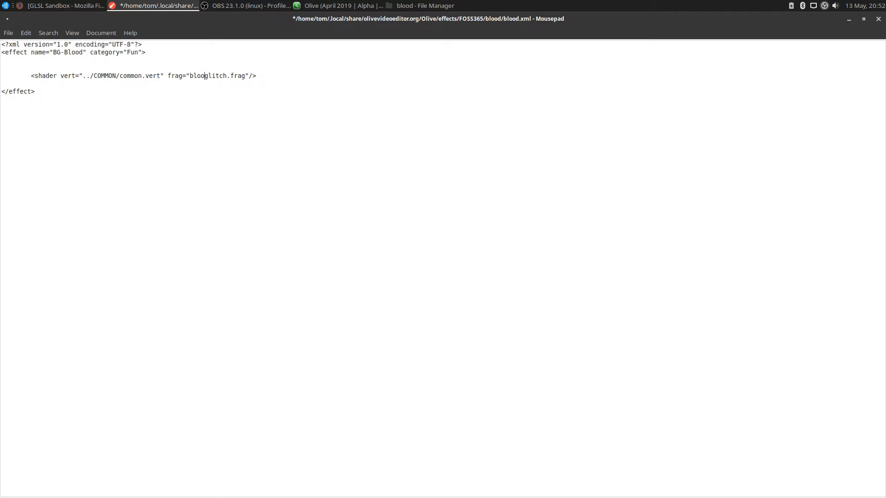
pyautogui.press('BackSpace')
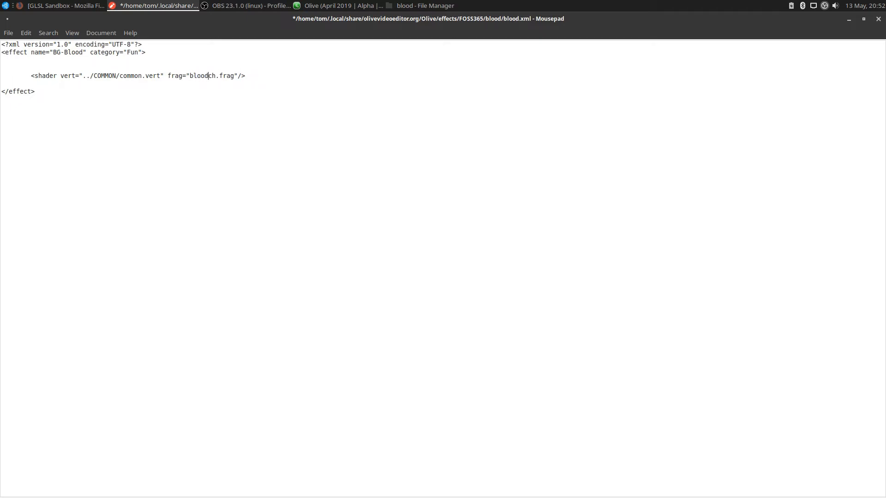
pyautogui.press('BackSpace')
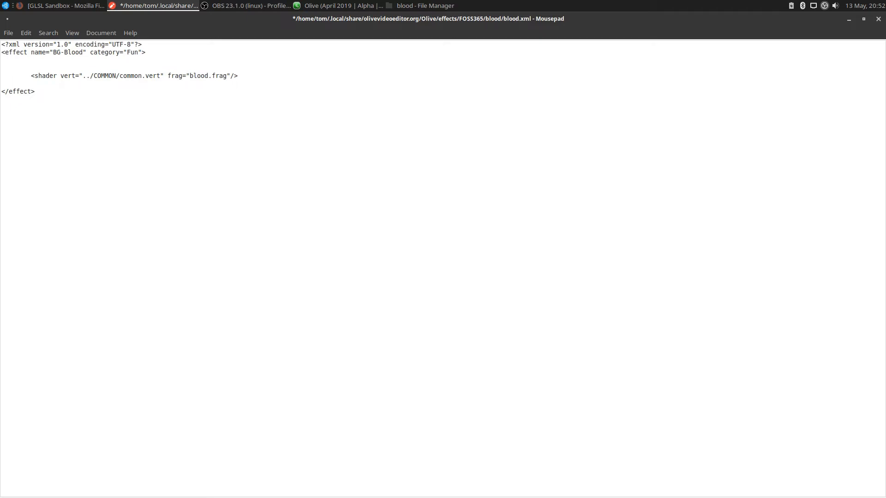
# Review the BG-Blood effect name, then save blood.xml with Ctrl+S and close Mousepad.
pyautogui.click(35, 92)
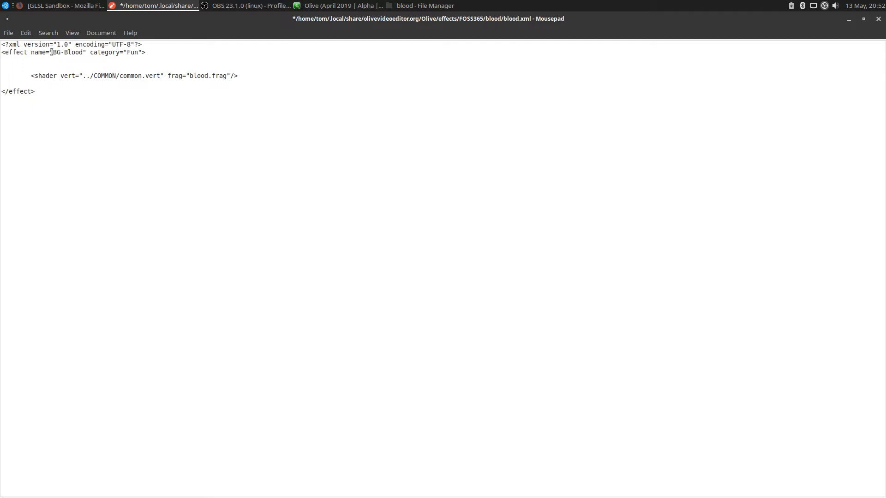
pyautogui.click(35, 91)
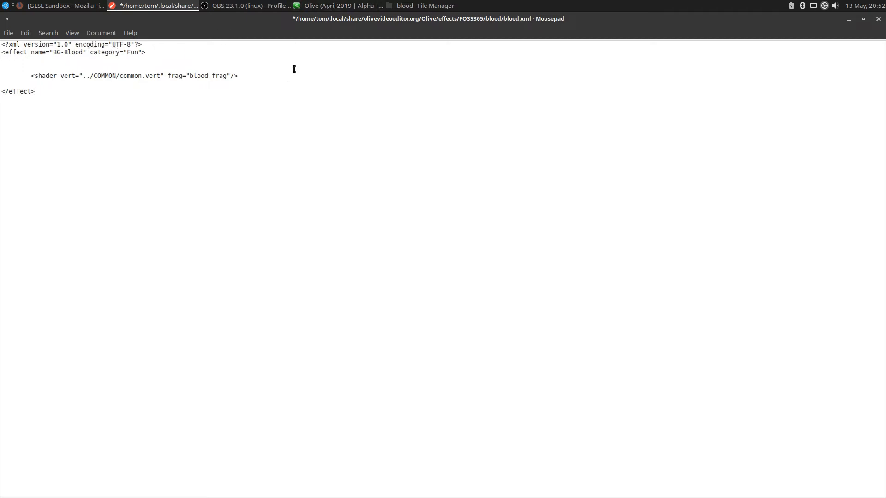
pyautogui.moveTo(225, 82)
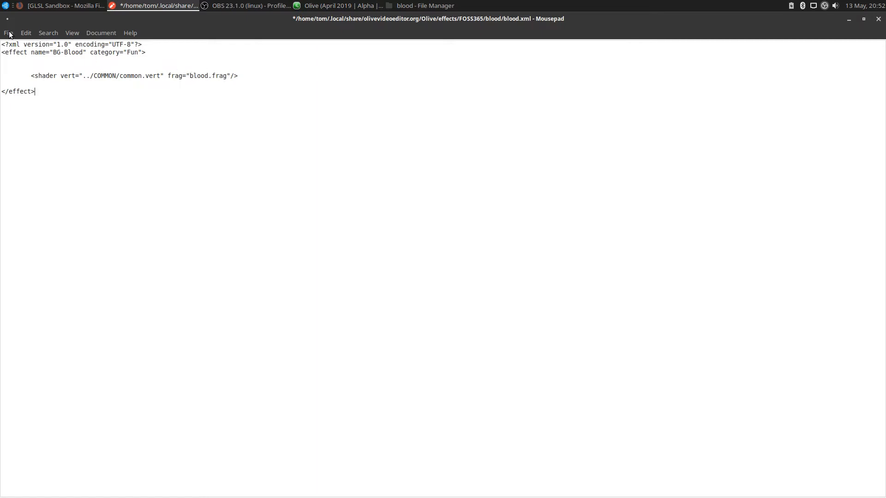
pyautogui.press('ctrl+s')
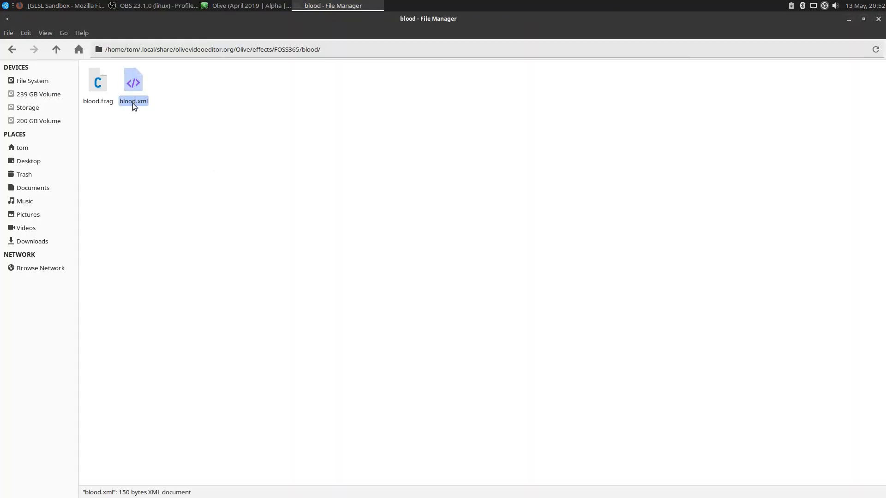
pyautogui.moveTo(86, 103)
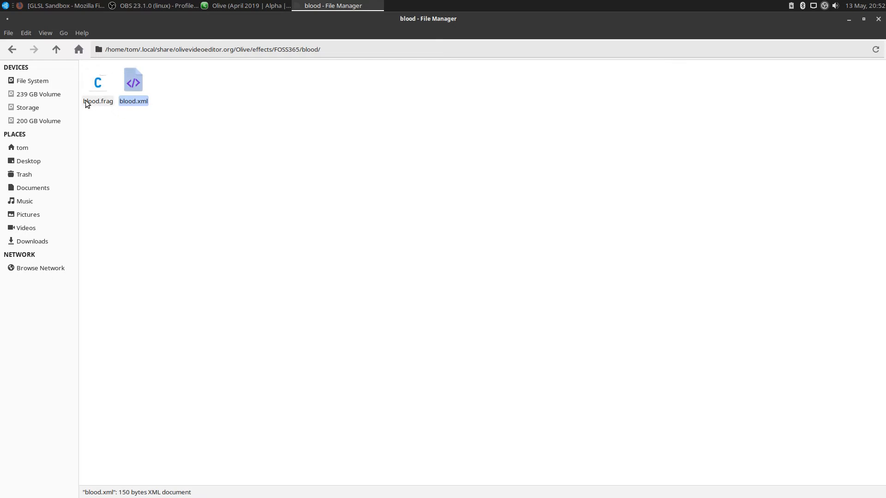
# Clear the file selection in the blood folder and bring Olive to the front.
pyautogui.click(169, 179)
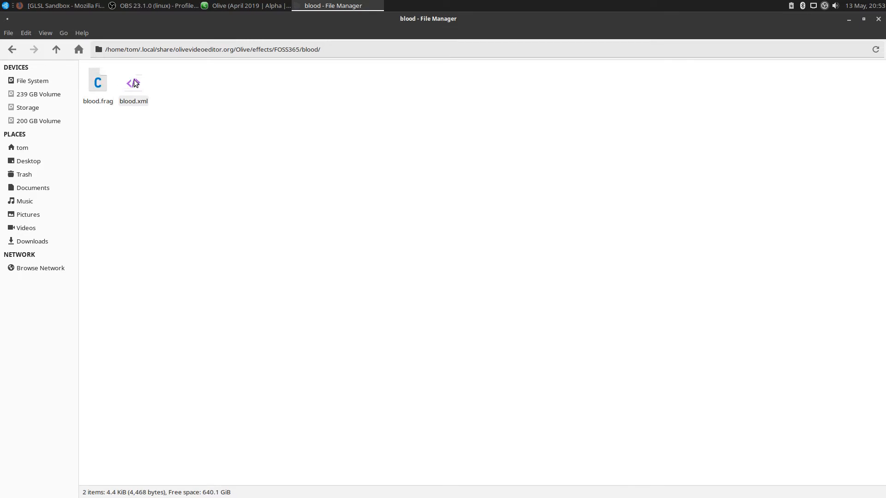
pyautogui.moveTo(133, 85)
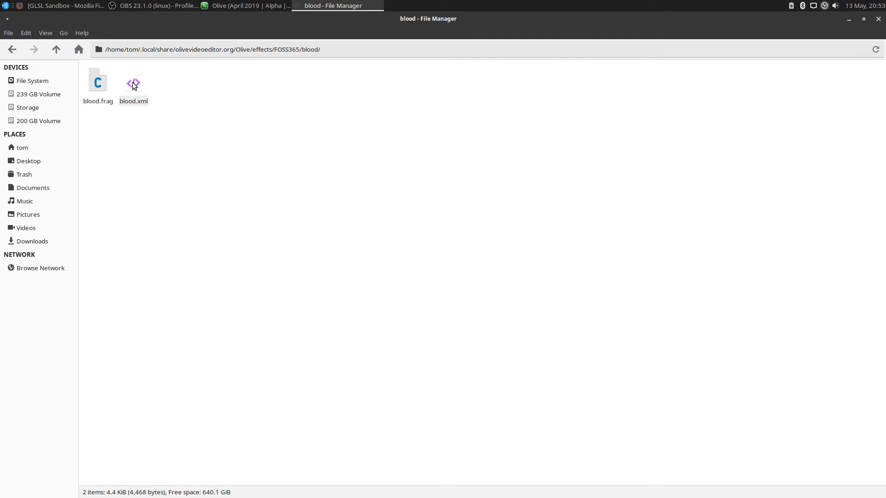
pyautogui.moveTo(112, 101)
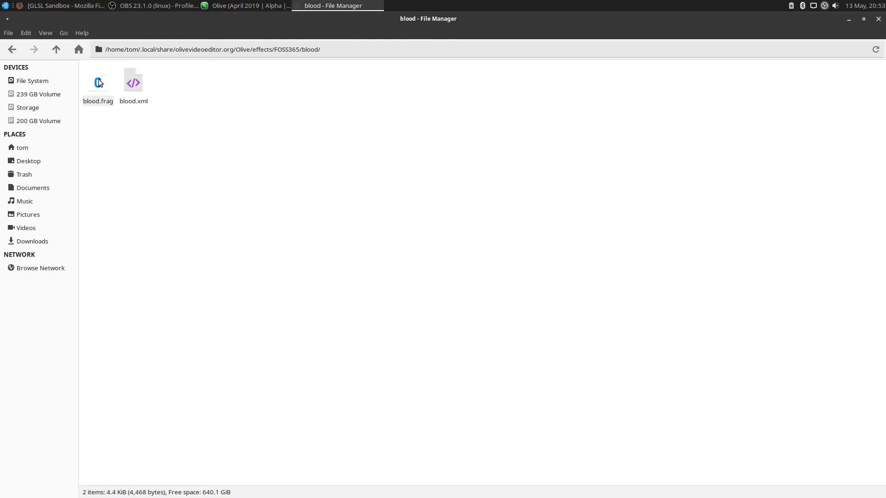
pyautogui.moveTo(99, 49)
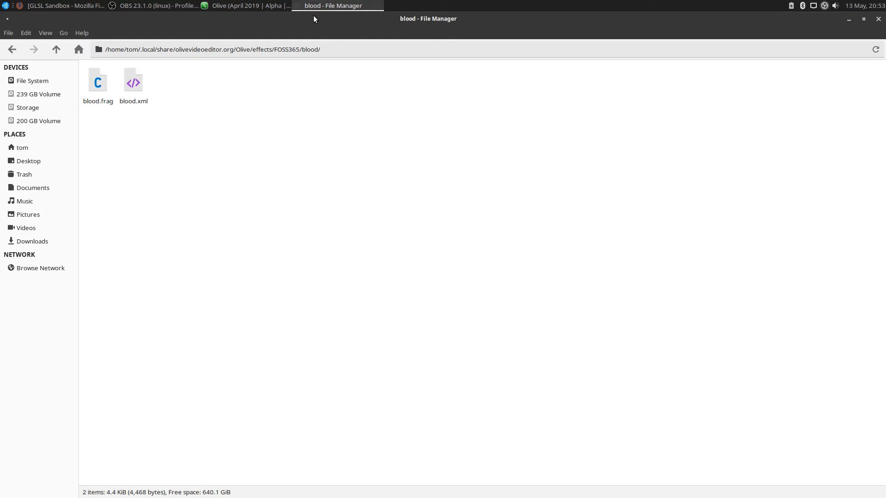
pyautogui.click(247, 5)
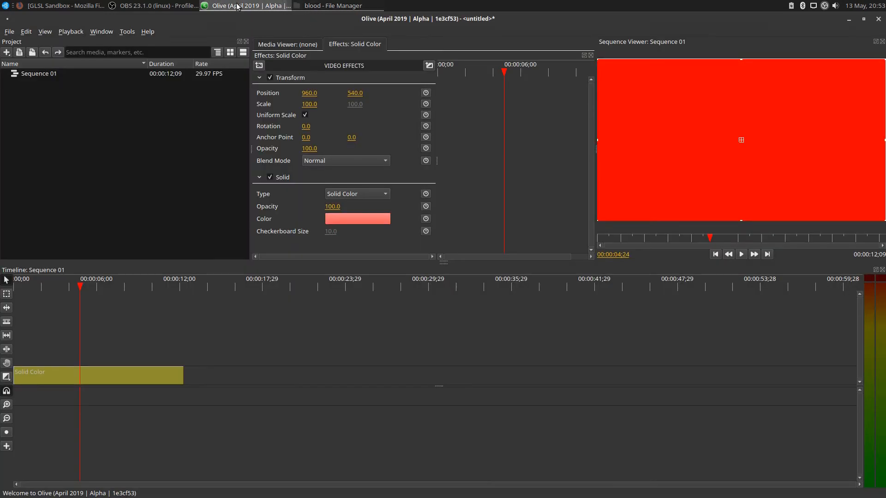
# Close Olive and discard the untitled project's unsaved changes.
pyautogui.click(879, 18)
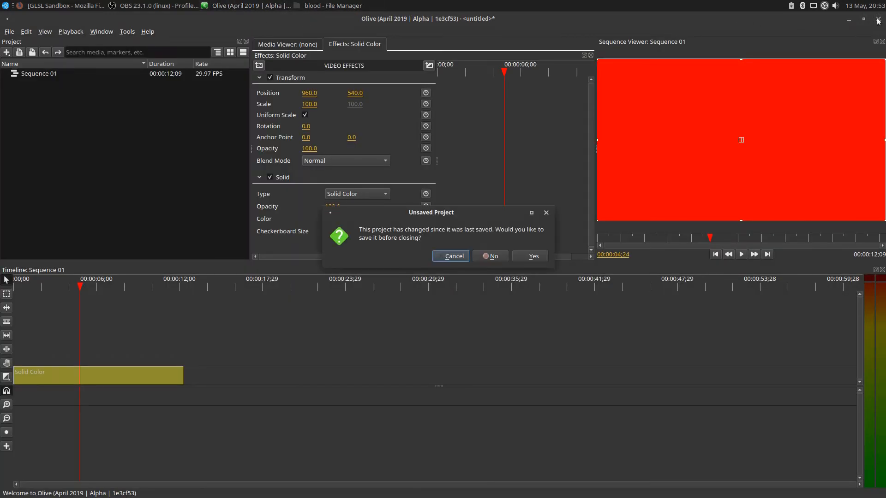
pyautogui.click(489, 256)
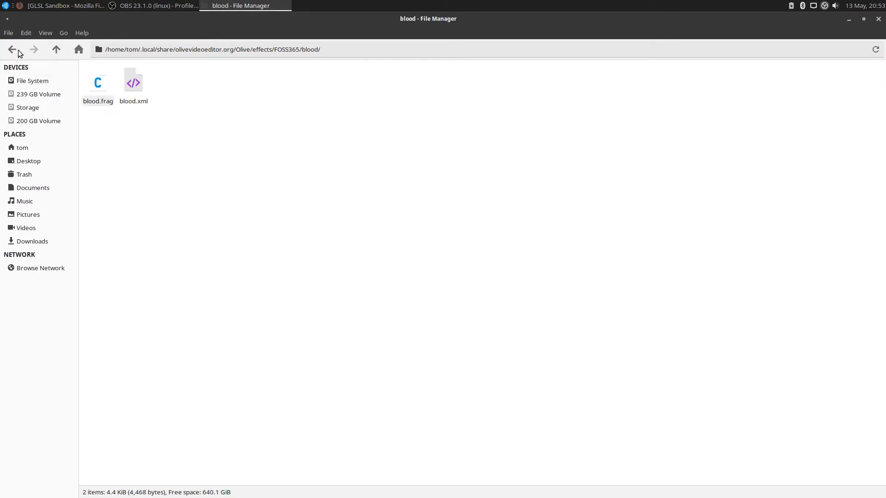
# Go back up to the FOSS365 folder, glance at the GLSL Sandbox gallery in Firefox, and return to File Manager.
pyautogui.click(12, 49)
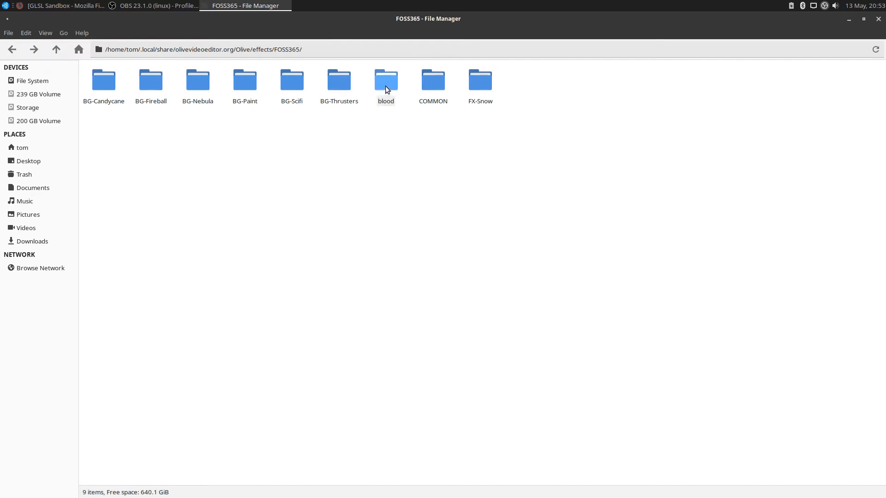
pyautogui.moveTo(291, 101)
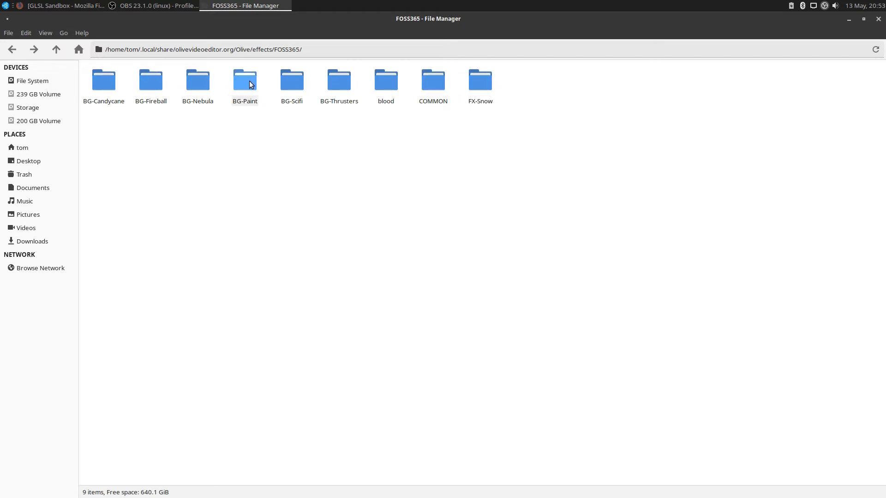
pyautogui.click(63, 5)
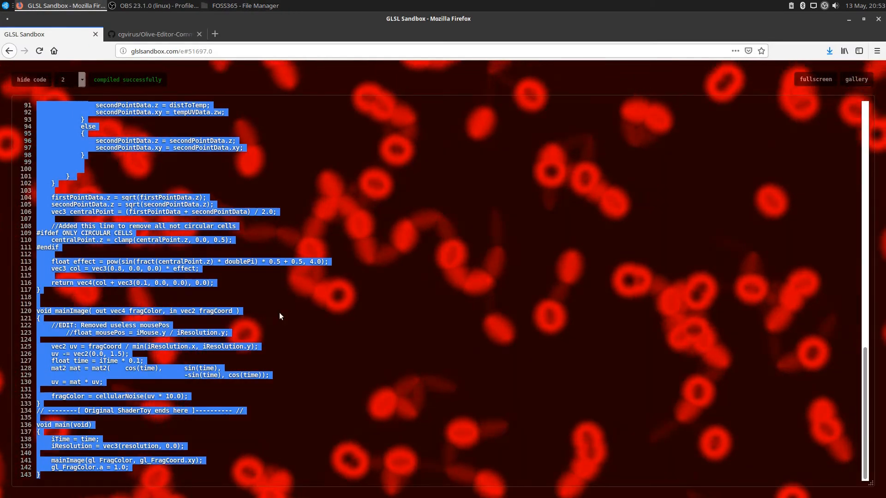
pyautogui.click(856, 79)
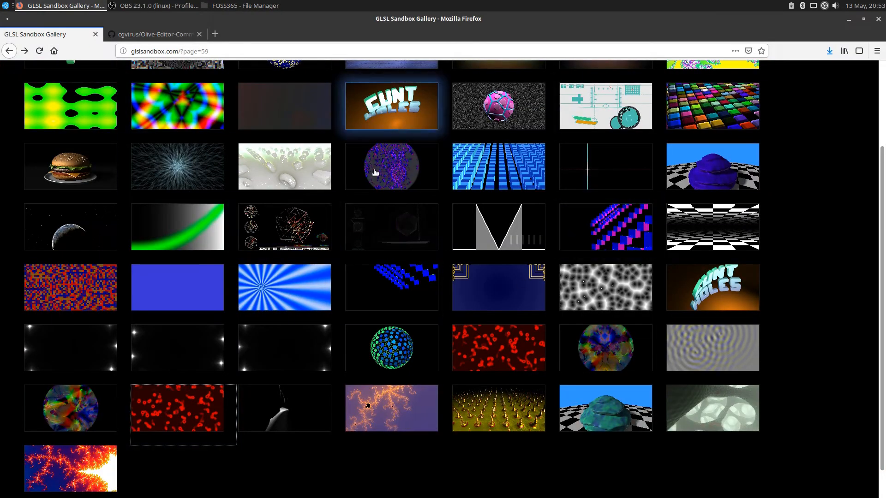
pyautogui.moveTo(208, 263)
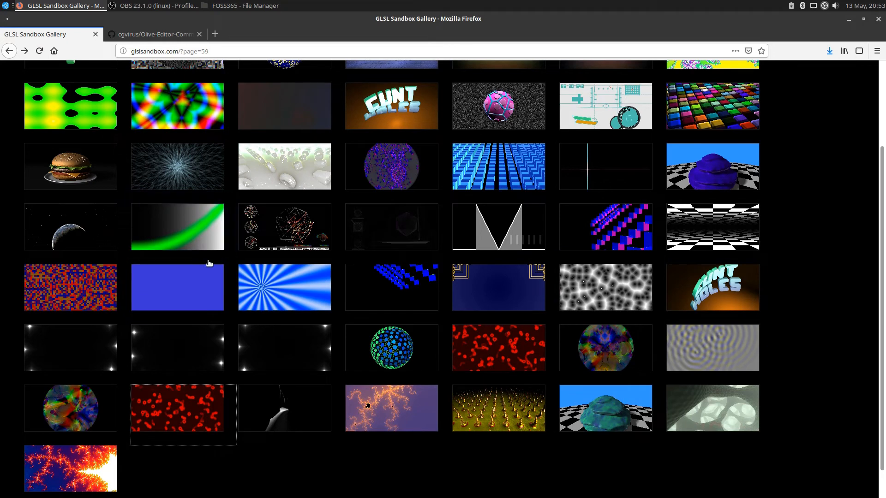
pyautogui.moveTo(148, 13)
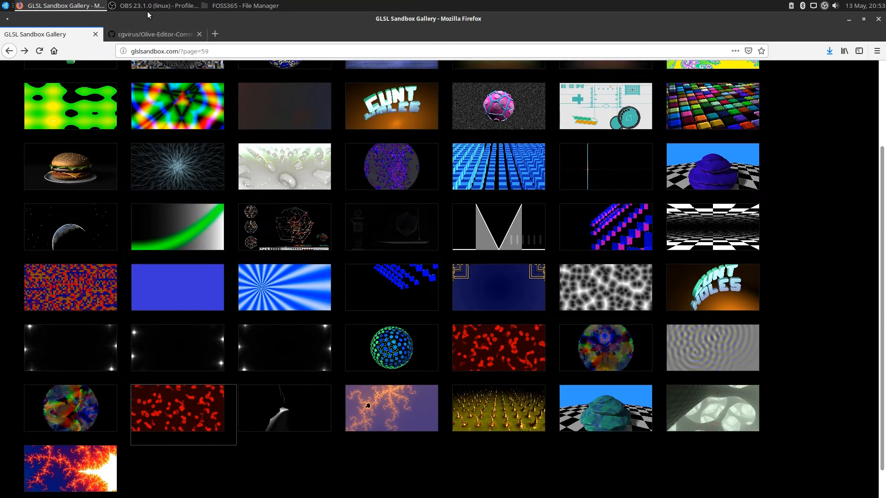
pyautogui.click(245, 6)
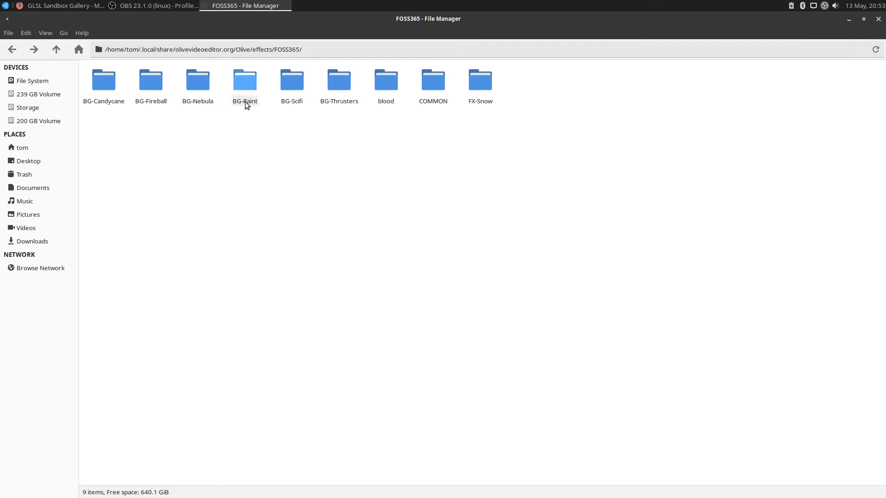
pyautogui.moveTo(303, 109)
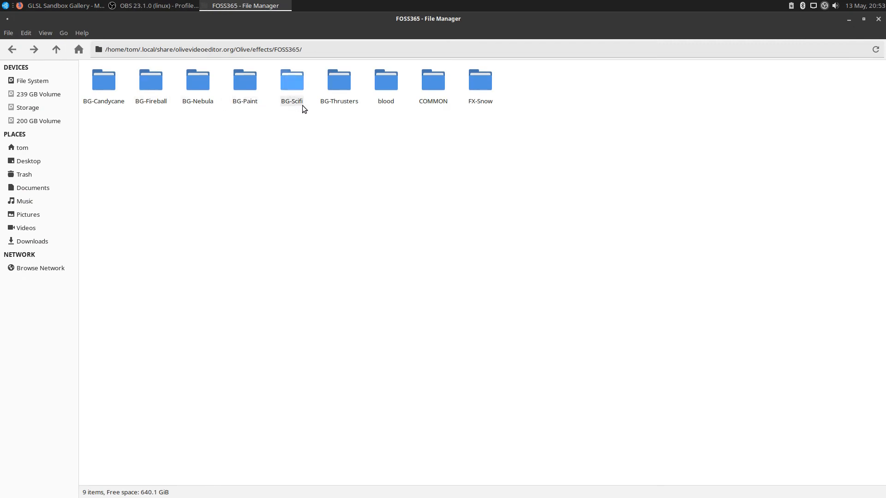
pyautogui.moveTo(386, 102)
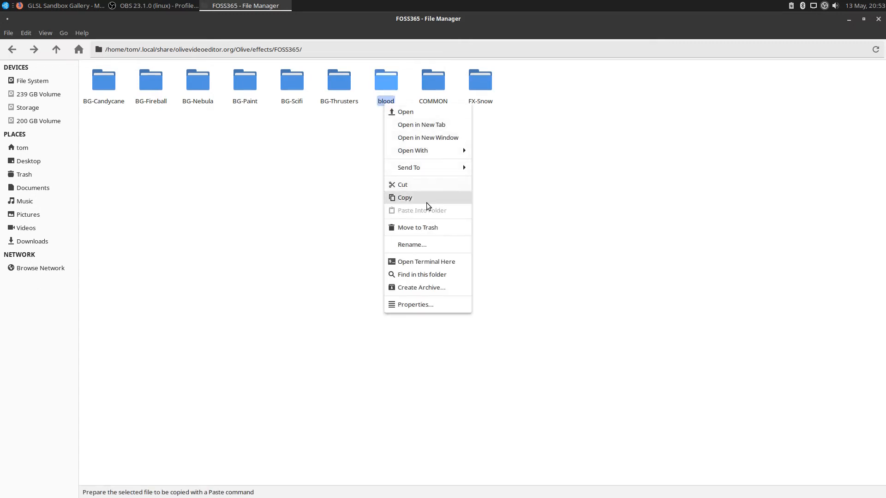
# Rename the blood folder to BG-Blood, fixing a typo along the way, and commit the name.
pyautogui.click(412, 244)
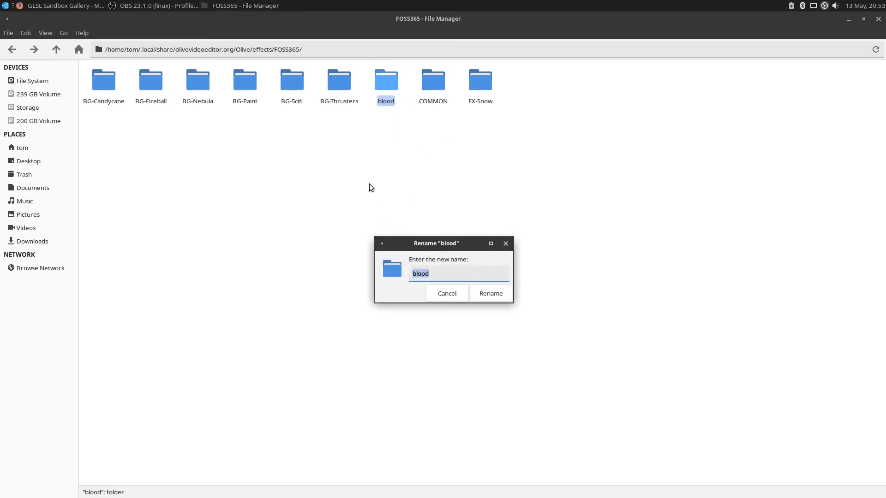
pyautogui.write('BG')
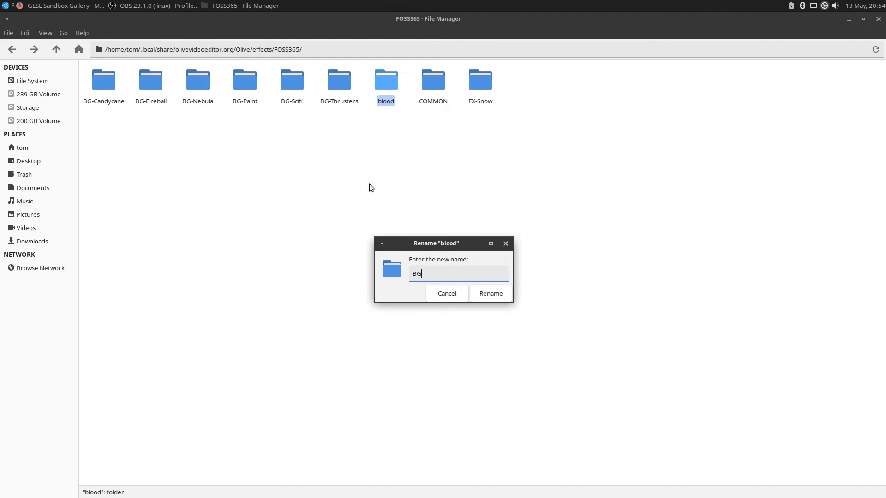
pyautogui.write('-Bllo')
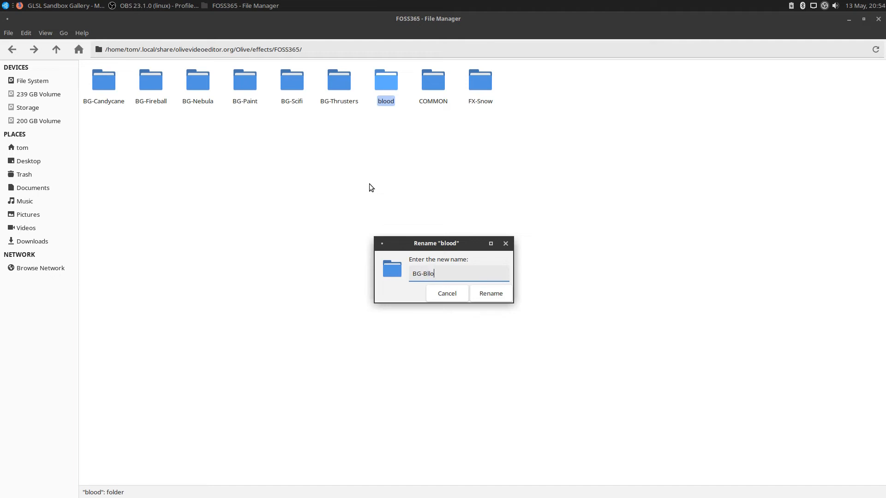
pyautogui.press('BackSpace')
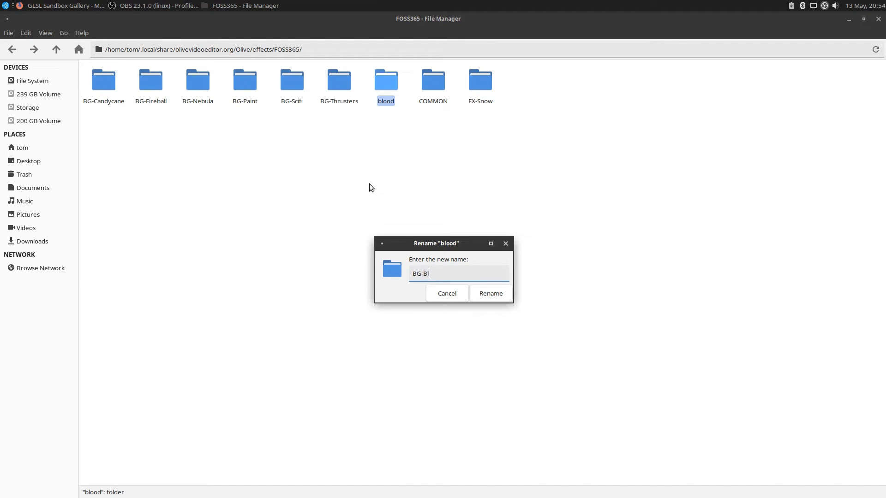
pyautogui.write('ood')
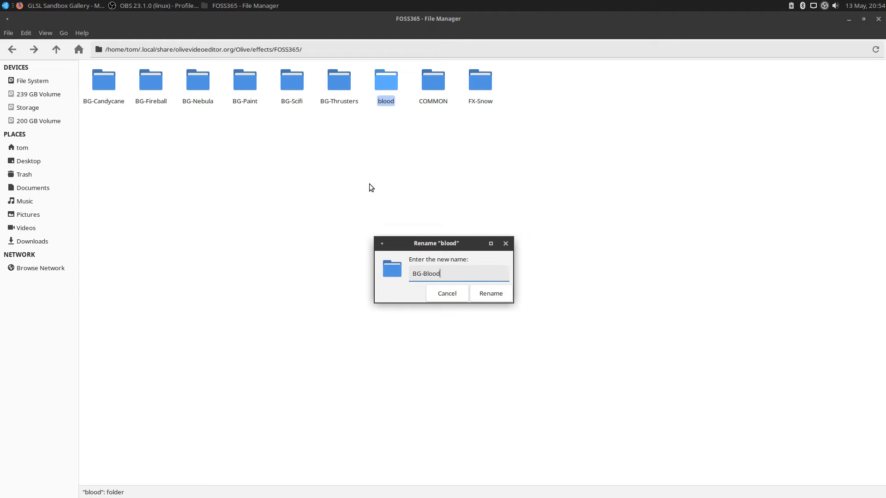
pyautogui.click(488, 293)
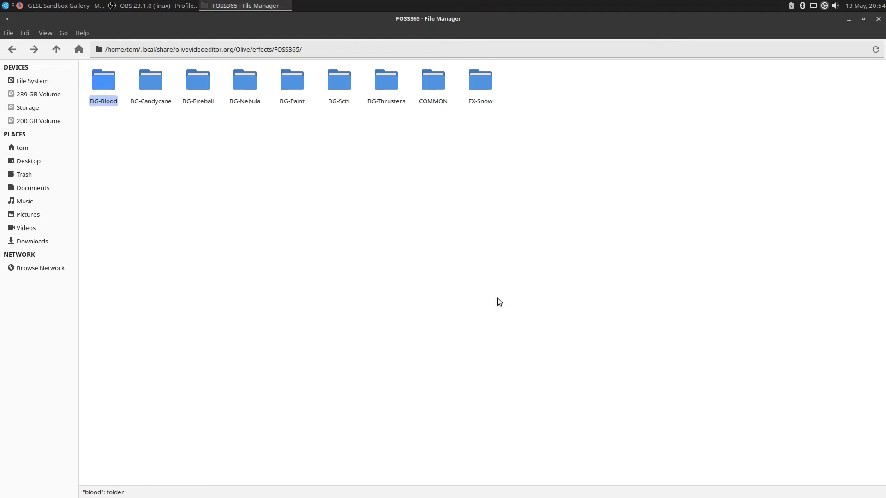
pyautogui.moveTo(338, 79)
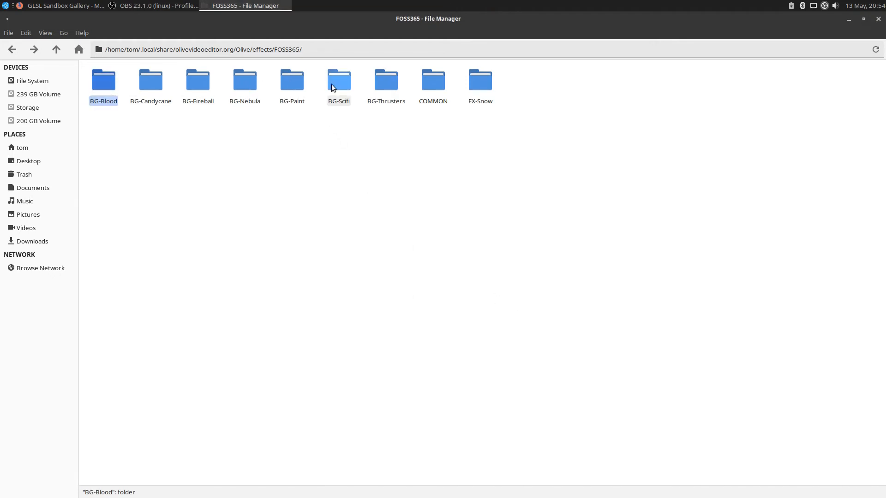
pyautogui.moveTo(483, 112)
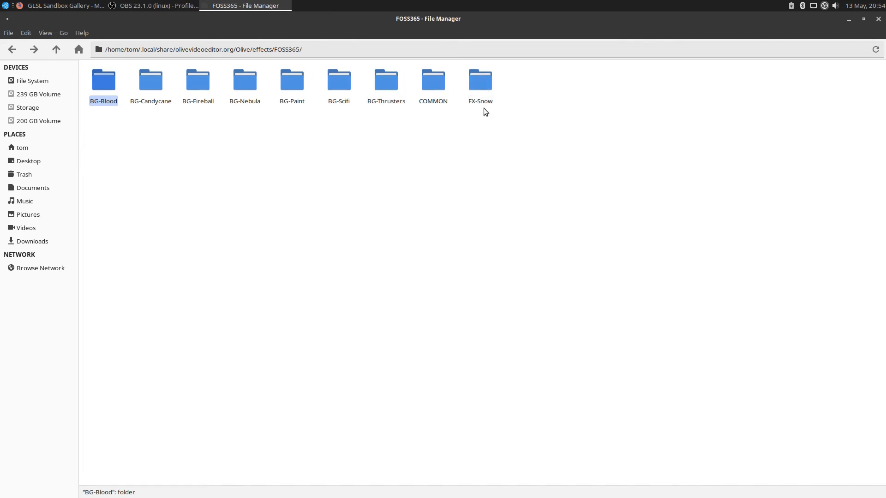
pyautogui.moveTo(512, 136)
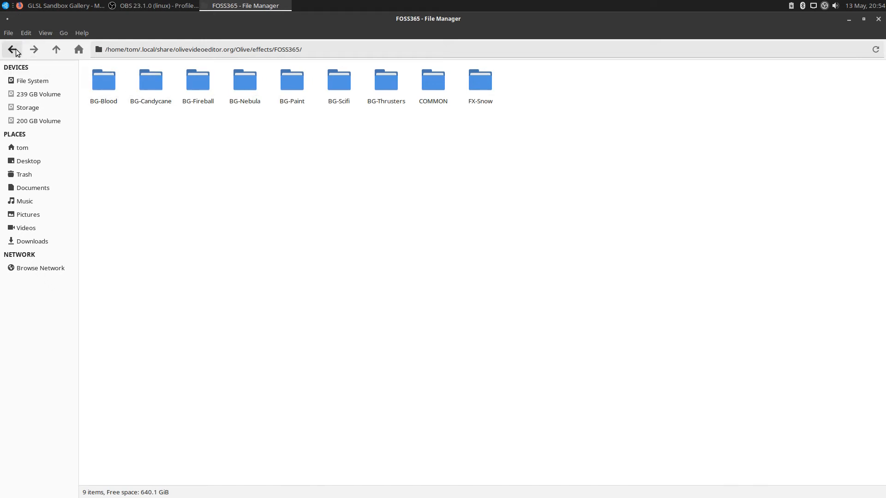
pyautogui.click(12, 49)
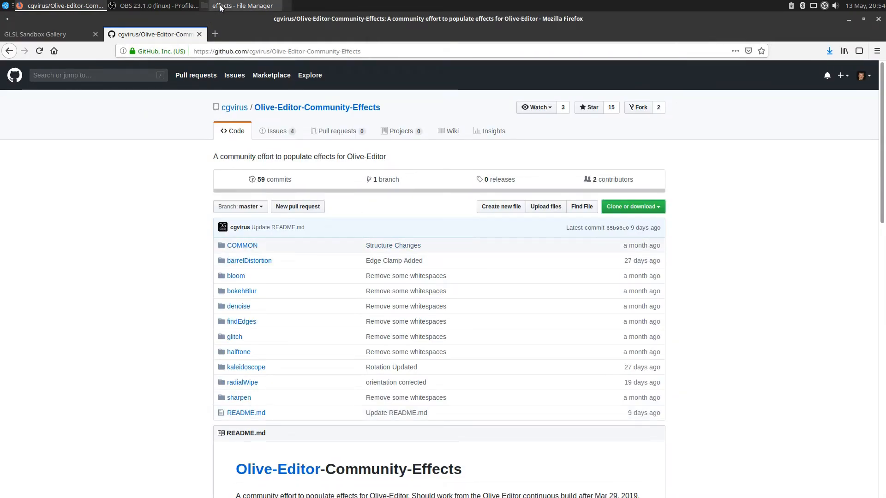
pyautogui.click(244, 6)
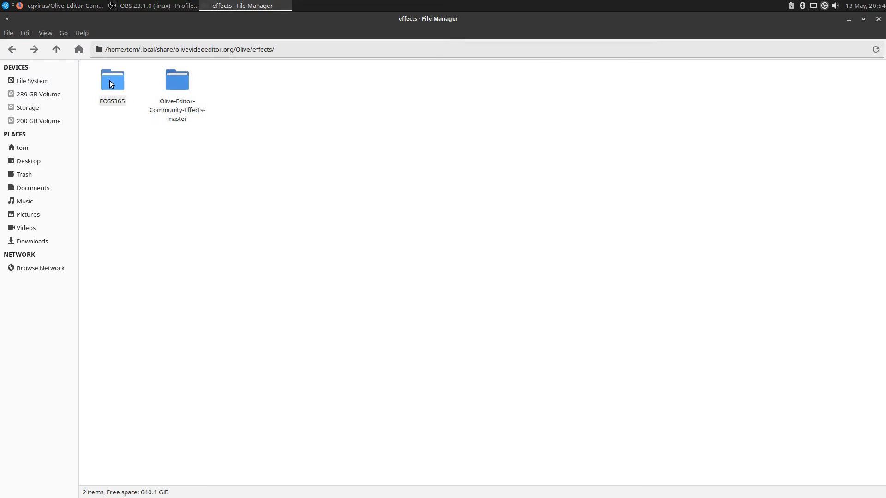
pyautogui.doubleClick(112, 79)
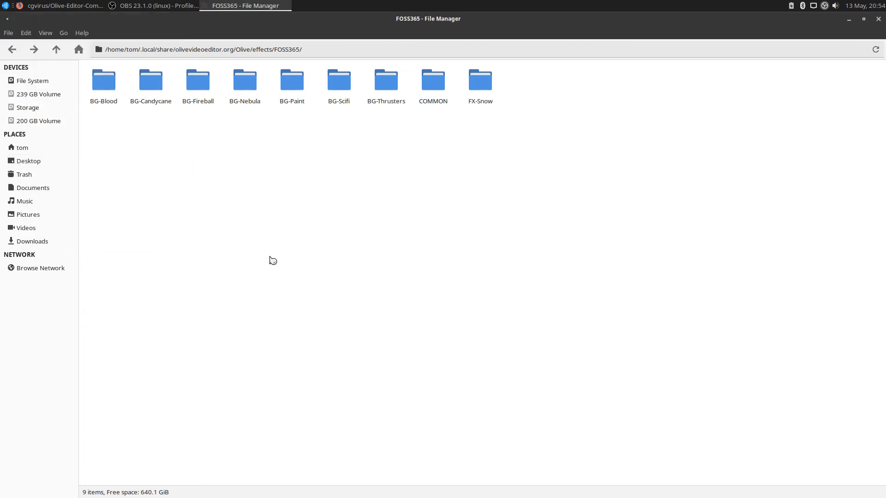
pyautogui.moveTo(277, 265)
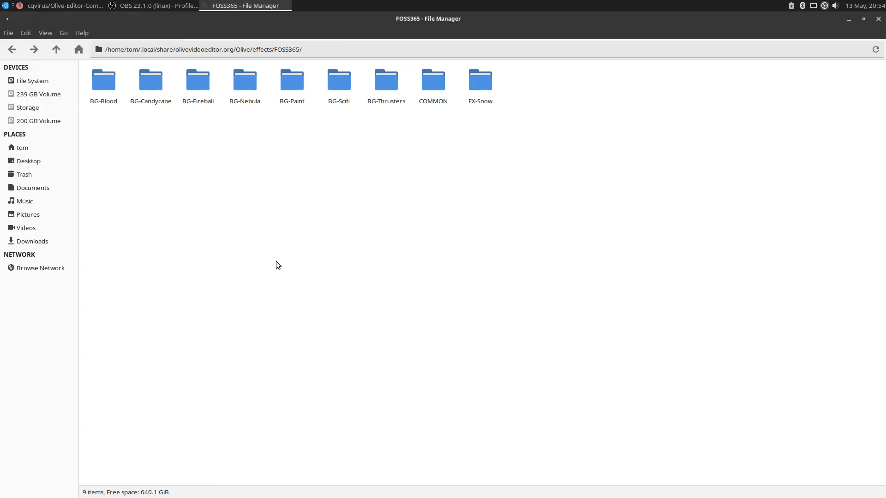
# Create Sequence 01, add a red Solid Color clip to it, and move the playhead to about six seconds.
pyautogui.click(244, 5)
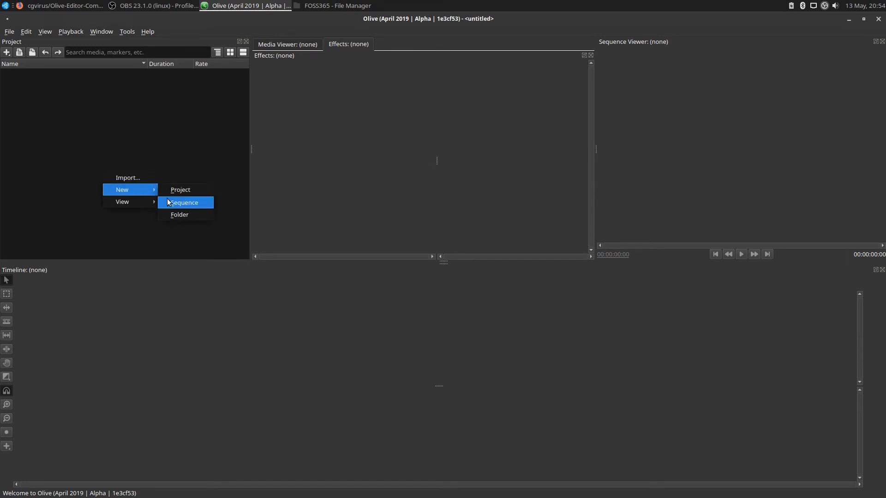
pyautogui.click(183, 202)
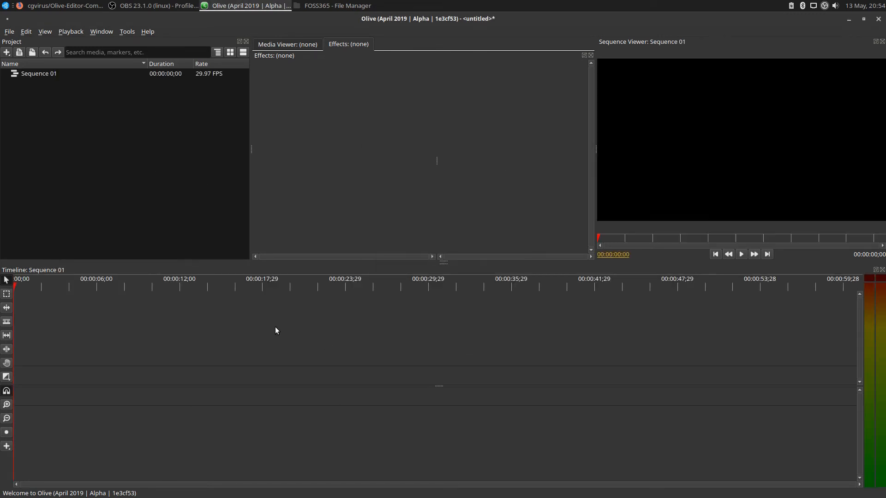
pyautogui.click(7, 447)
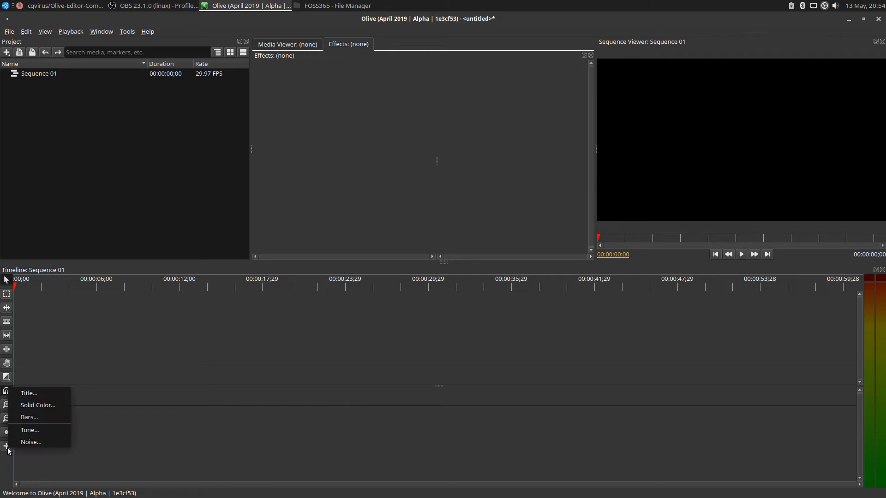
pyautogui.click(258, 379)
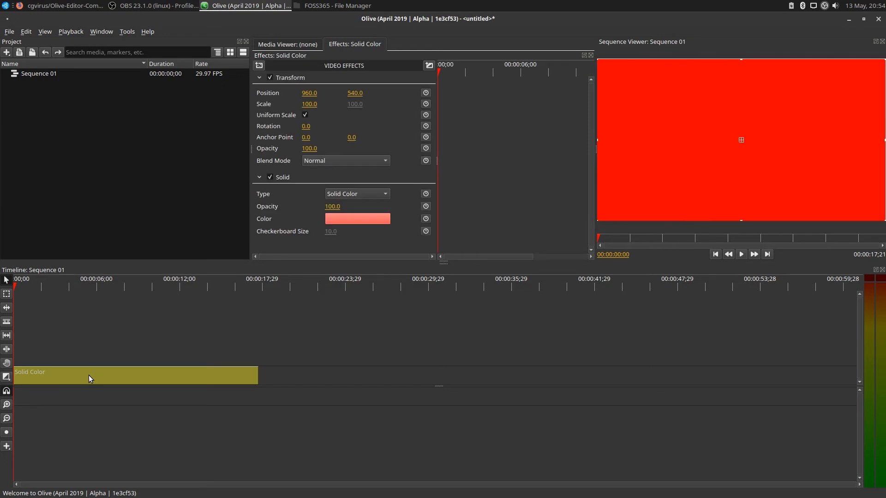
pyautogui.click(107, 278)
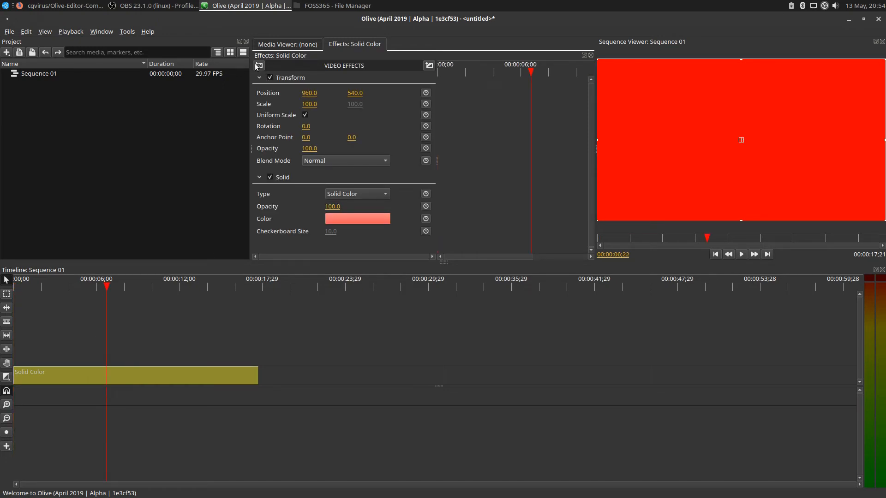
# Apply the Fun > BG-Blood effect to the solid color clip and preview a later frame of the blood cells.
pyautogui.click(258, 67)
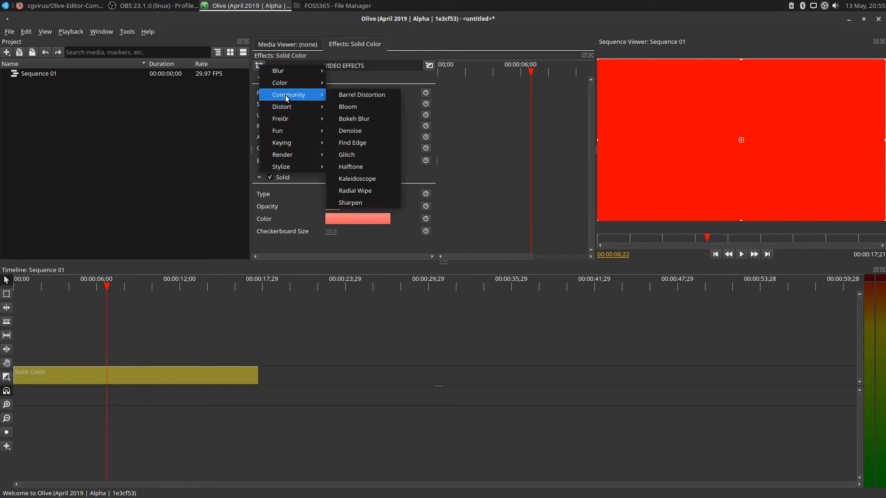
pyautogui.moveTo(277, 101)
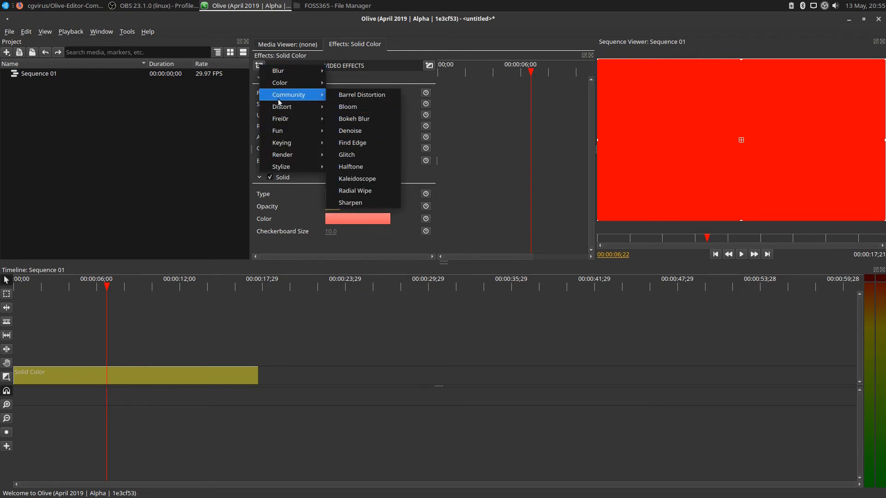
pyautogui.moveTo(277, 130)
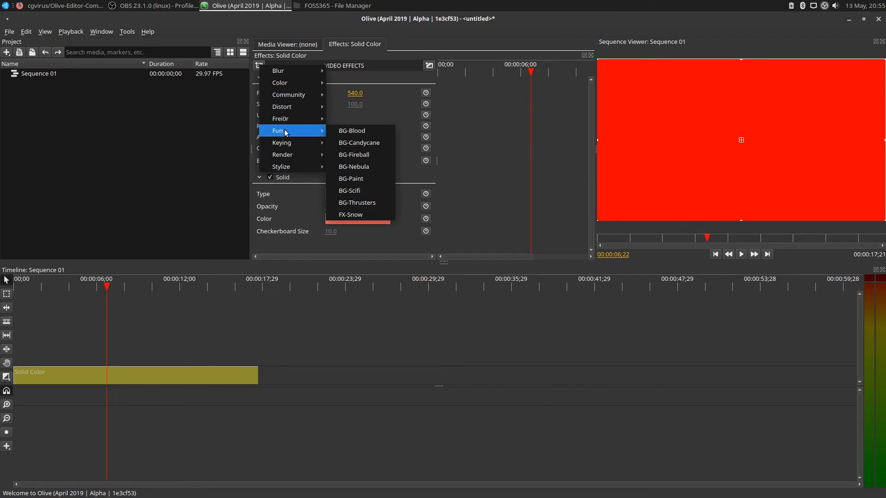
pyautogui.moveTo(351, 130)
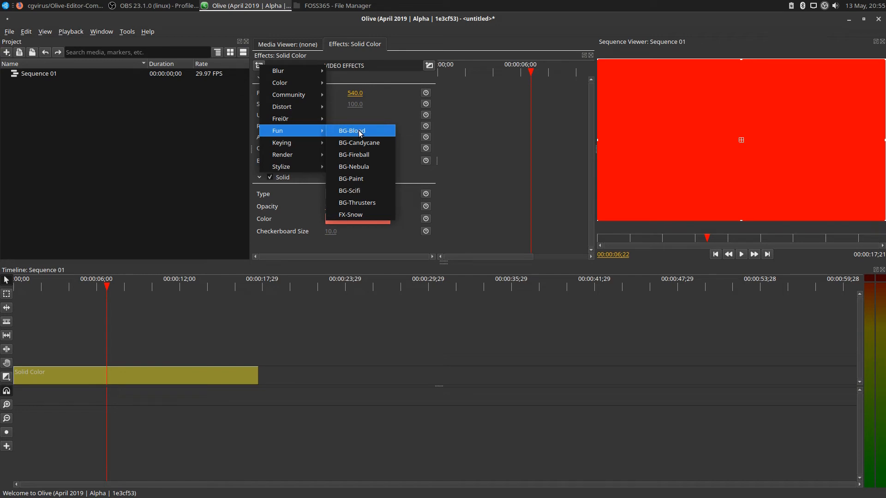
pyautogui.click(350, 130)
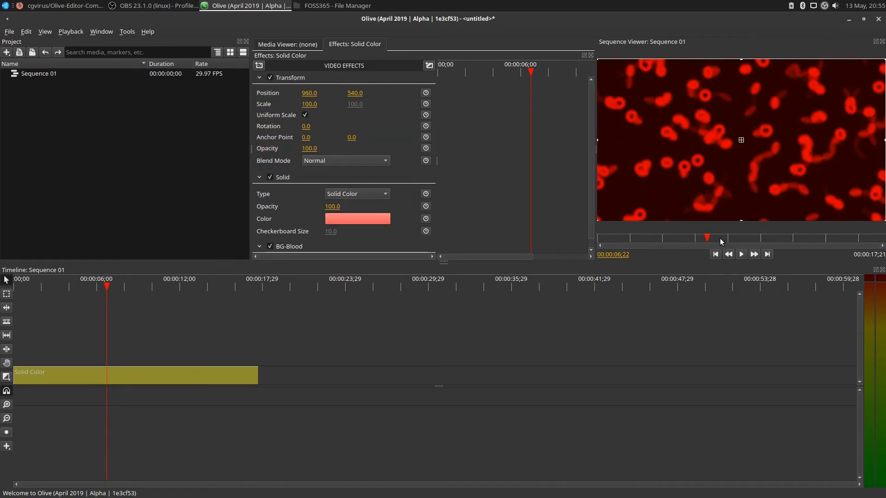
pyautogui.click(741, 254)
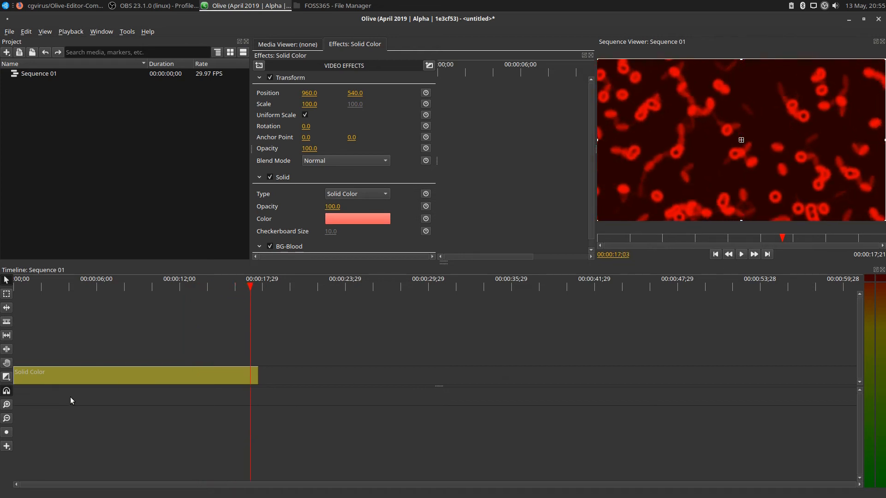
# Add a Title clip above the solid color and set its text to FOSS 365 on two lines.
pyautogui.click(6, 446)
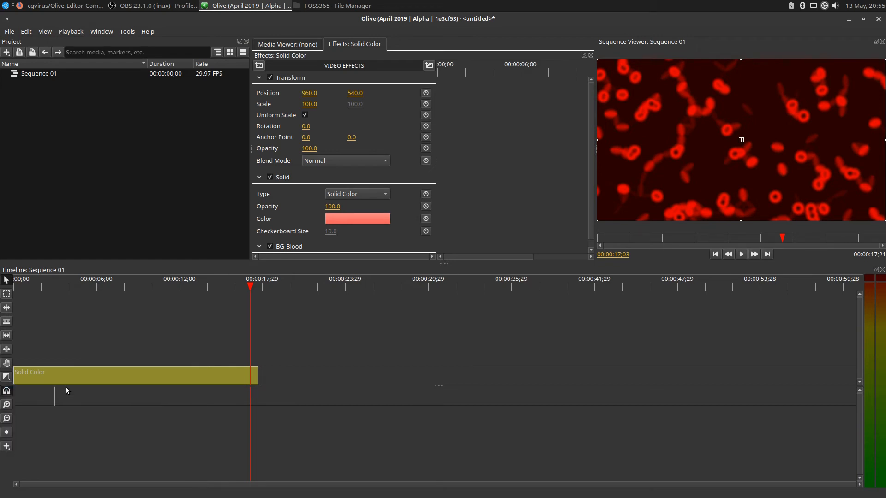
pyautogui.moveTo(253, 365)
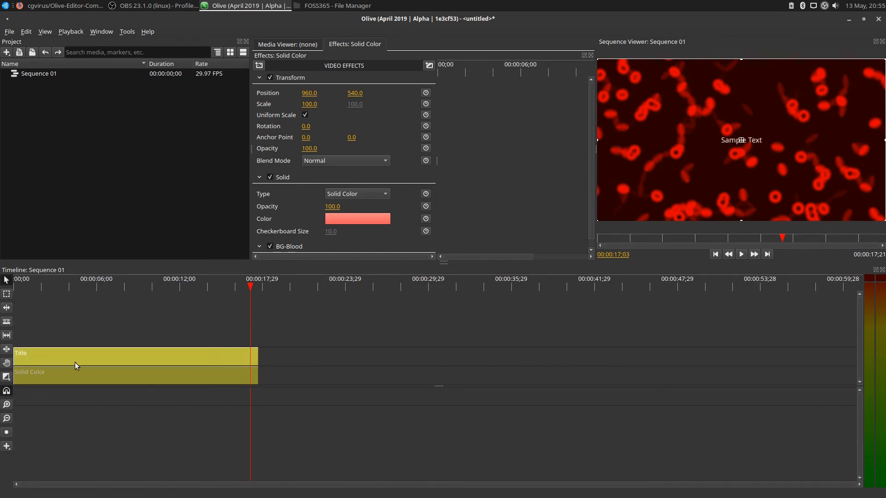
pyautogui.click(112, 356)
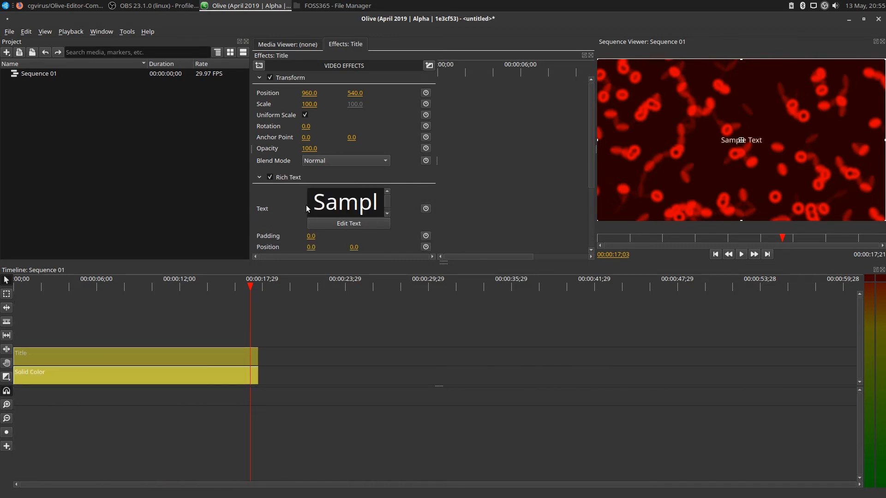
pyautogui.click(348, 223)
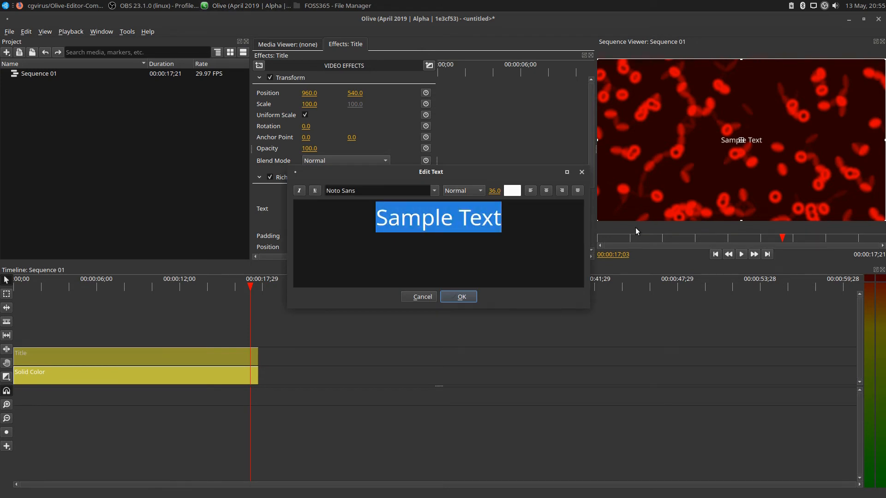
pyautogui.write('FOSS')
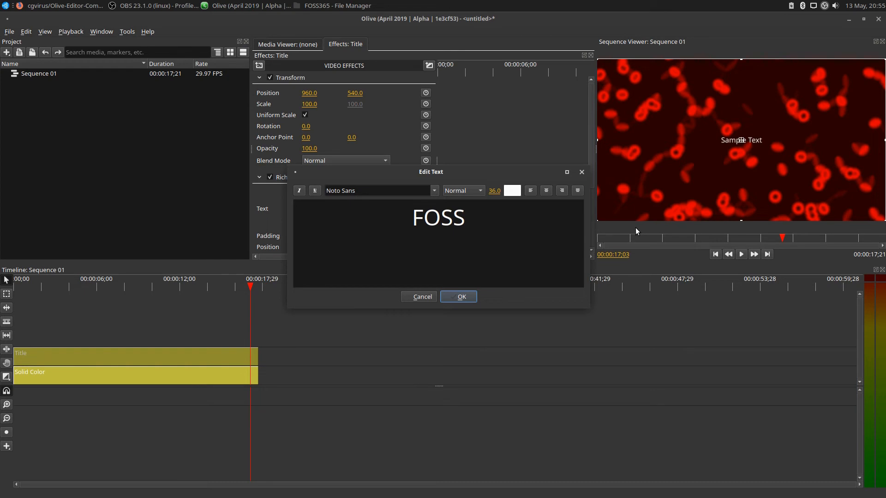
pyautogui.write('365')
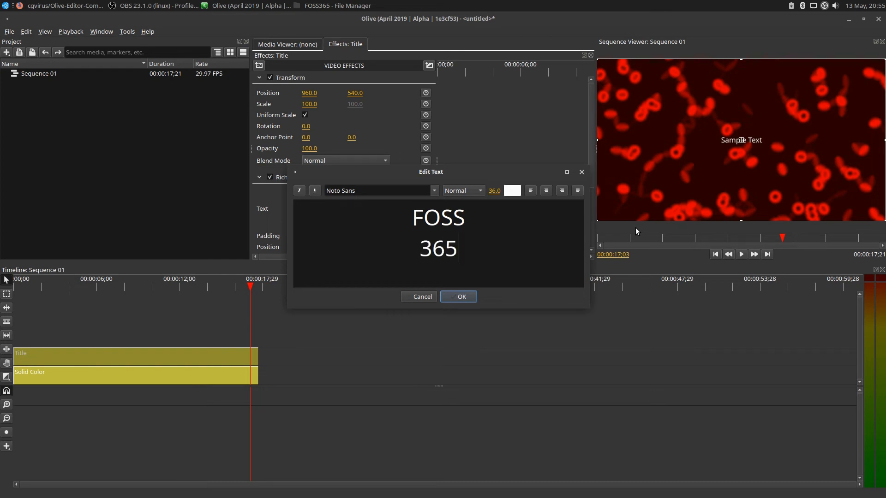
pyautogui.click(458, 296)
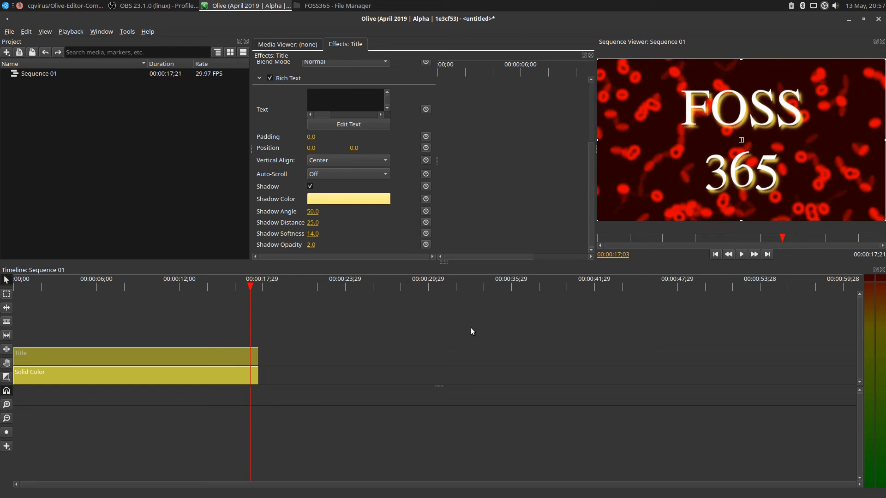
pyautogui.click(62, 286)
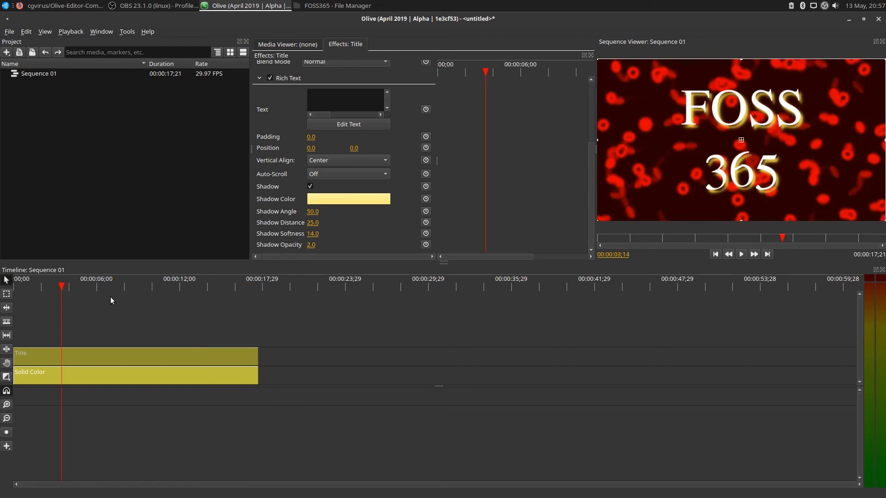
pyautogui.click(741, 254)
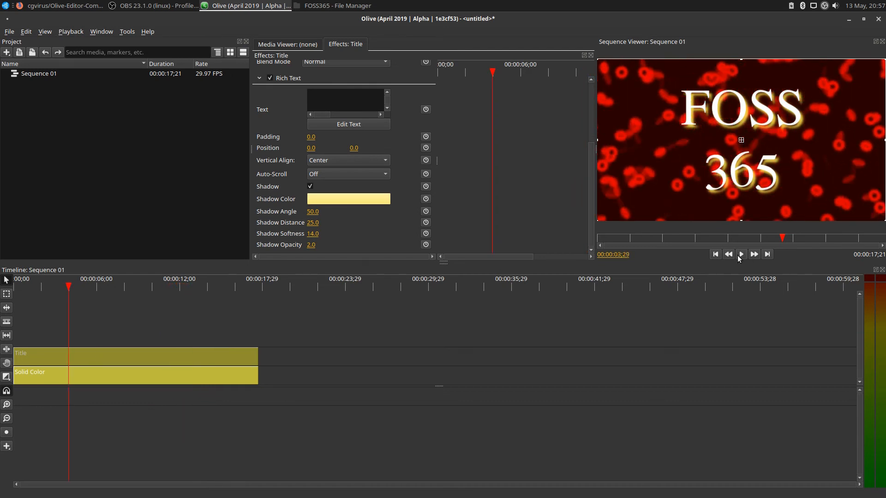
pyautogui.click(741, 254)
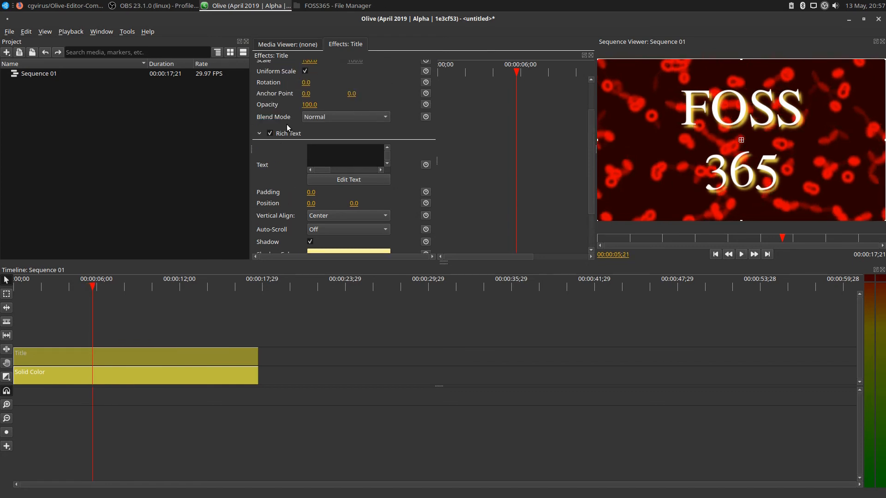
# Select the Solid Color clip, swap its background to BG-Candycane, play to preview, then select the Title clip.
pyautogui.scroll(3)
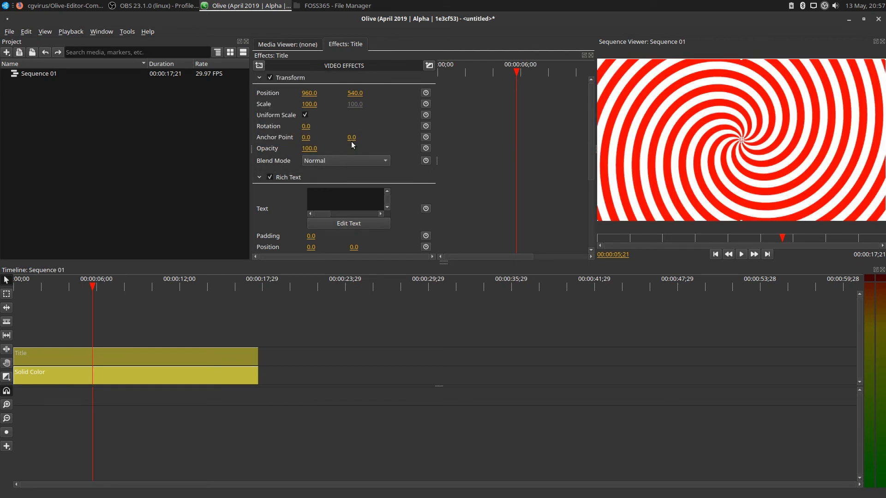
pyautogui.moveTo(131, 385)
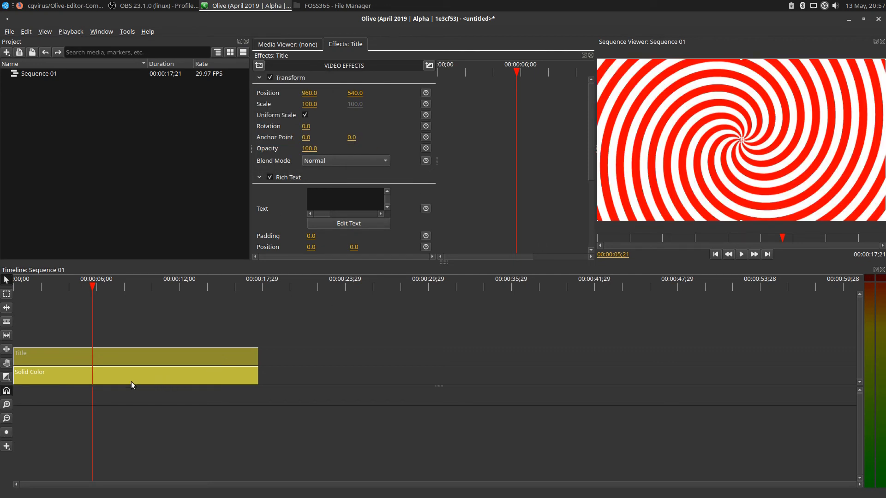
pyautogui.scroll(-3)
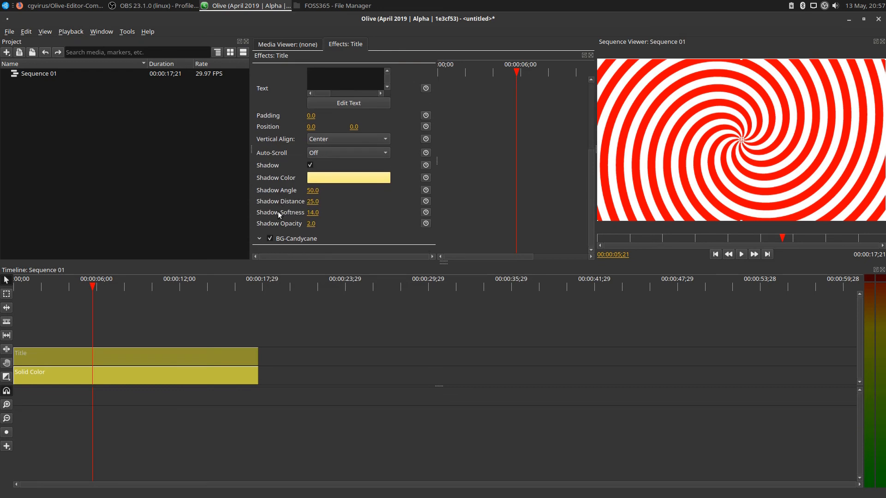
pyautogui.rightClick(294, 238)
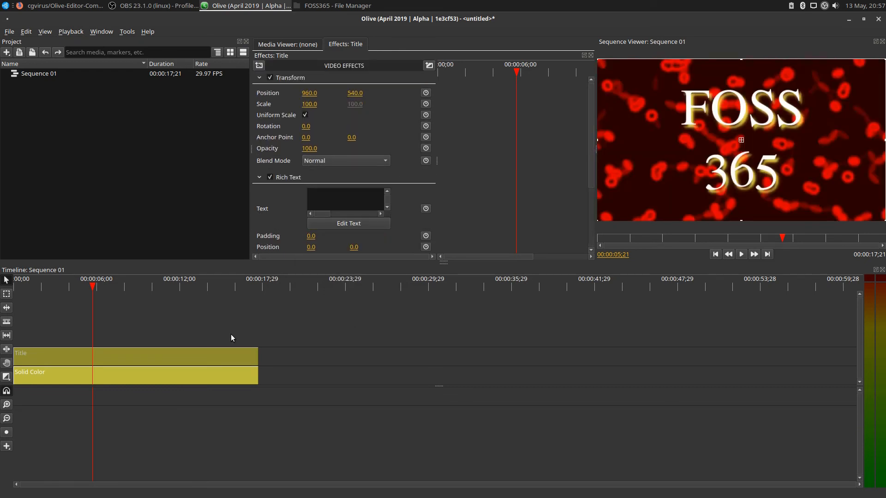
pyautogui.click(164, 375)
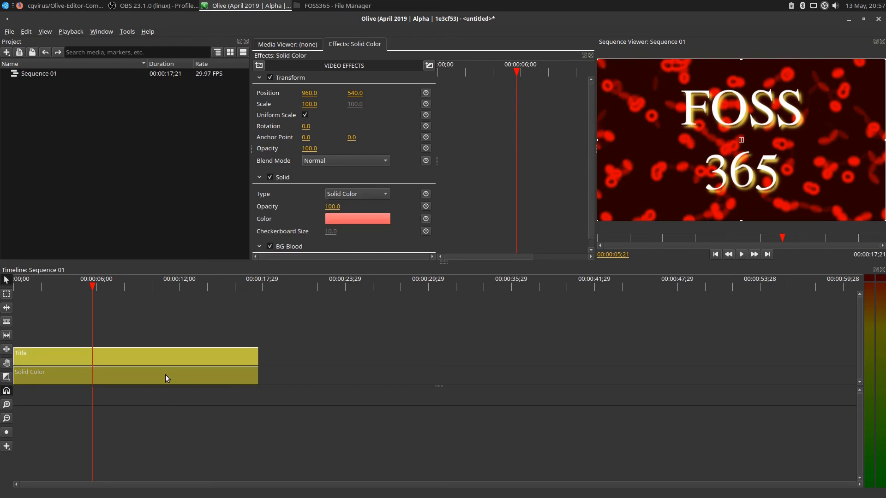
pyautogui.moveTo(294, 111)
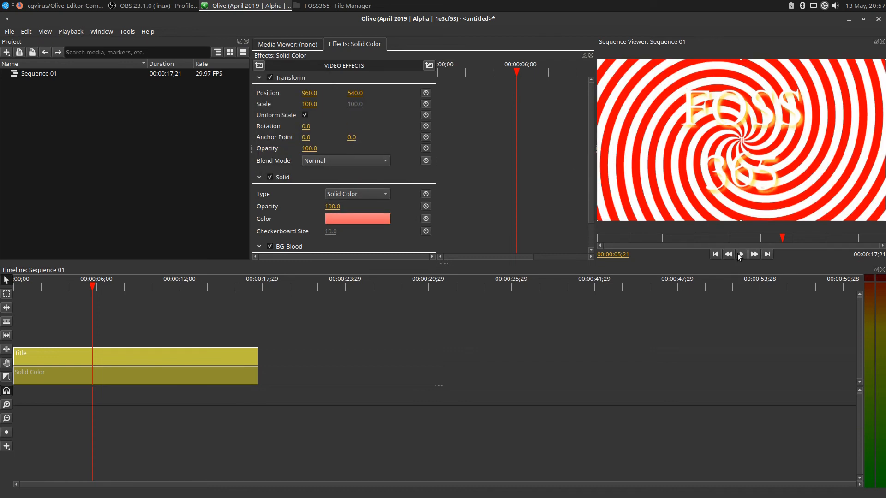
pyautogui.click(740, 253)
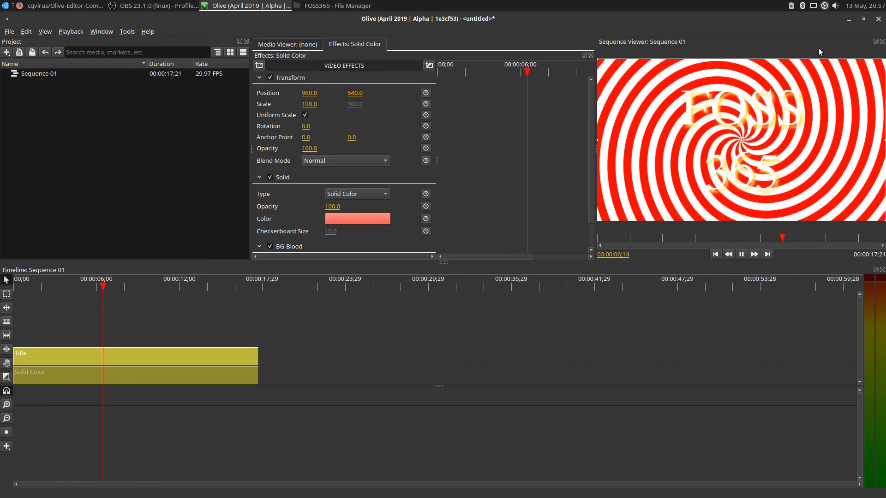
pyautogui.click(151, 354)
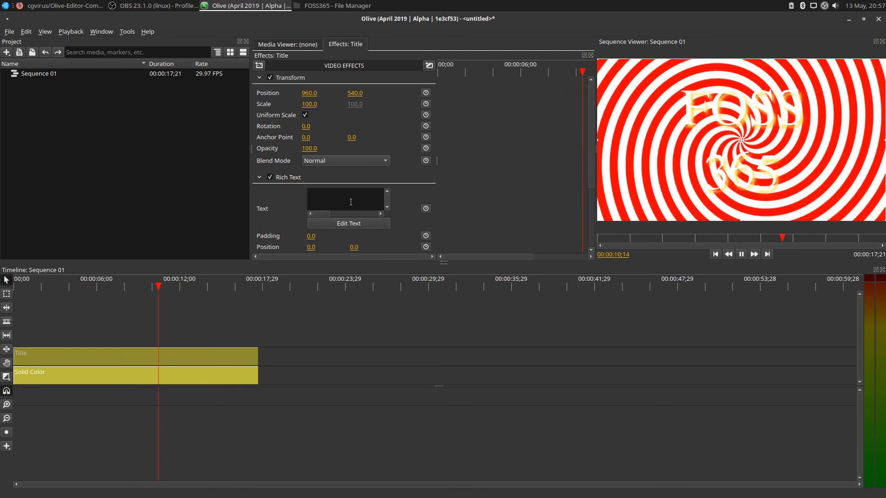
# Recolour the FOSS 365 title text to green and preview it over the candycane spiral.
pyautogui.click(348, 224)
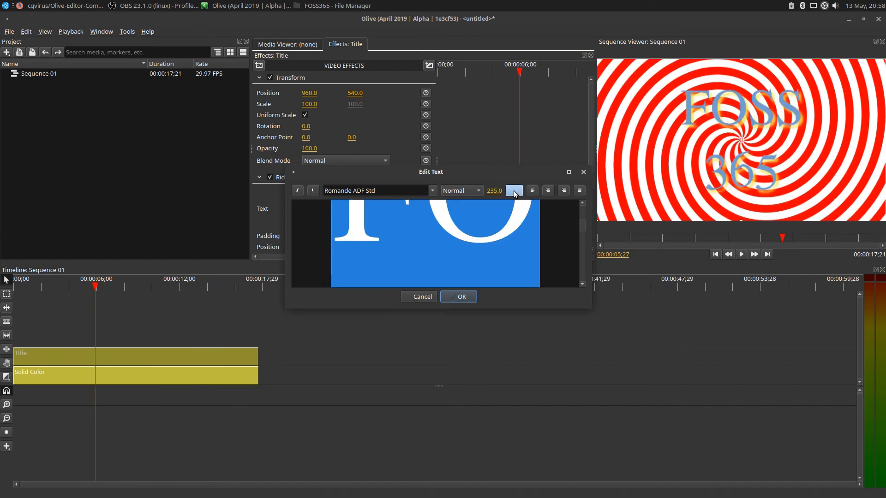
pyautogui.click(514, 190)
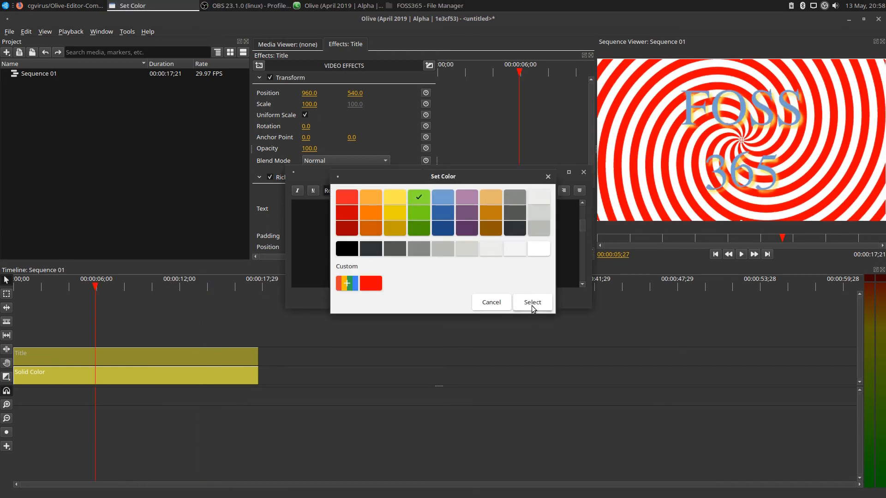
pyautogui.click(531, 301)
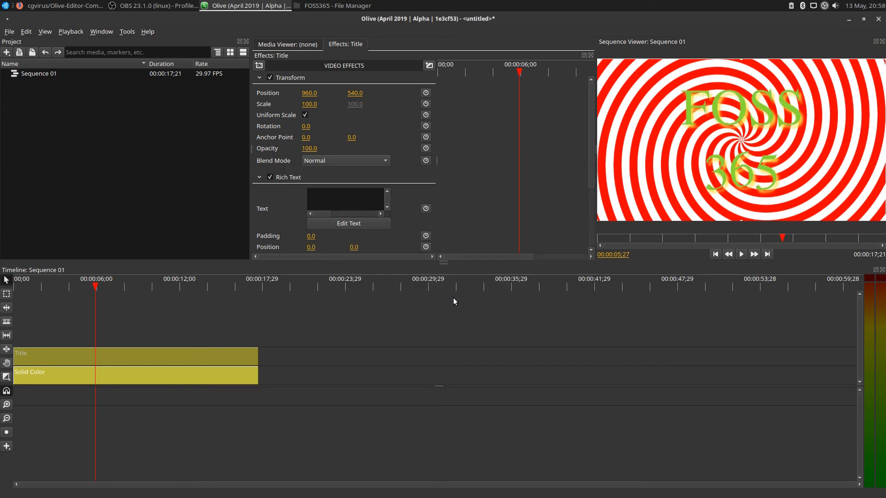
pyautogui.click(741, 254)
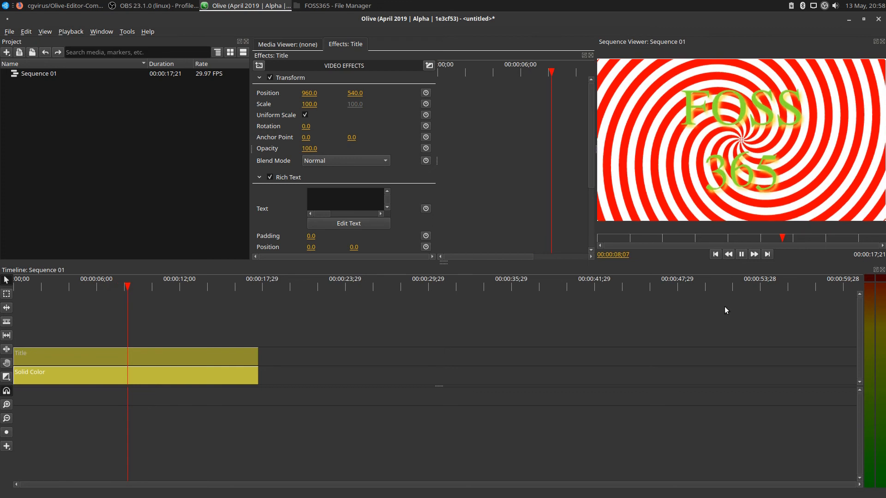
# Try the BG-Fireball shader from the Fun effects, then swap the Solid Color clip's background to BG-Nebula.
pyautogui.click(741, 254)
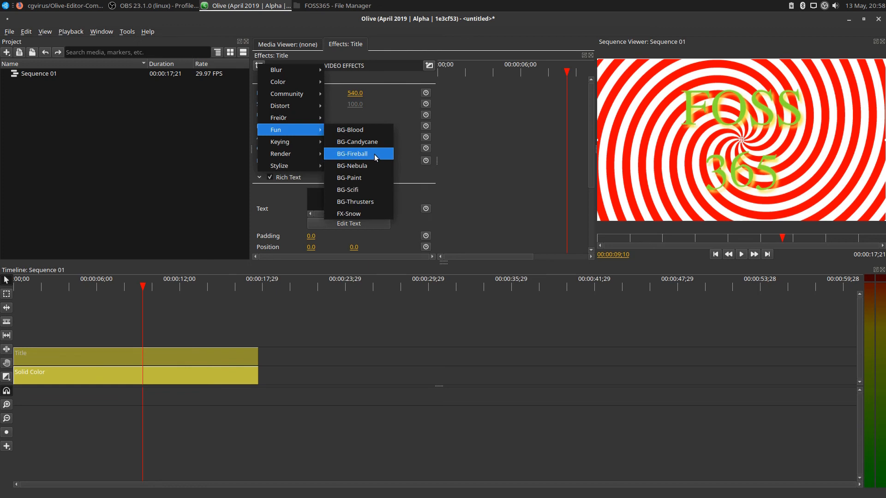
pyautogui.click(352, 154)
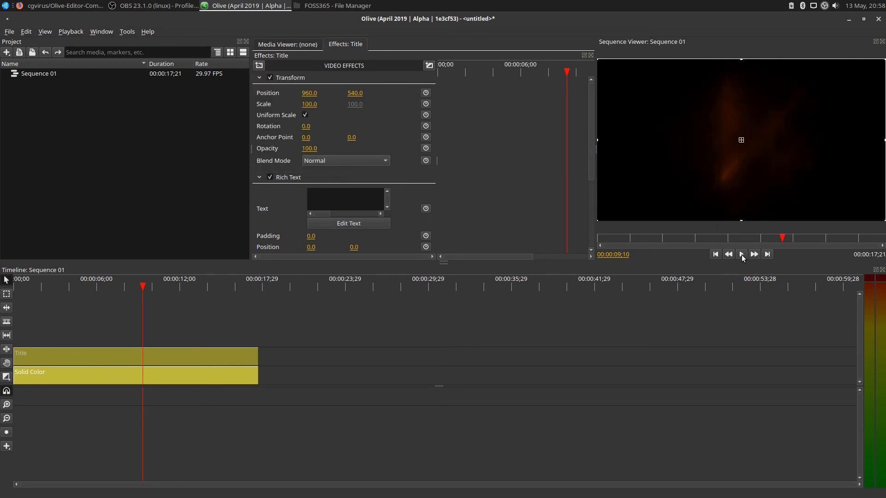
pyautogui.click(740, 254)
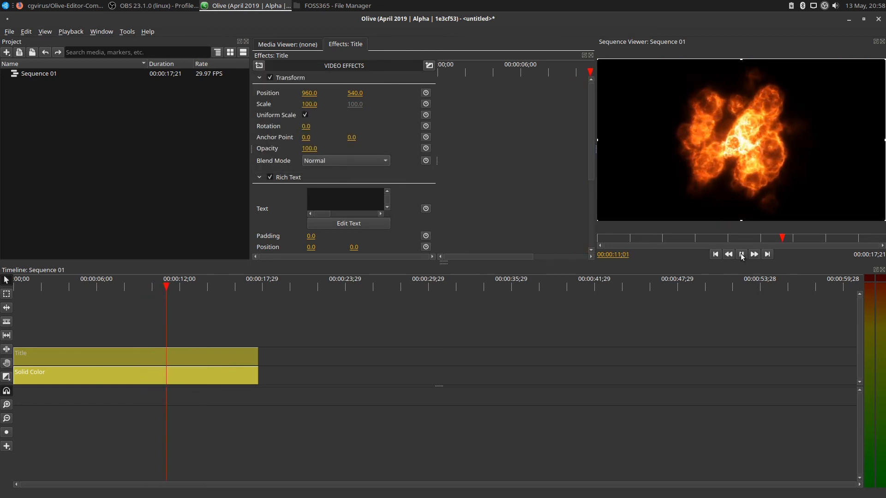
pyautogui.click(741, 254)
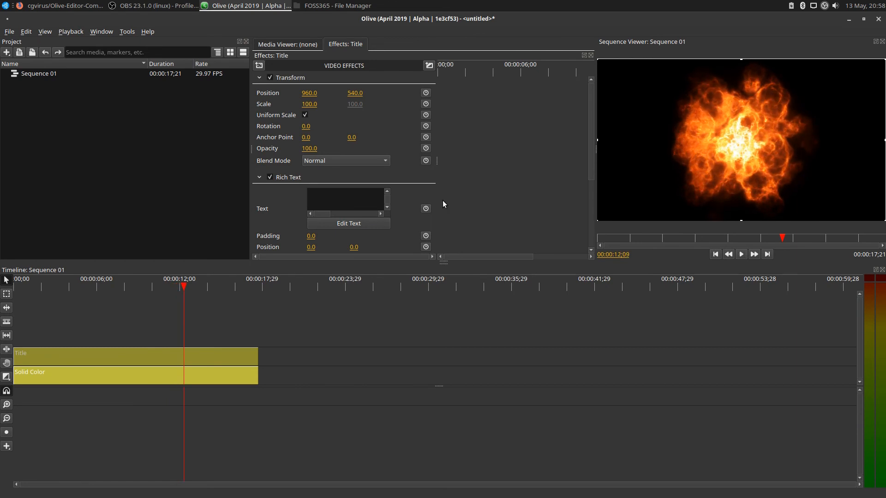
pyautogui.rightClick(283, 238)
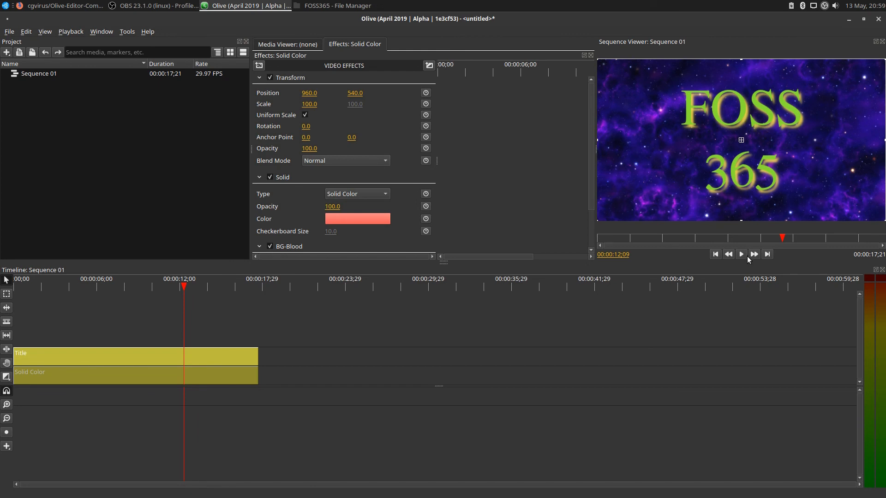
# Preview the nebula background from the start of the sequence.
pyautogui.click(741, 255)
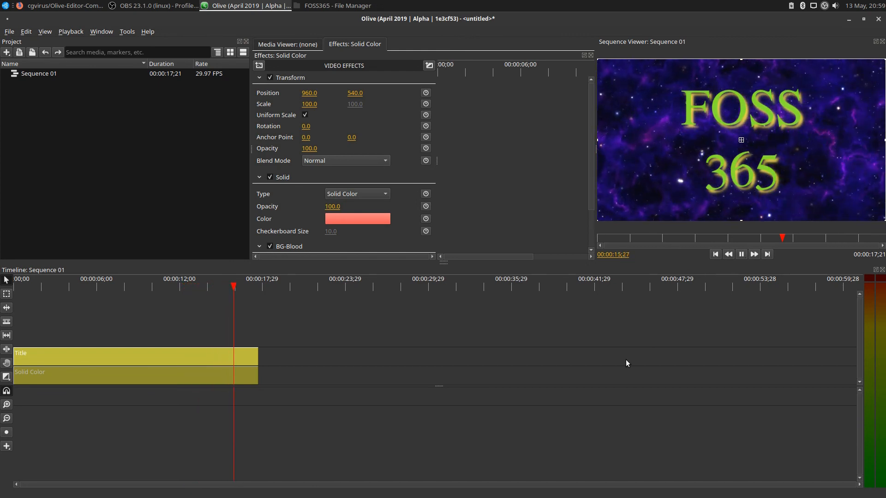
pyautogui.click(714, 253)
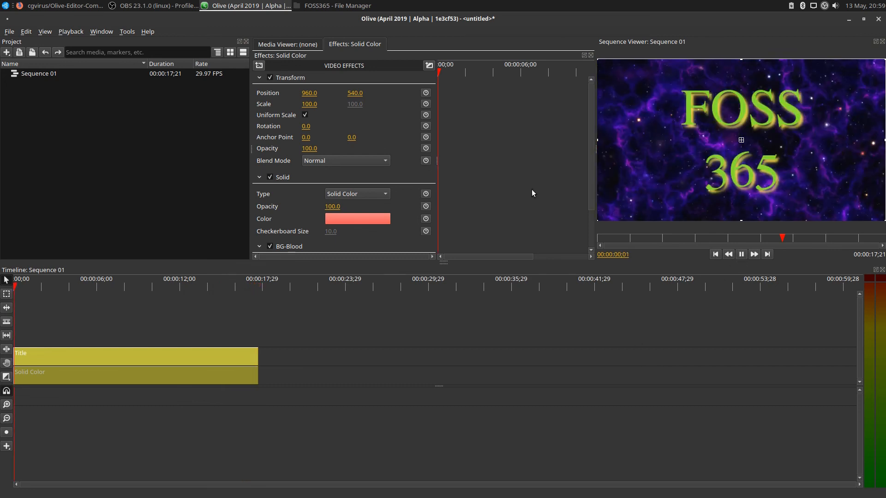
pyautogui.click(740, 254)
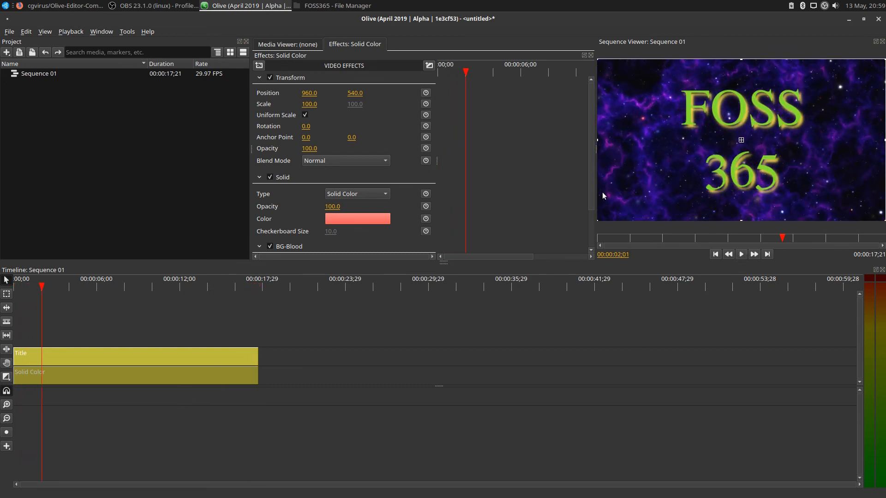
# Replace the background with the BG-Paint / sci-fi shader from the Fun category and preview it.
pyautogui.click(258, 64)
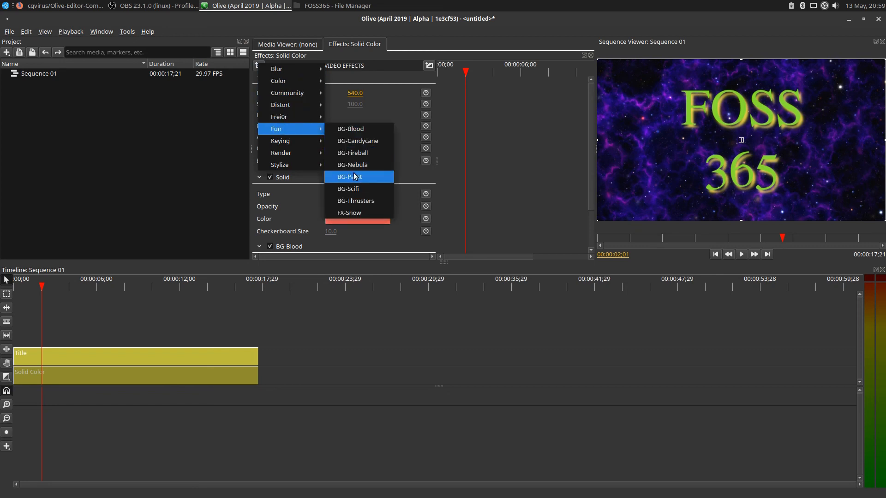
pyautogui.click(348, 176)
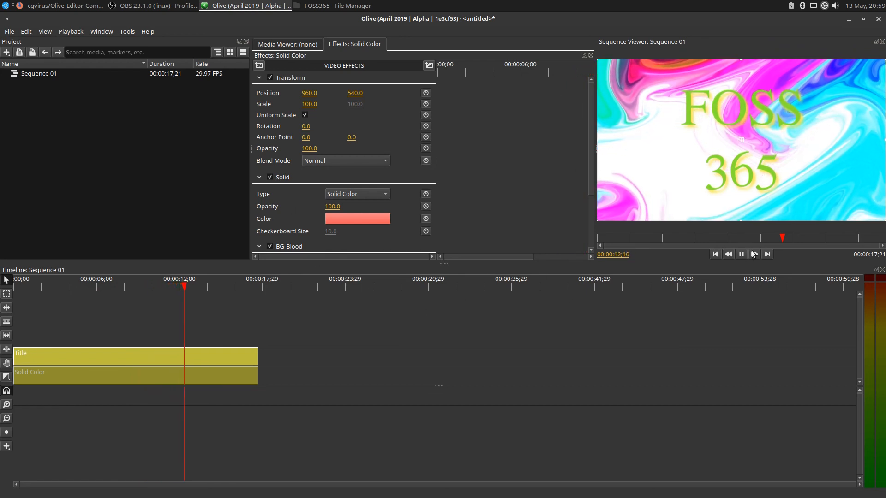
pyautogui.click(741, 253)
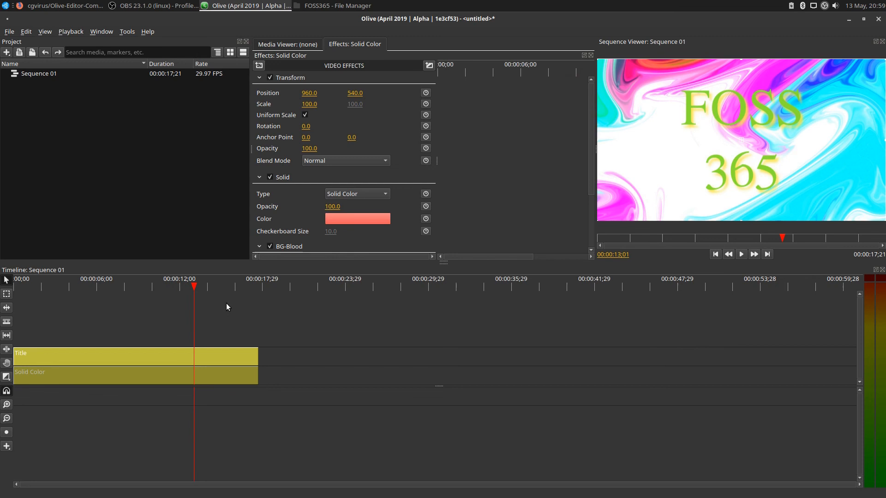
pyautogui.moveTo(299, 144)
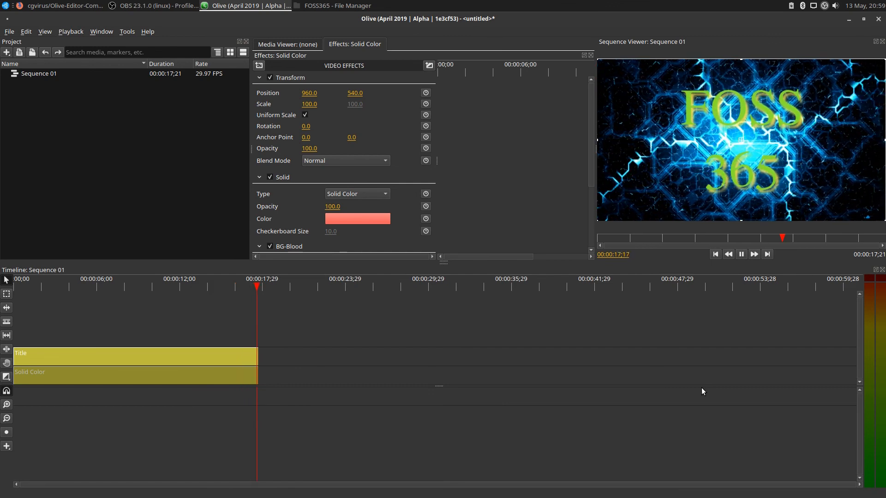
# Preview the blue electric crackle background from the start of the sequence.
pyautogui.click(41, 285)
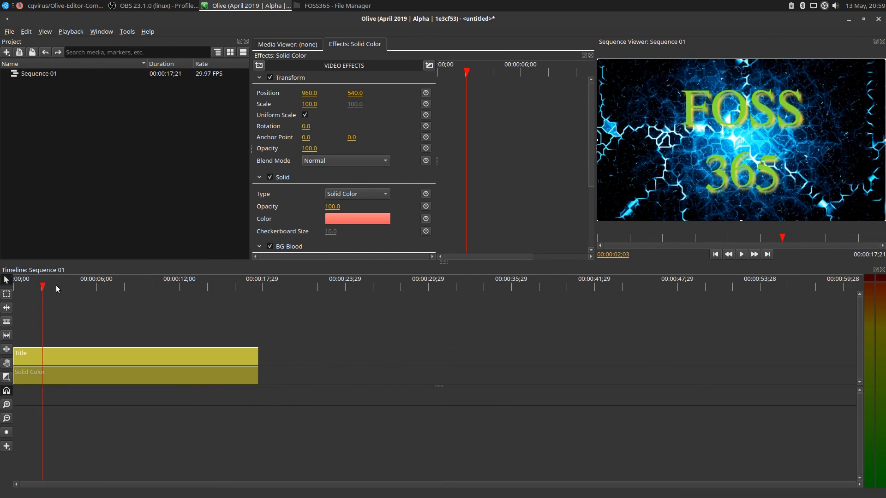
pyautogui.click(741, 254)
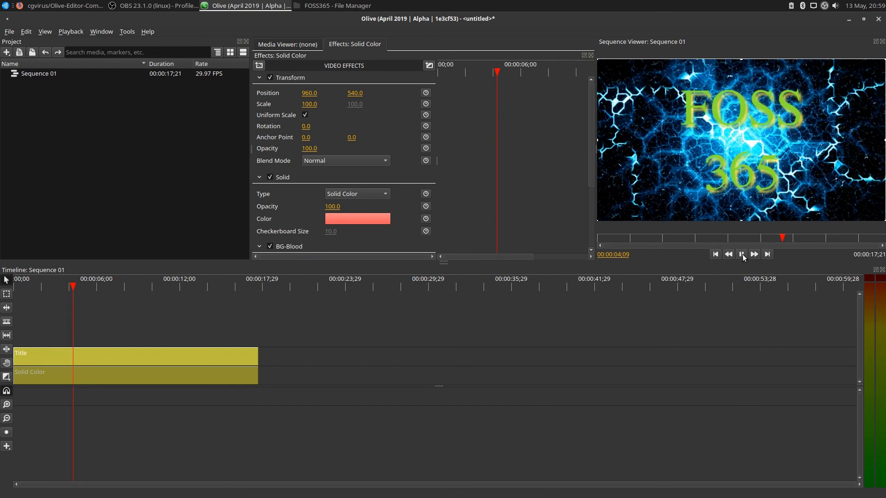
pyautogui.click(741, 254)
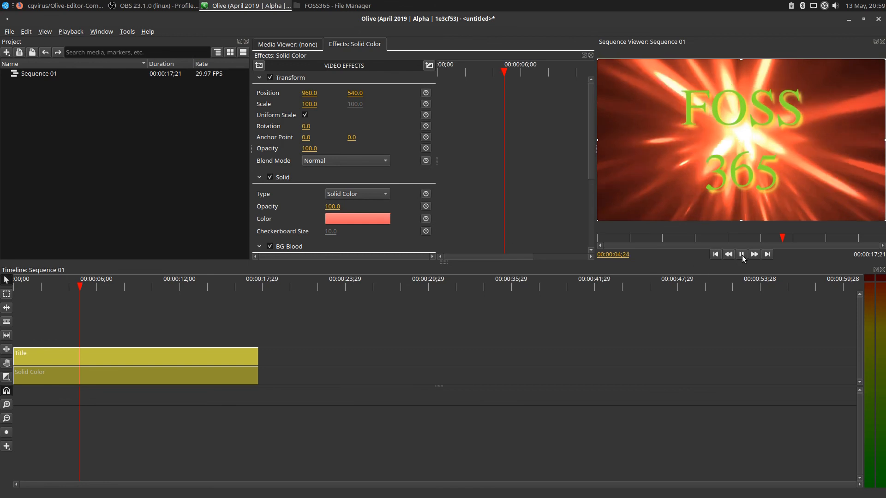
# Preview the BG-Thrusters orange light-ray background, then bring Firefox to the front.
pyautogui.click(741, 254)
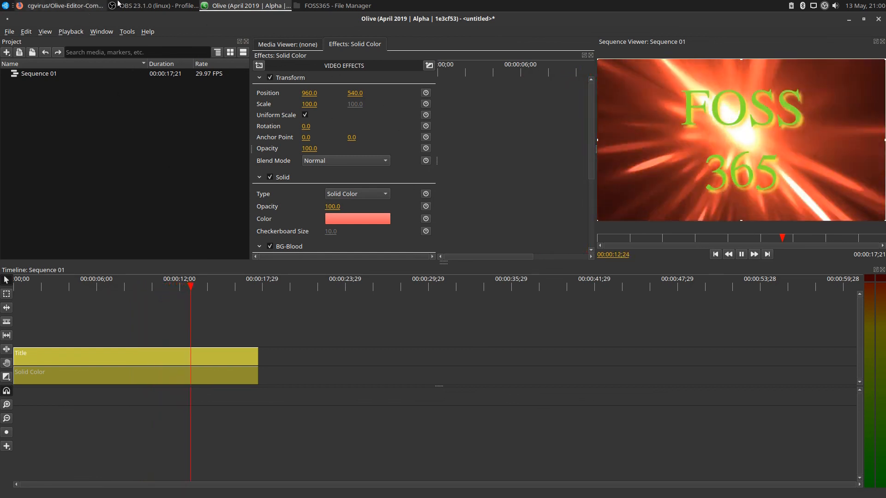
pyautogui.click(741, 255)
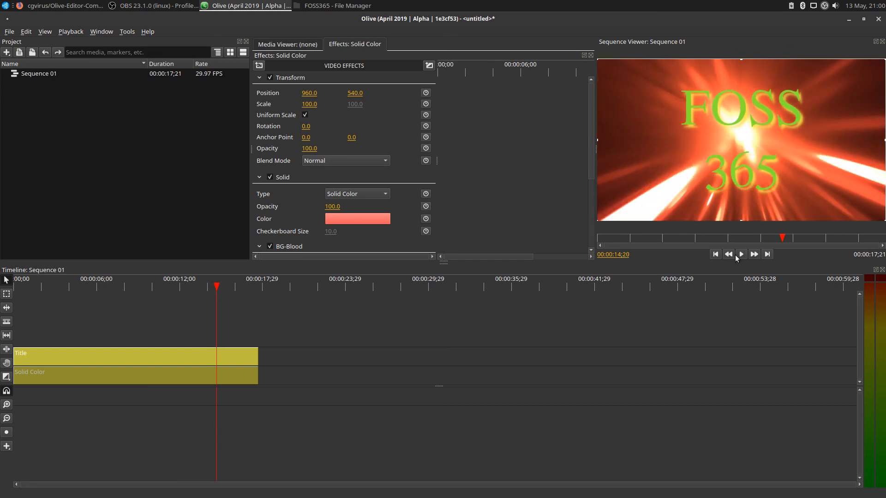
pyautogui.click(61, 5)
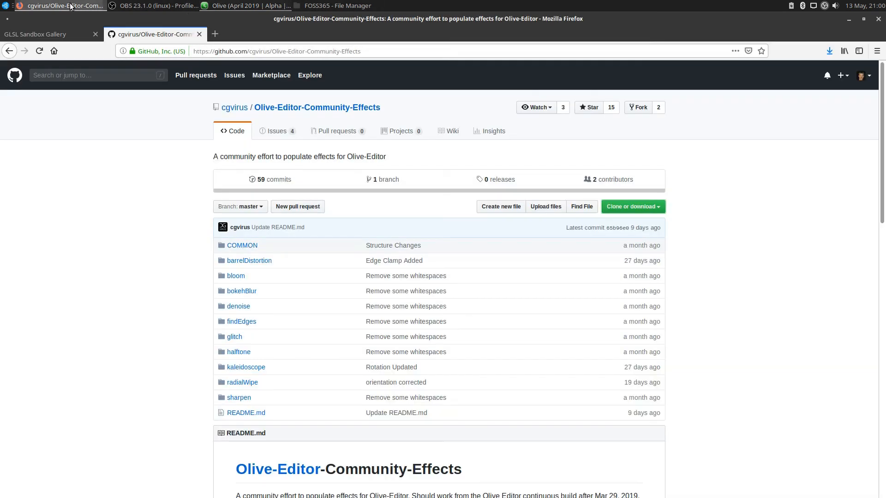
# View a pink Voronoi shader in the GLSL Sandbox gallery, then resume the Olive preview.
pyautogui.click(51, 34)
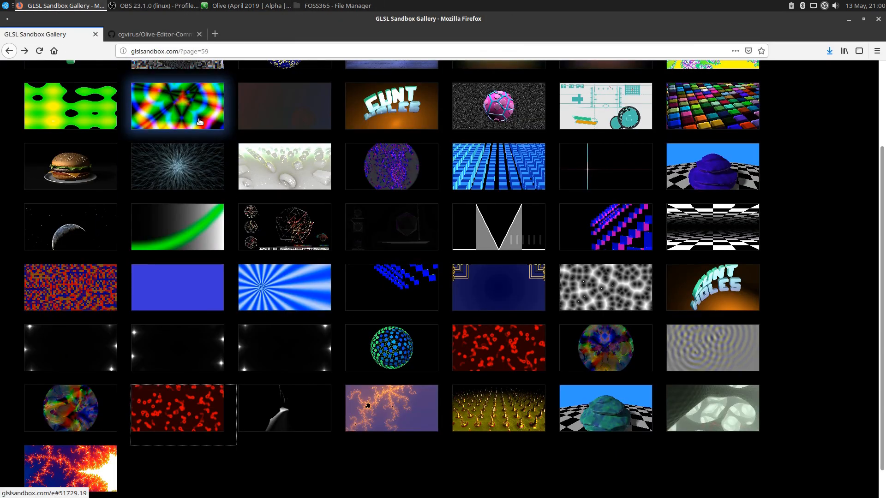
pyautogui.moveTo(151, 51)
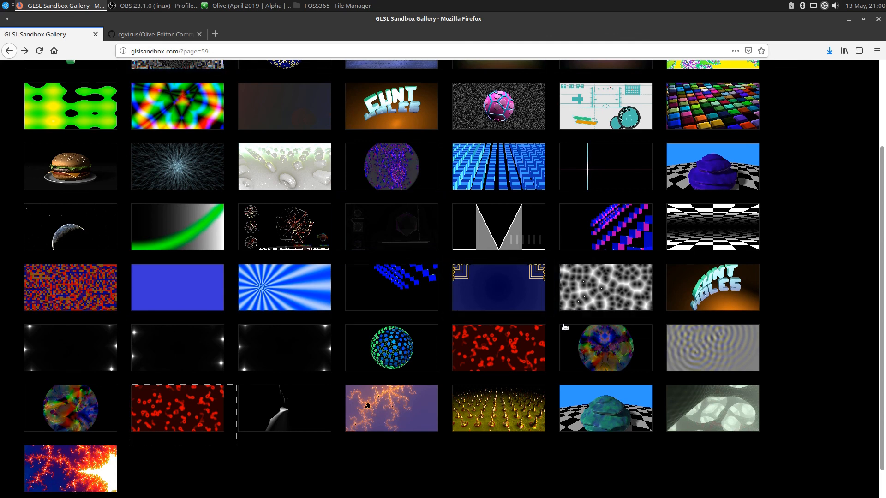
pyautogui.click(82, 476)
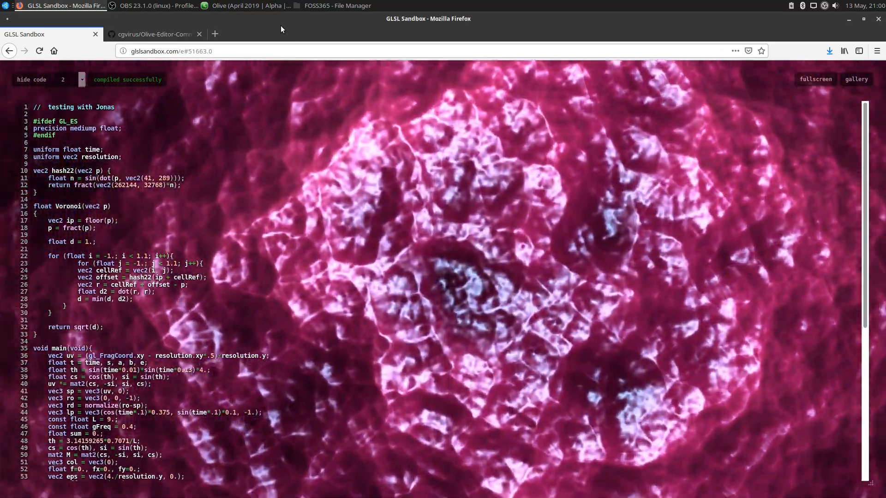
pyautogui.click(237, 6)
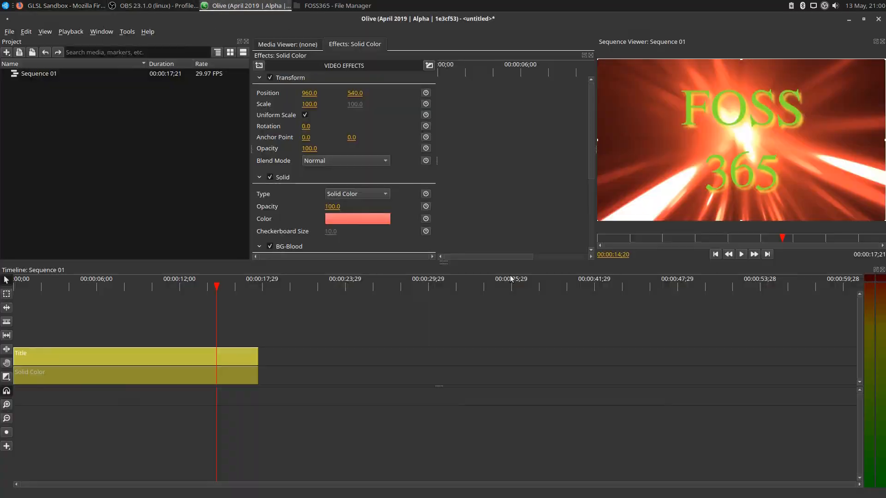
pyautogui.click(741, 253)
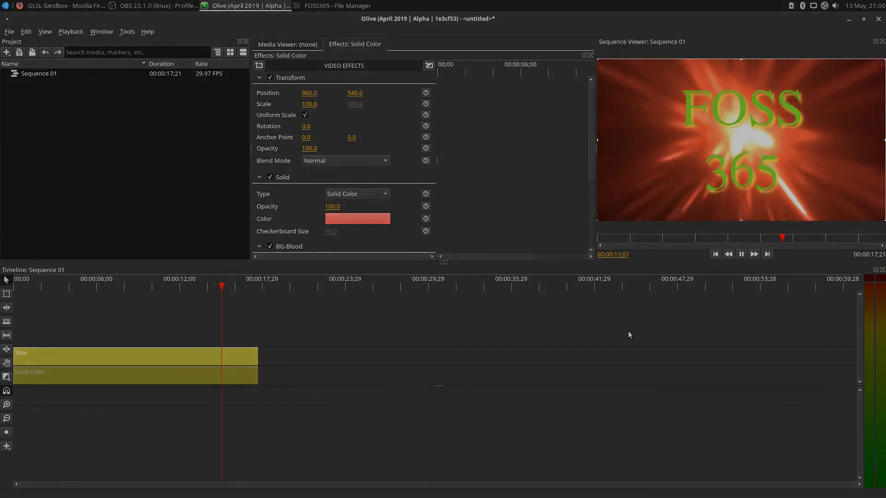